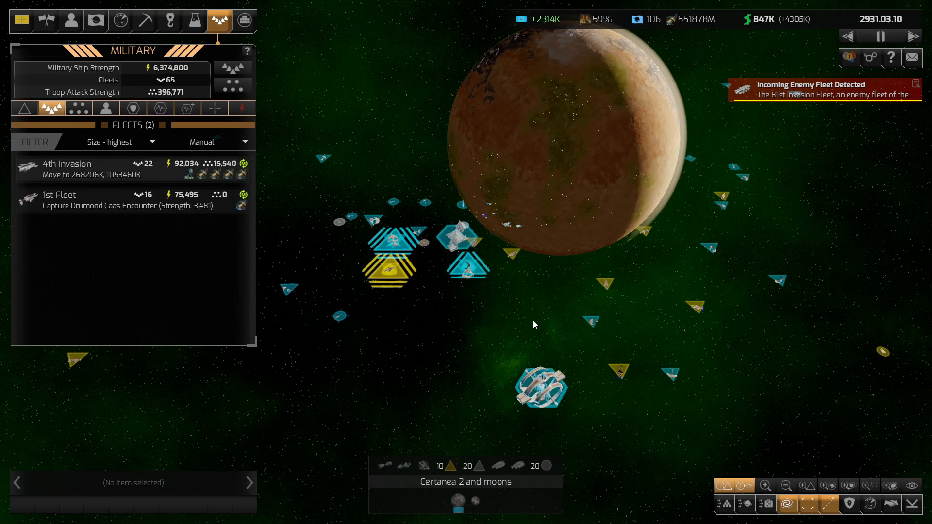
mouse_move(619, 375)
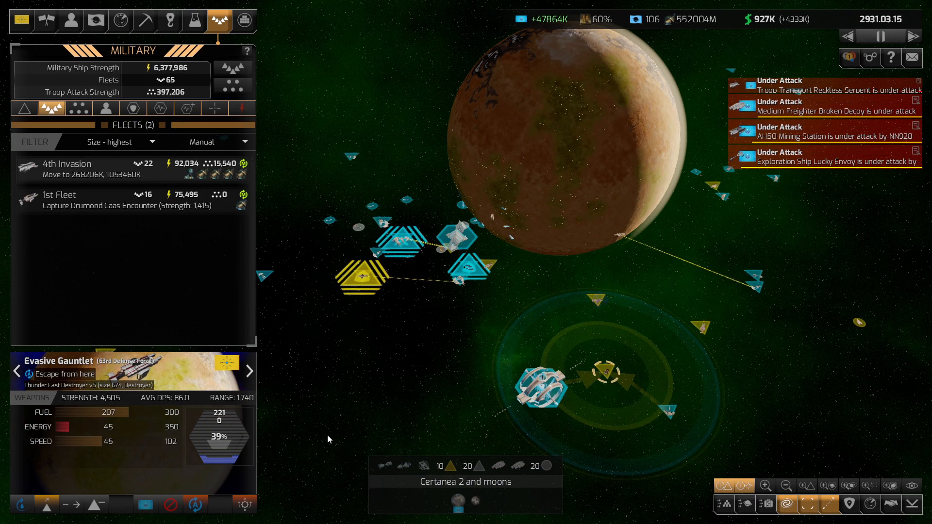
Reach the empire resources overview and list the new mining locations
left_click(245, 505)
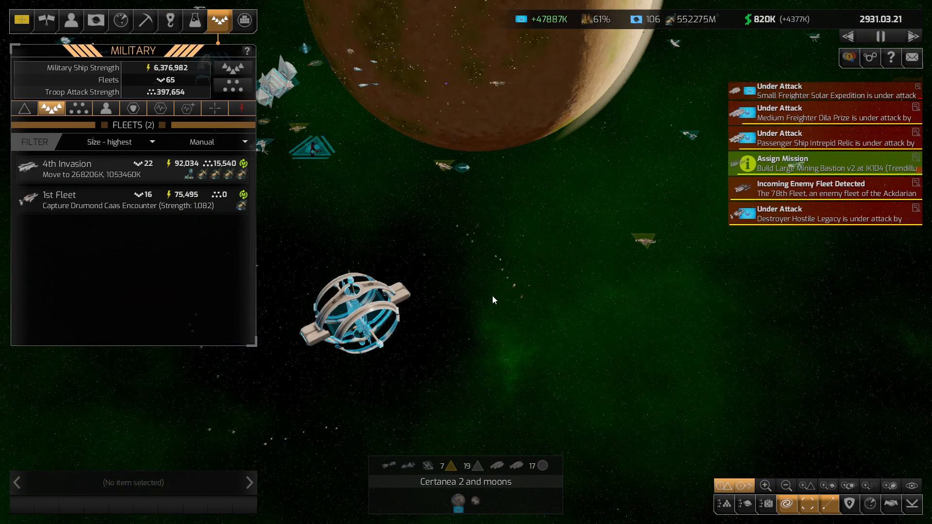
left_click(629, 241)
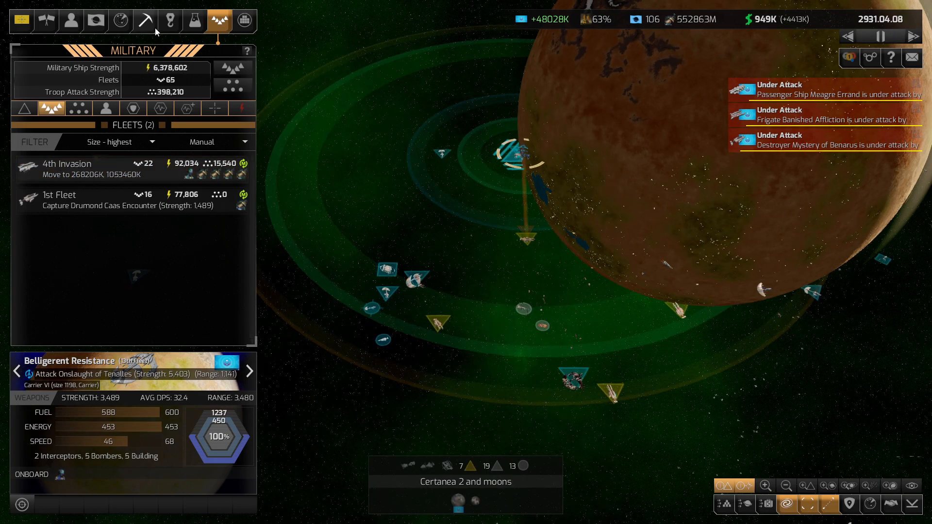
left_click(169, 20)
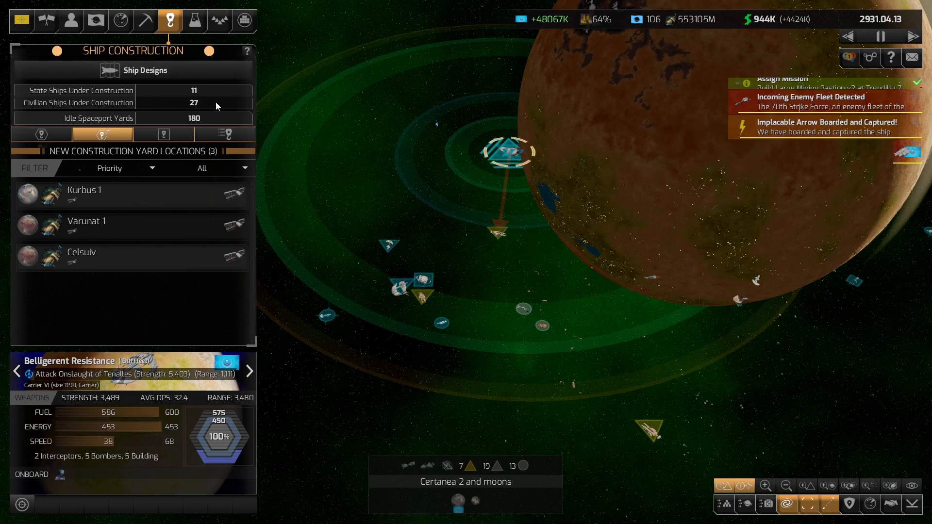
left_click(145, 19)
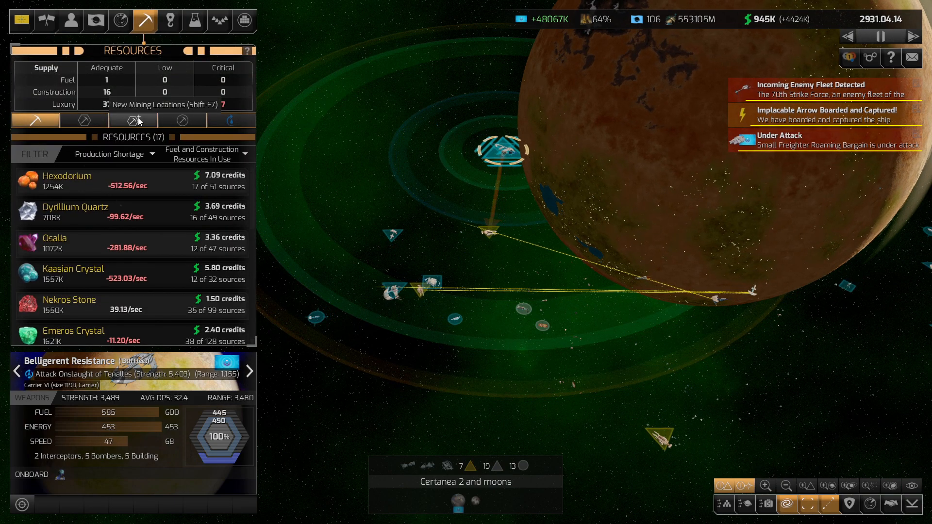
left_click(133, 121)
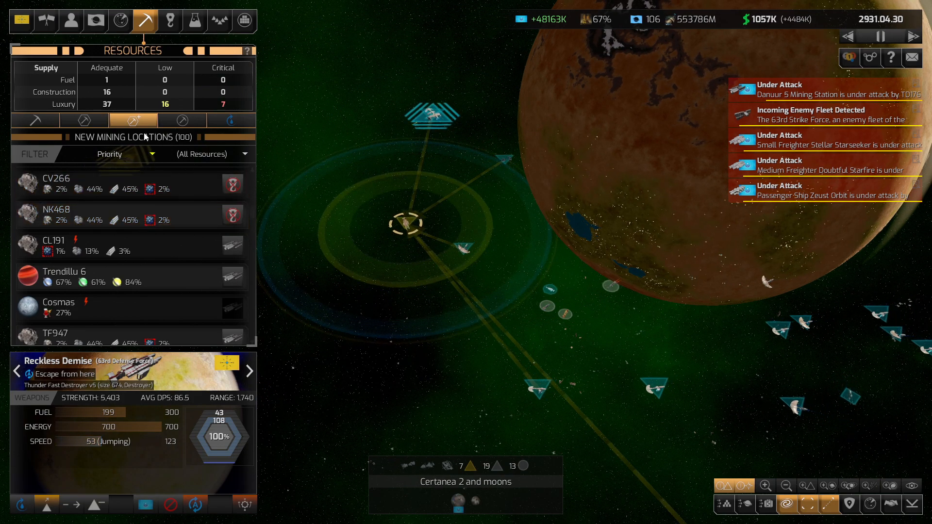
Switch back to the military fleets overview at Certanea
left_click(219, 19)
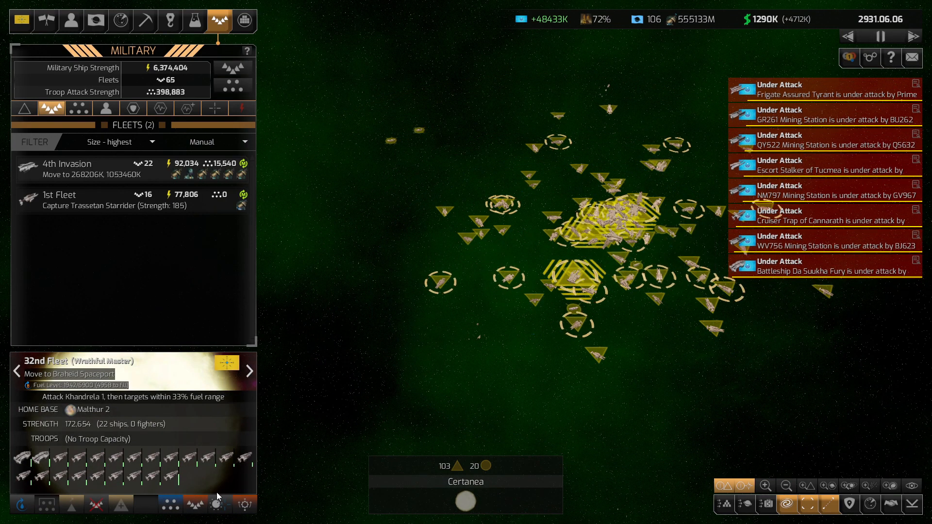
left_click(219, 505)
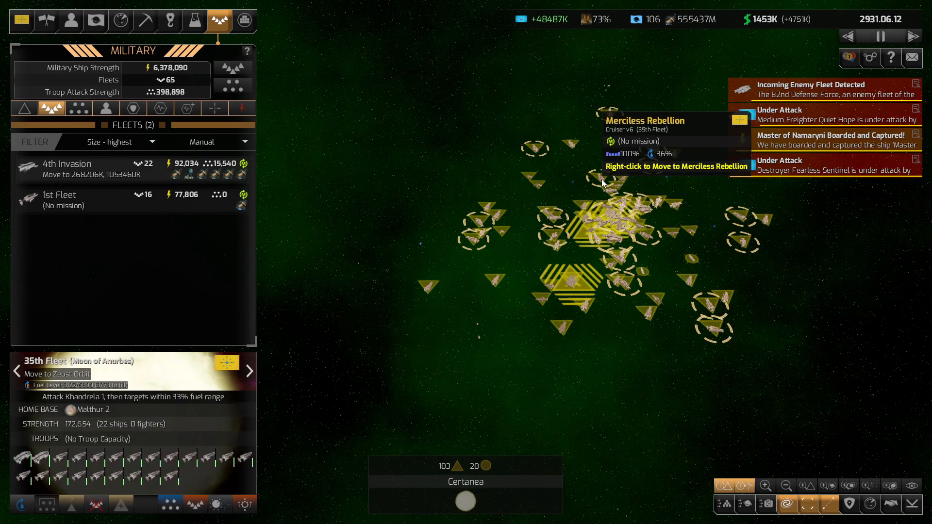
left_click(218, 504)
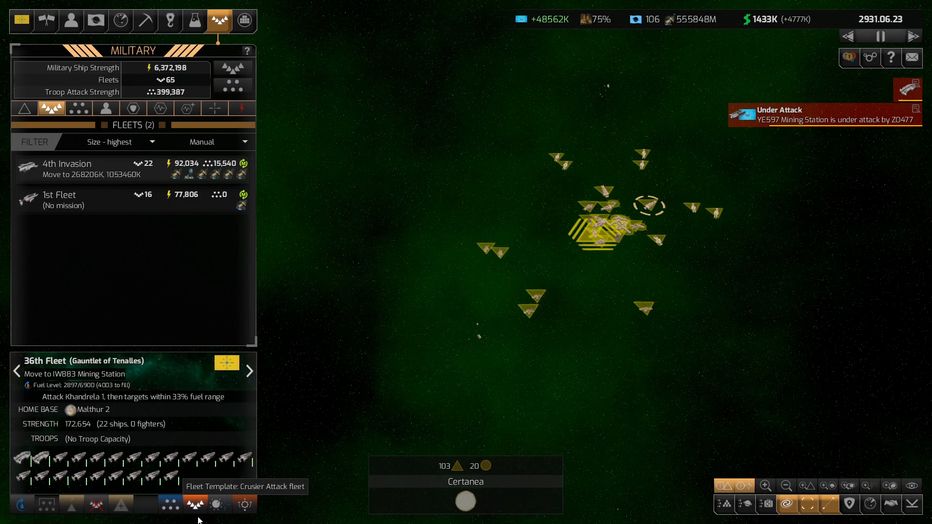
left_click(195, 505)
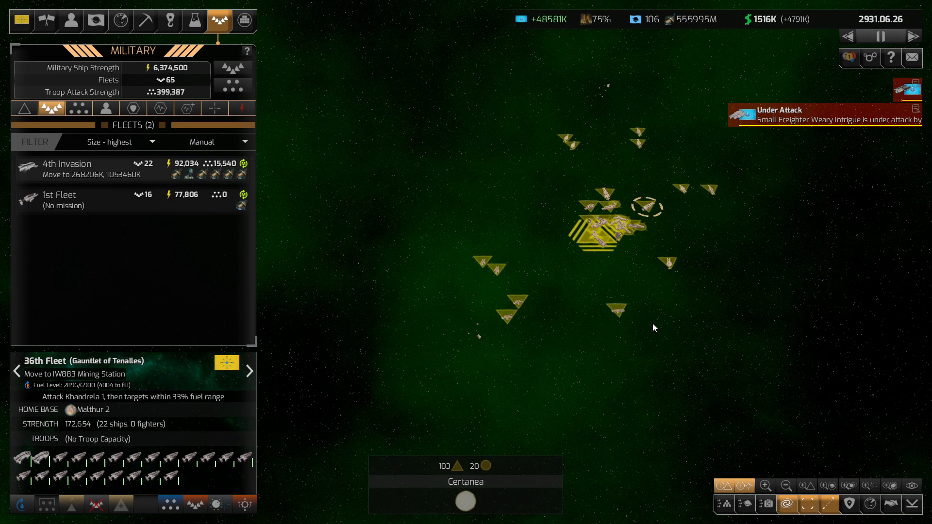
mouse_move(606, 199)
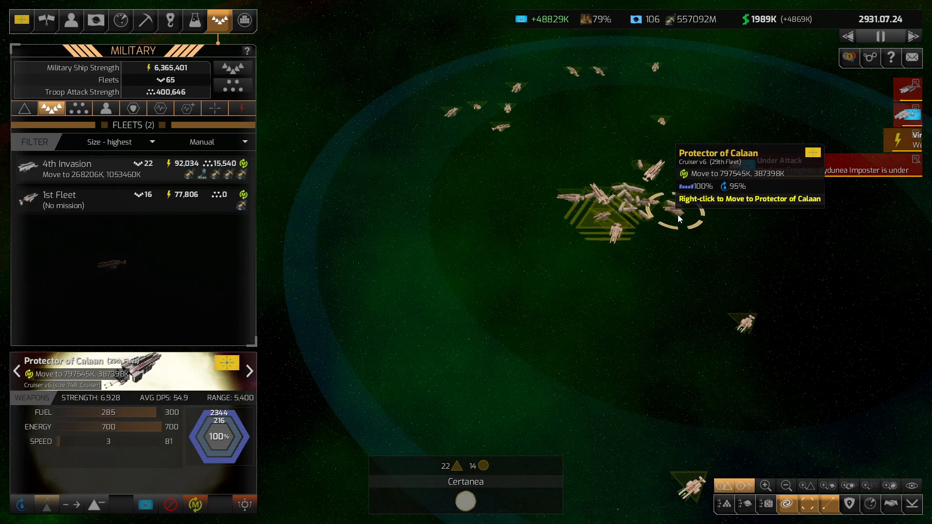
left_click(196, 505)
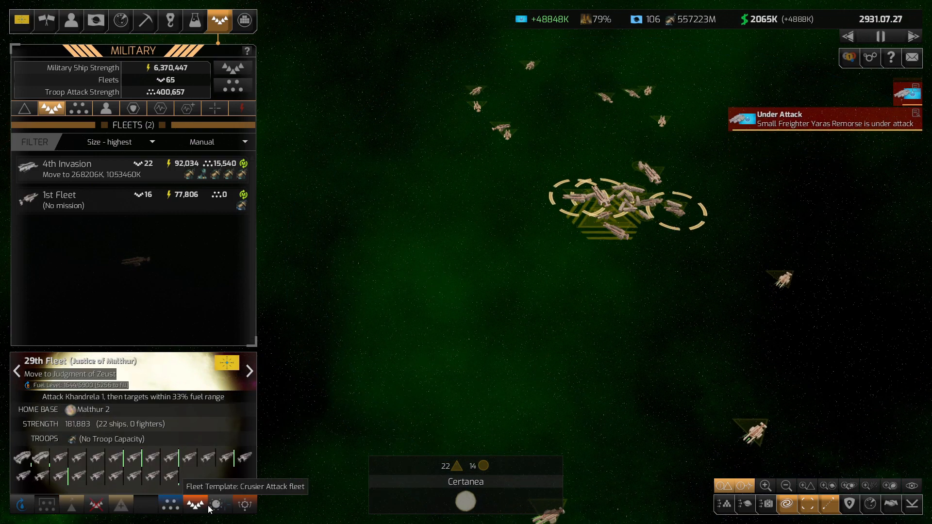
left_click(219, 505)
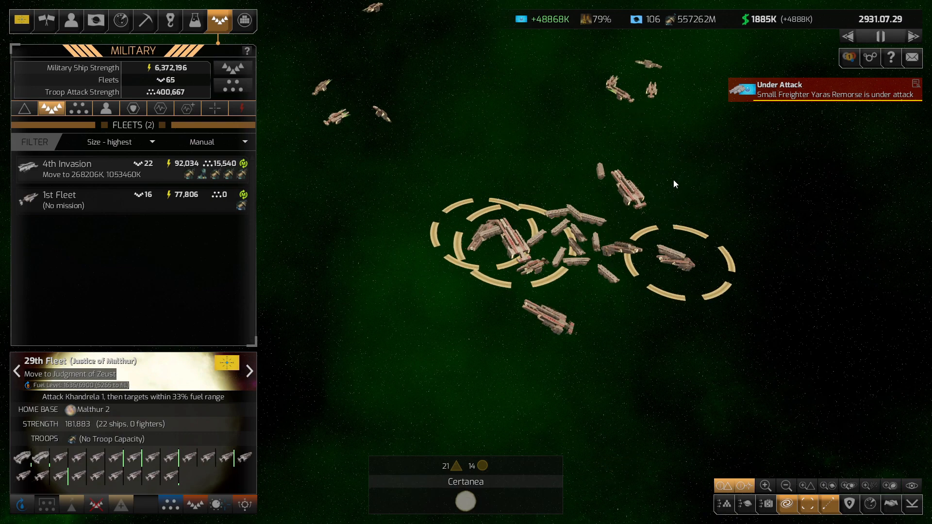
mouse_move(602, 238)
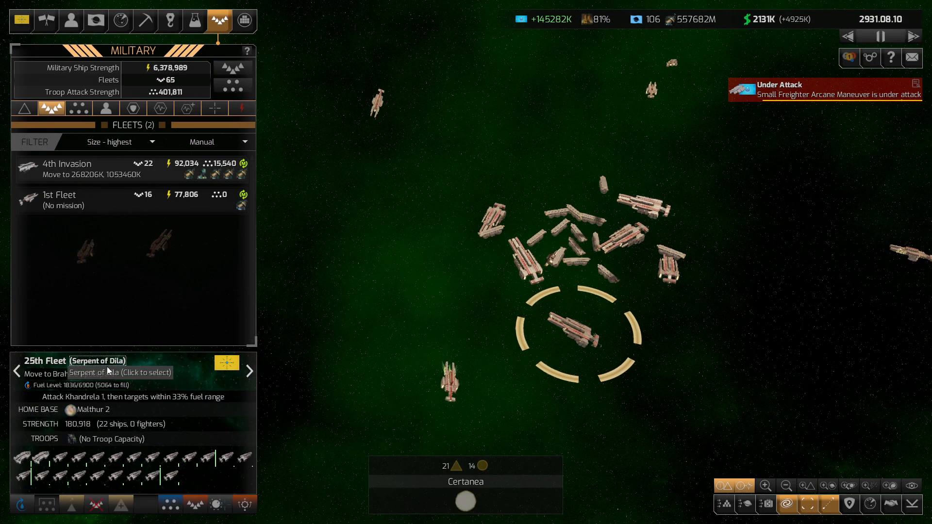
left_click(223, 505)
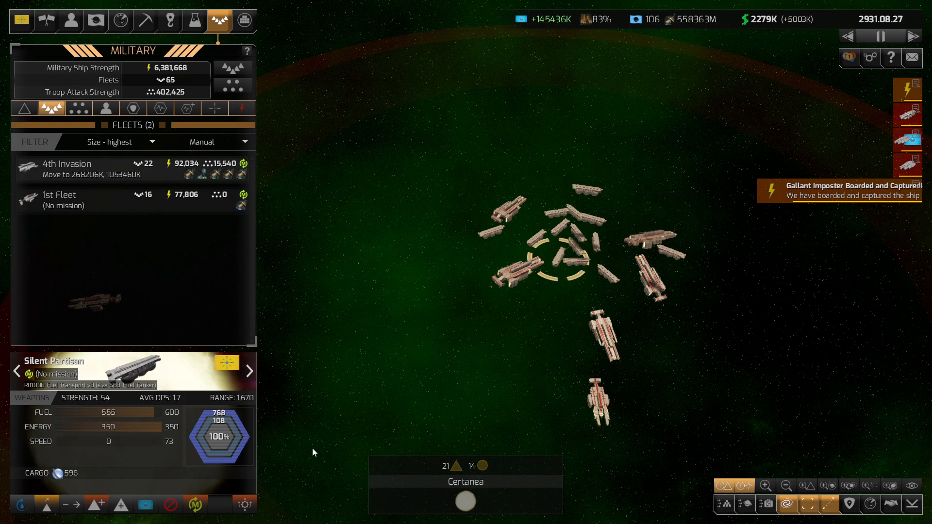
mouse_move(577, 243)
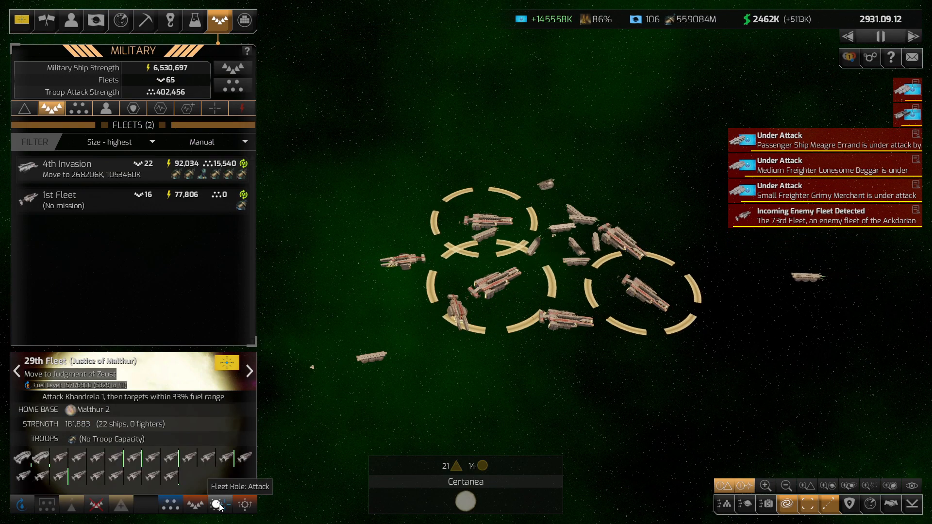
Change the selected fleet's role to Defend near Khandrela 1
left_click(220, 504)
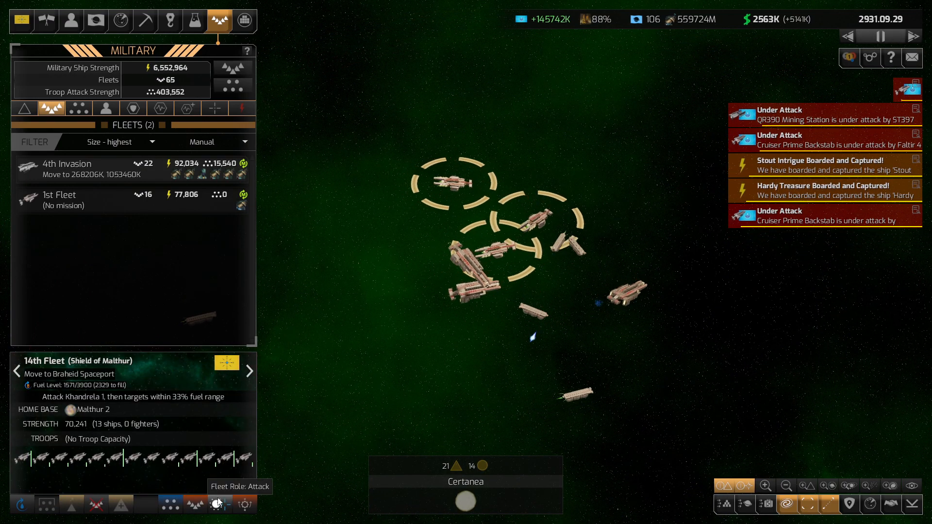
left_click(218, 504)
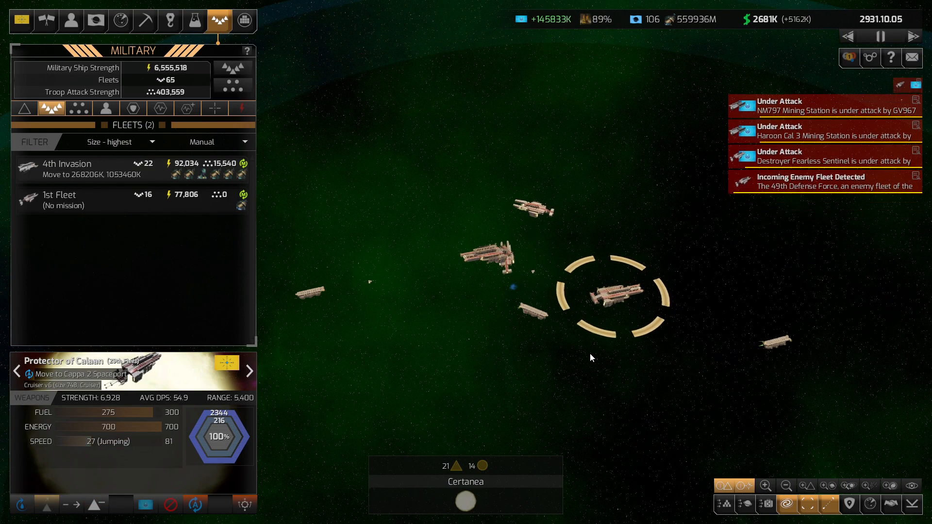
mouse_move(488, 258)
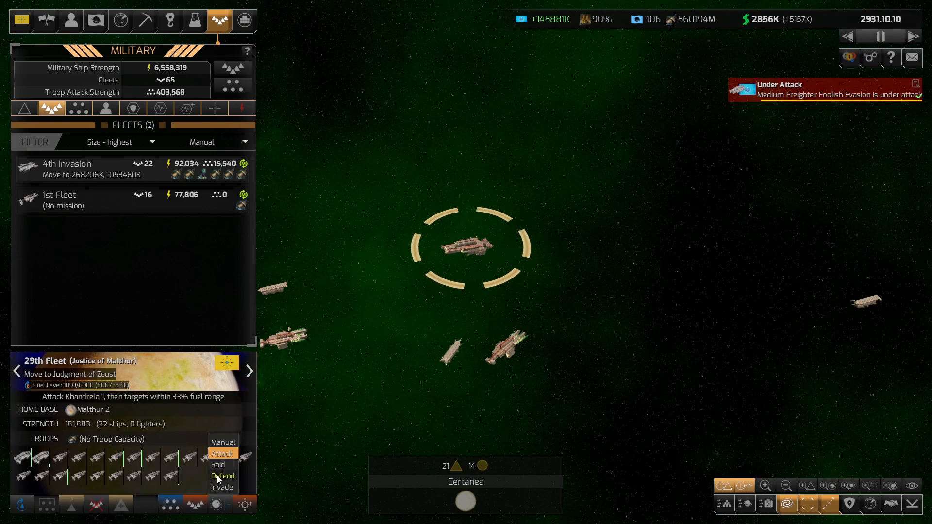
left_click(222, 475)
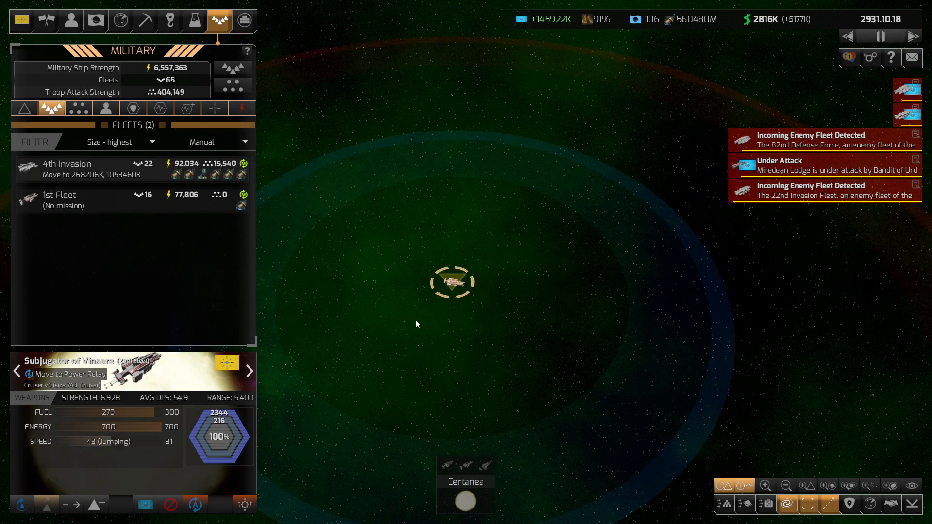
mouse_move(451, 281)
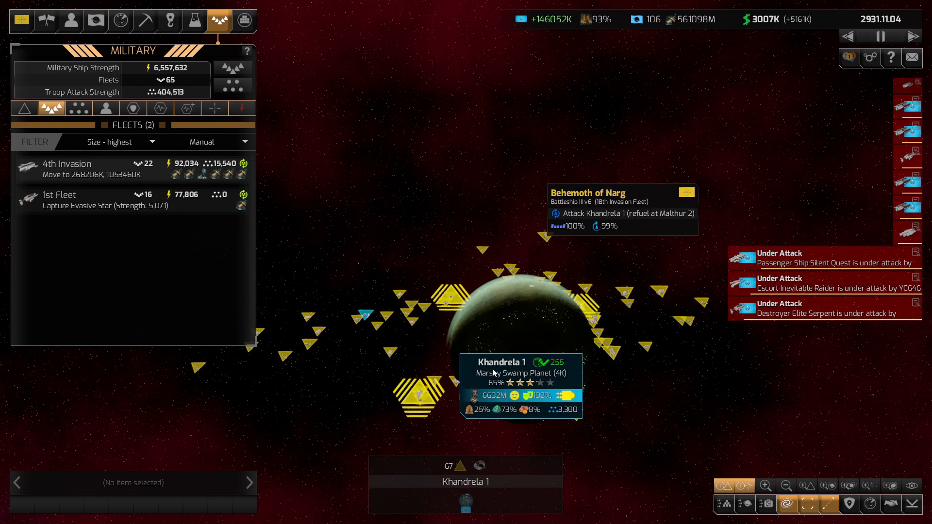
Review and dismiss the Khandrela 1 ground battle troop report
left_click(501, 362)
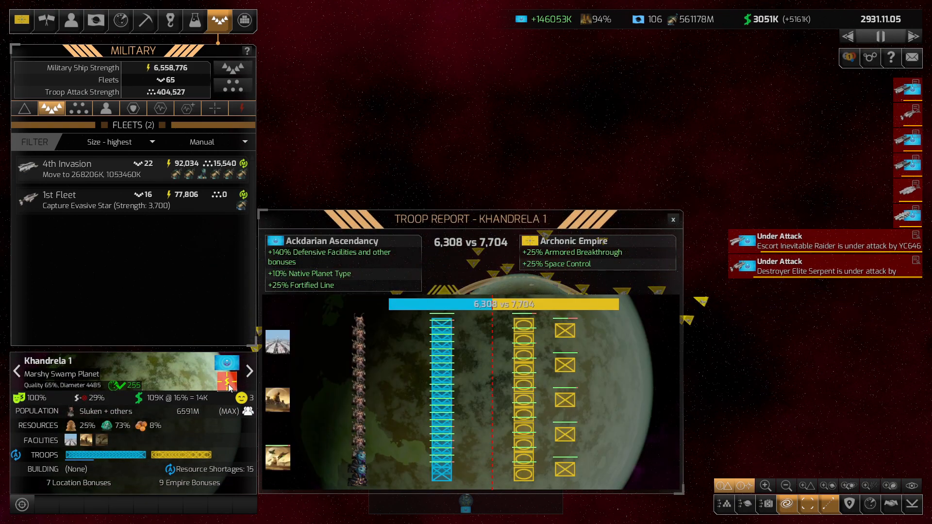
left_click(673, 219)
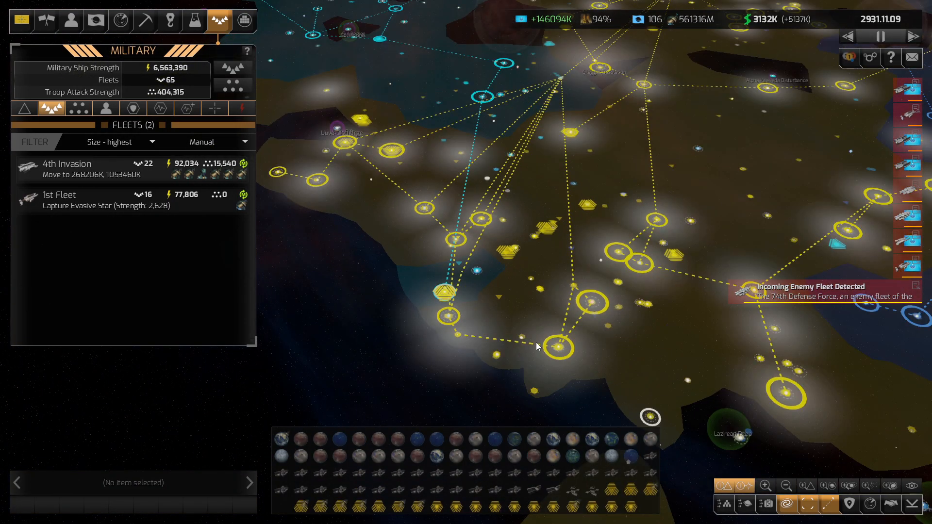
Order the 4th Invasion fleet to refuel and repair at Benarus 1 Mining Station
left_click(83, 168)
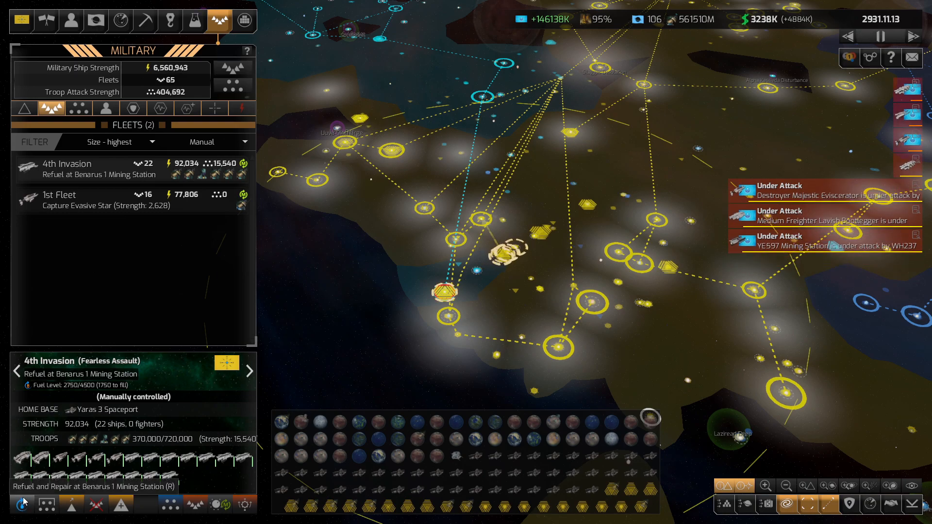
left_click(60, 194)
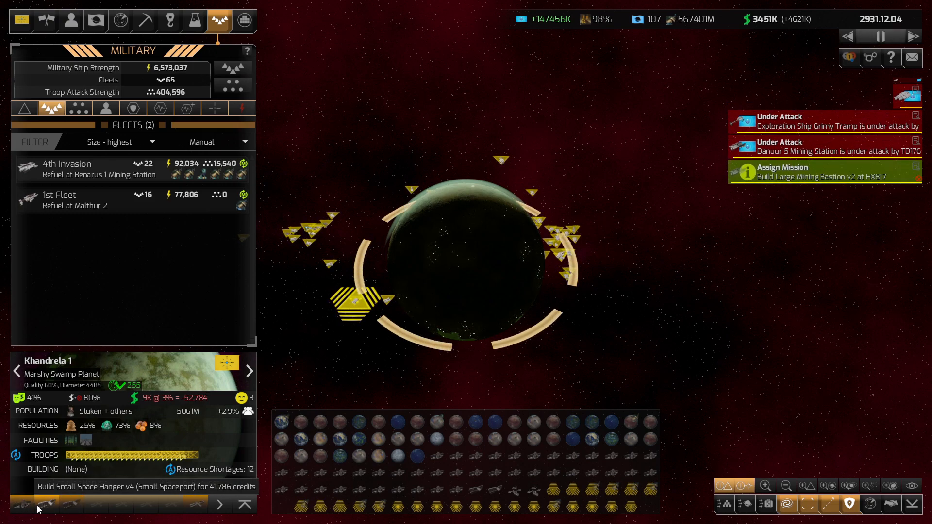
Bring up the colonies list to view Khandrela 1 and its buildable facilities
left_click(907, 168)
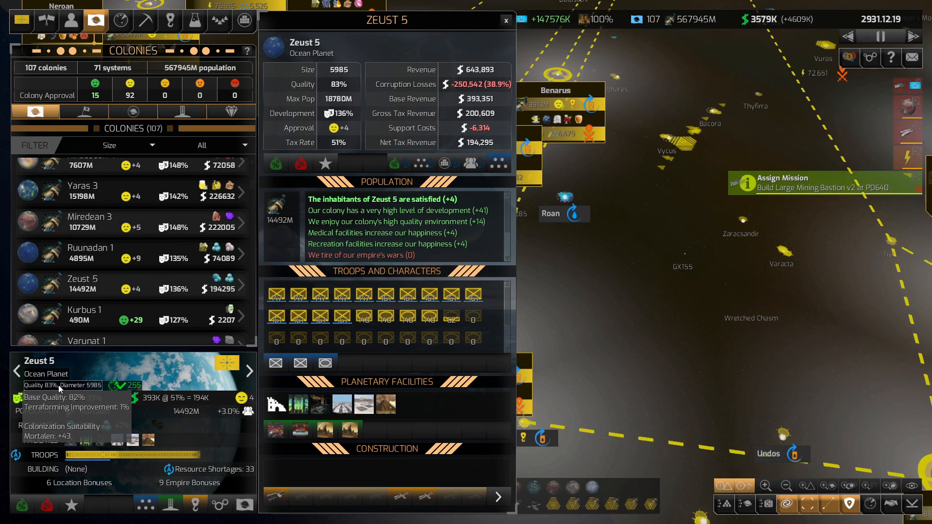
Build Advanced Terraforming Facilities at the first colonies through Silagges 1
left_click(89, 285)
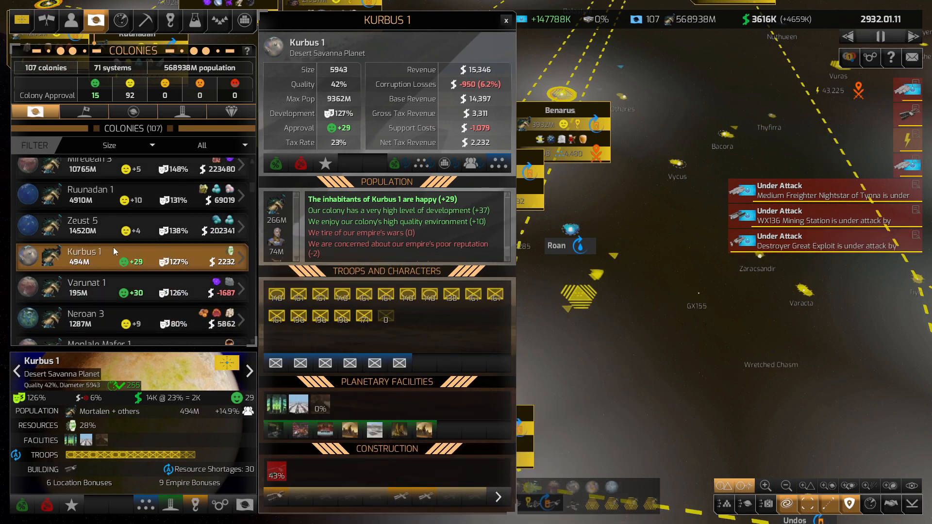
left_click(86, 288)
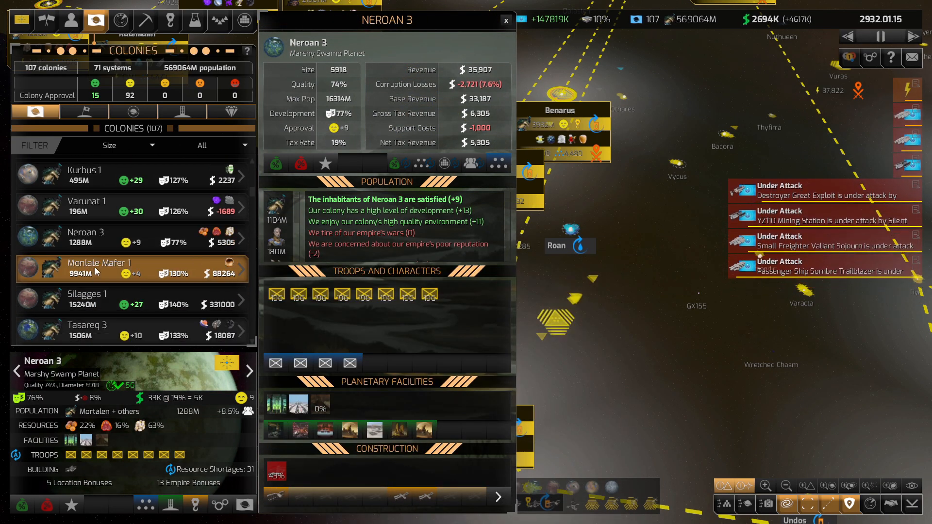
left_click(119, 268)
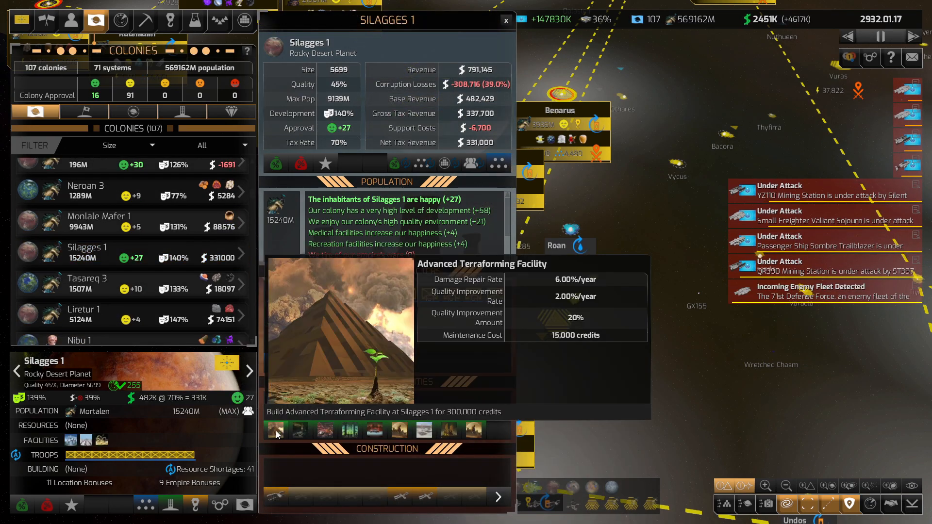
left_click(86, 284)
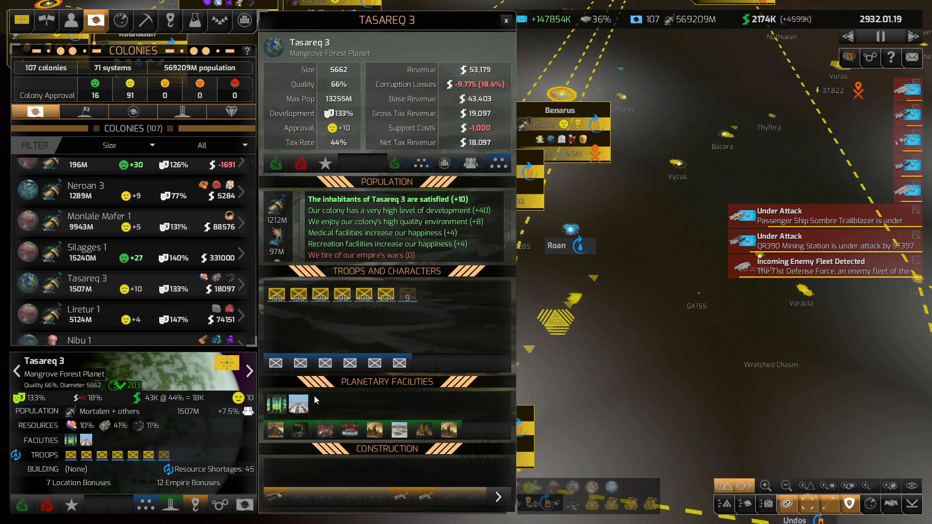
Continue through Tasareq 3, Da Suukha 1 and Bandumiir 2 queuing Advanced Terraforming Facilities
left_click(84, 314)
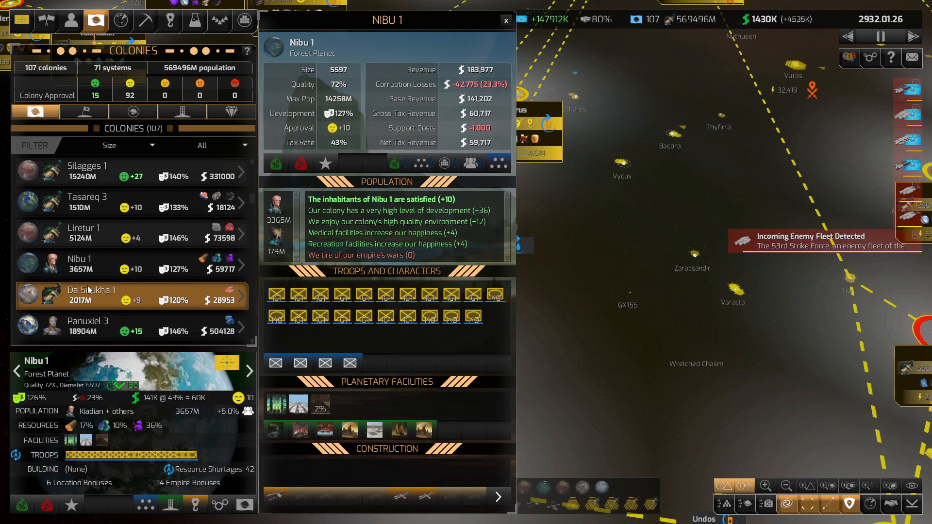
left_click(91, 294)
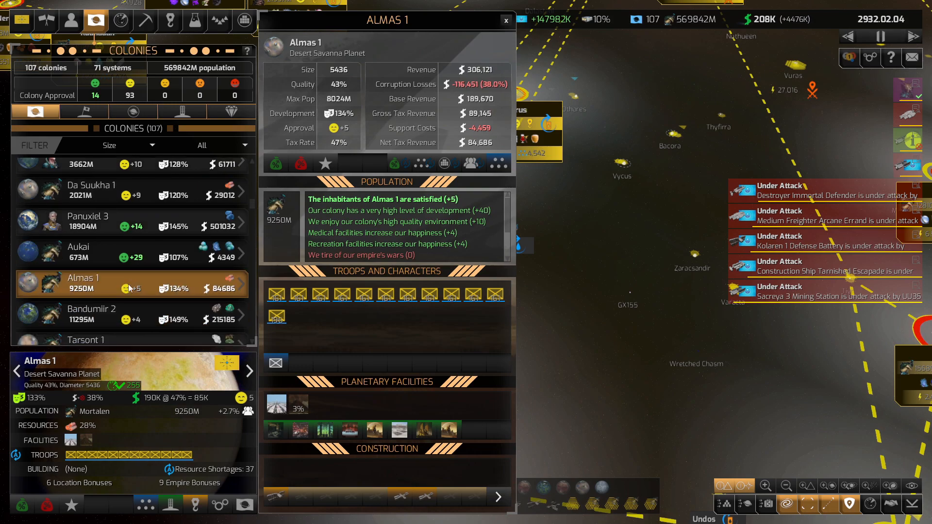
left_click(92, 314)
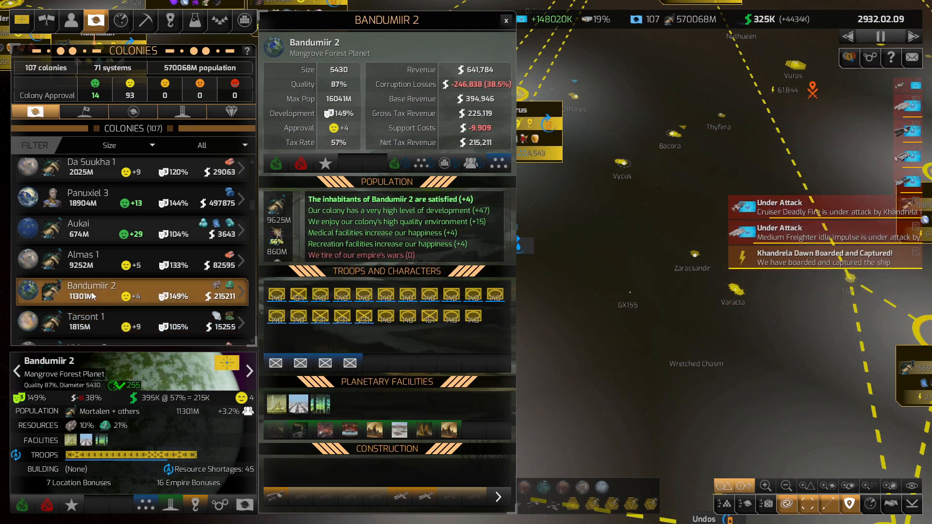
mouse_move(275, 431)
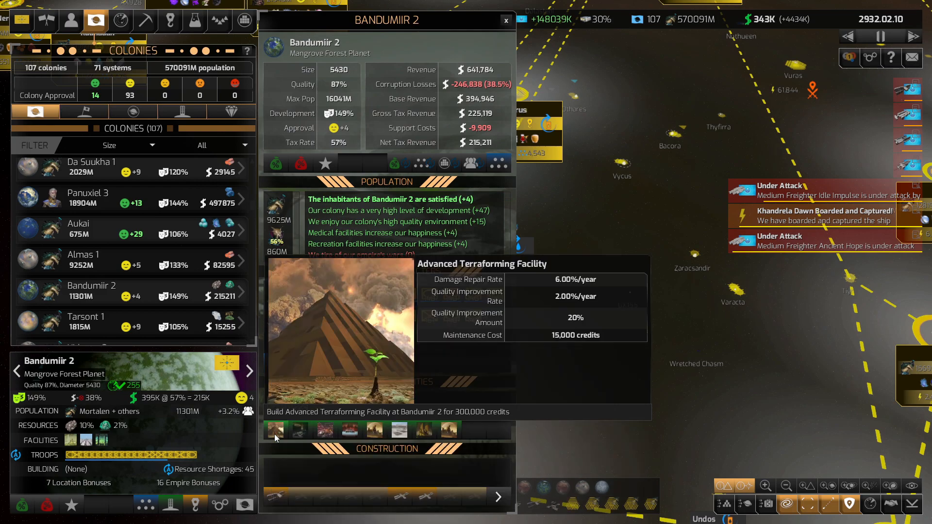
left_click(86, 321)
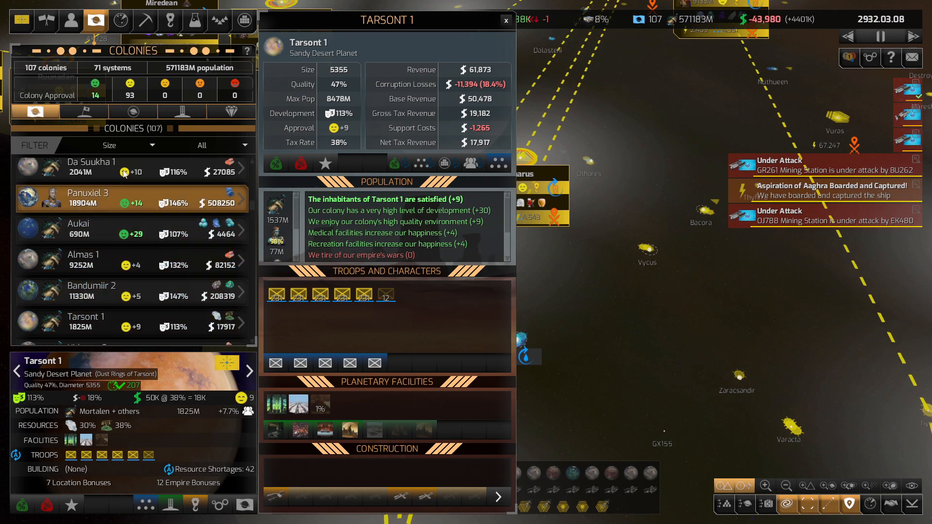
Assign the 4th Invasion and 1st Fleet to blockade Lokazik 2
left_click(218, 20)
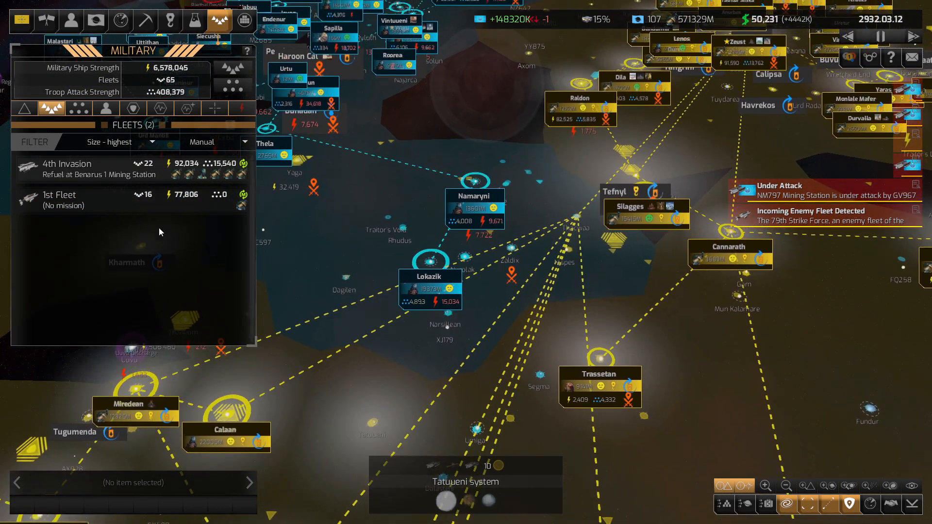
left_click(59, 200)
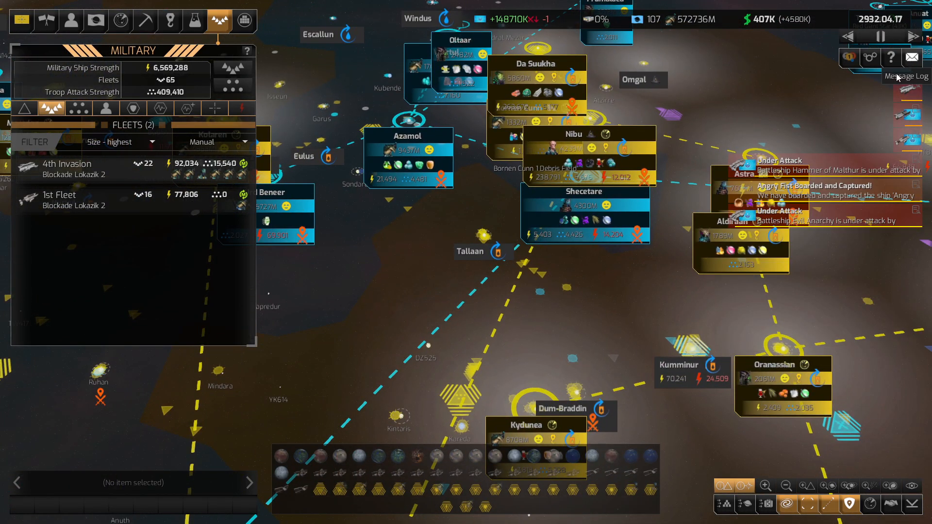
Filter the message log to military alerts, dismissing the enemy fleet warning, and show all 65 fleets
left_click(911, 57)
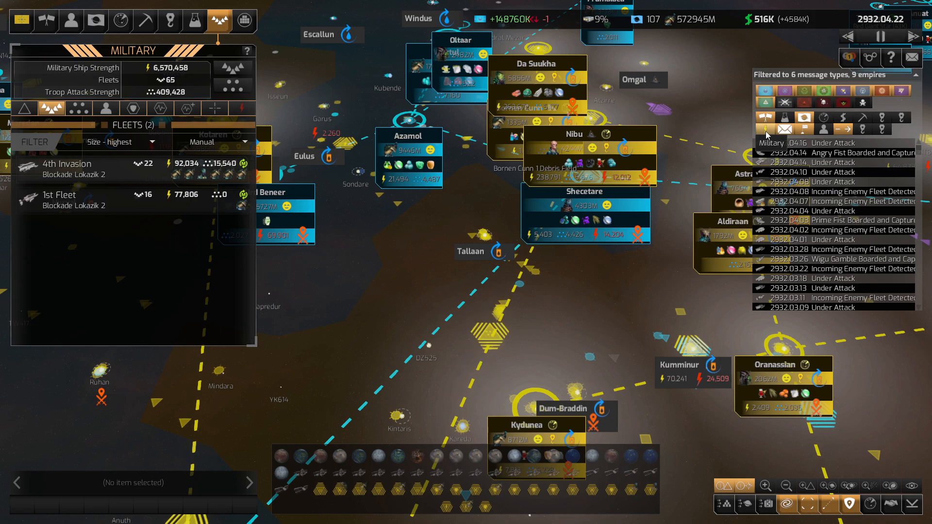
left_click(766, 129)
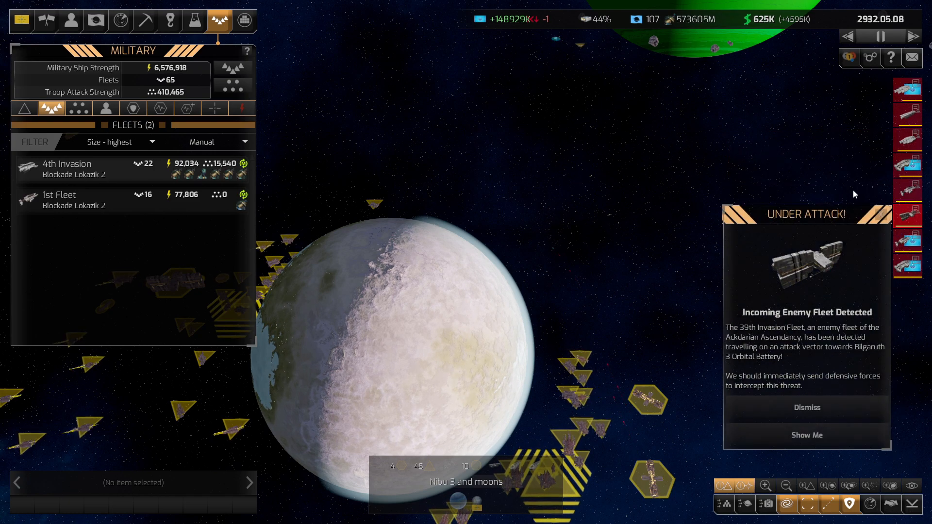
left_click(913, 57)
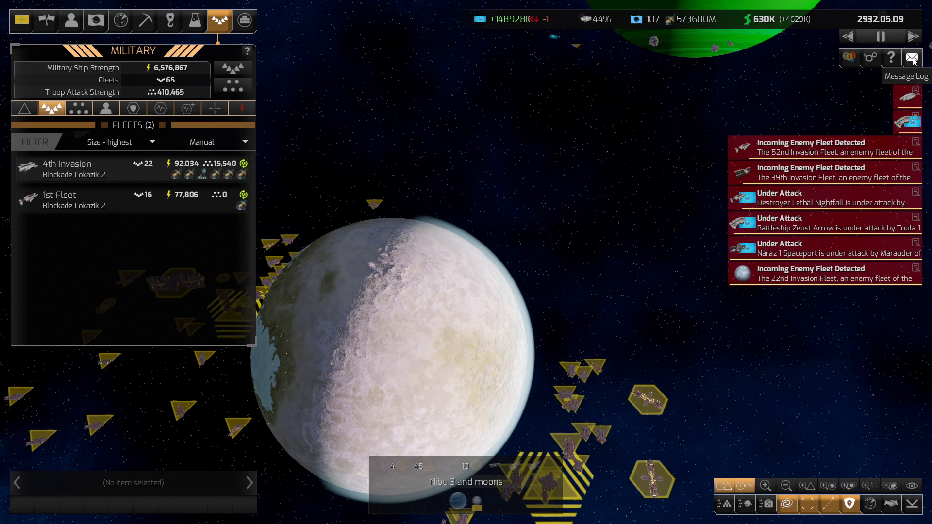
left_click(912, 58)
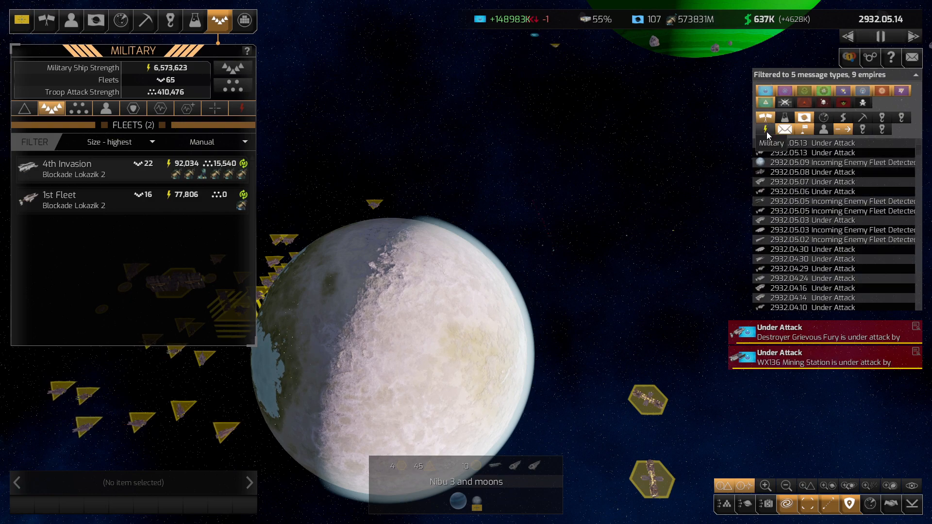
left_click(843, 129)
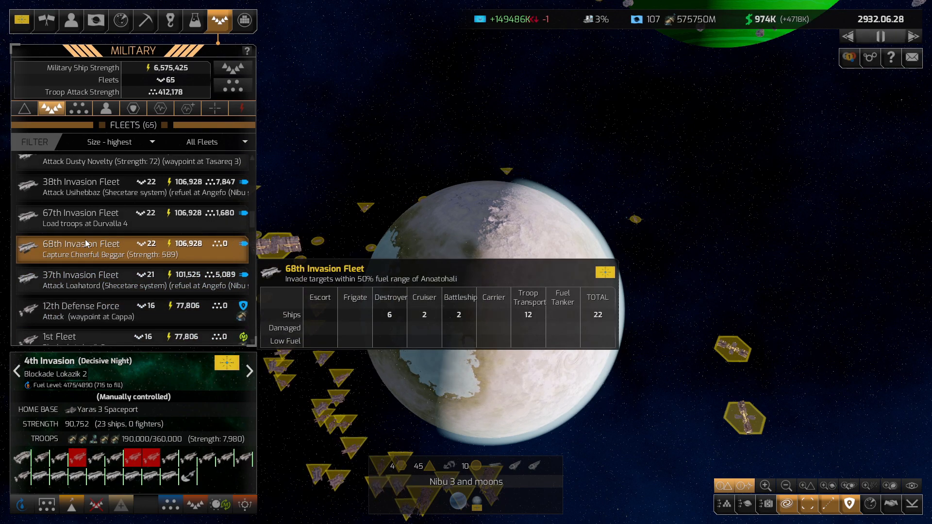
Select the 30th Strike Force and its Cannarath Phantom destroyer heading to IWB83 Mining Station
left_click(80, 218)
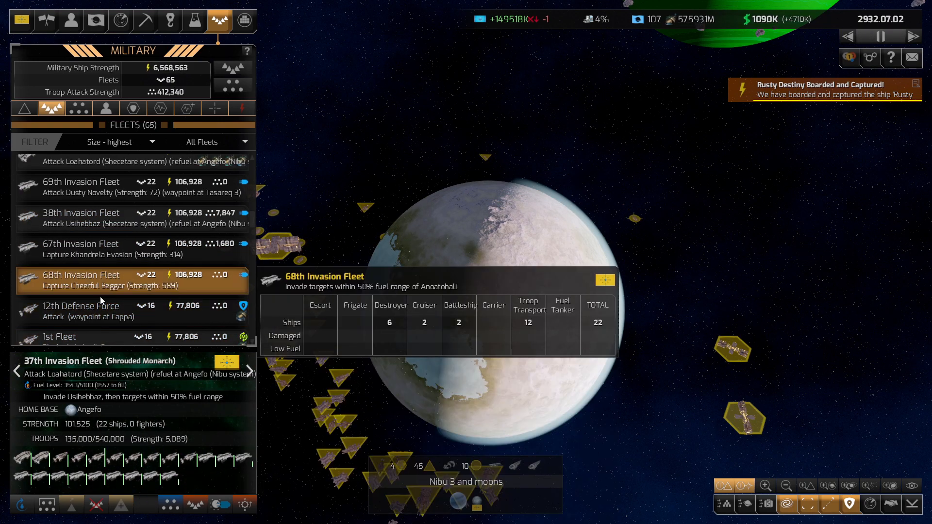
left_click(78, 295)
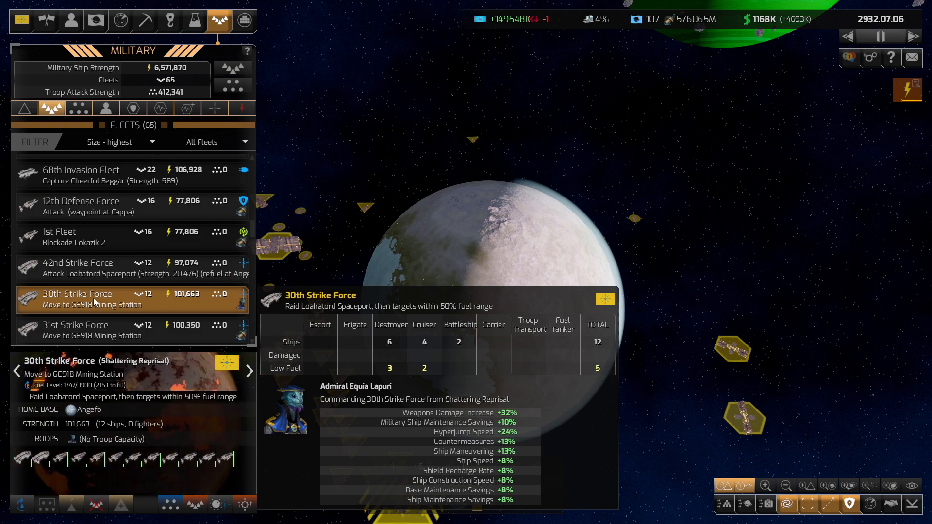
left_click(76, 331)
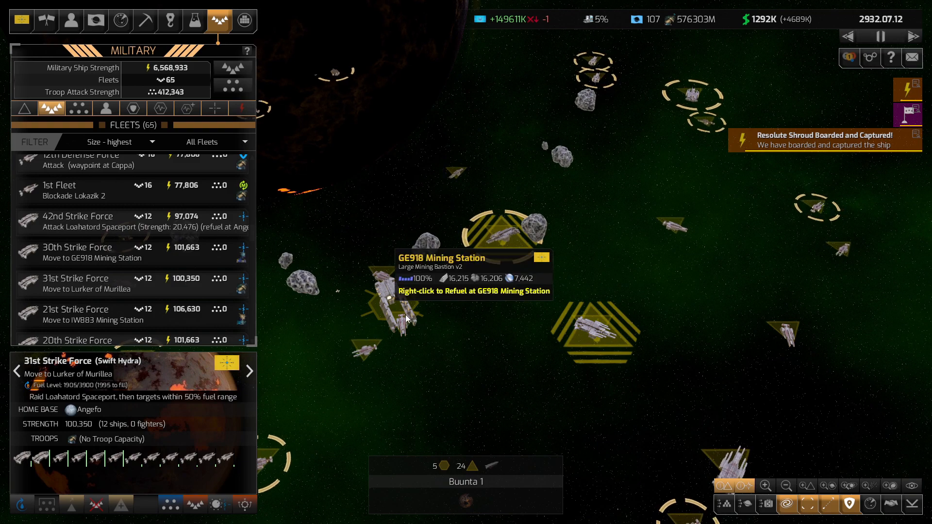
left_click(76, 310)
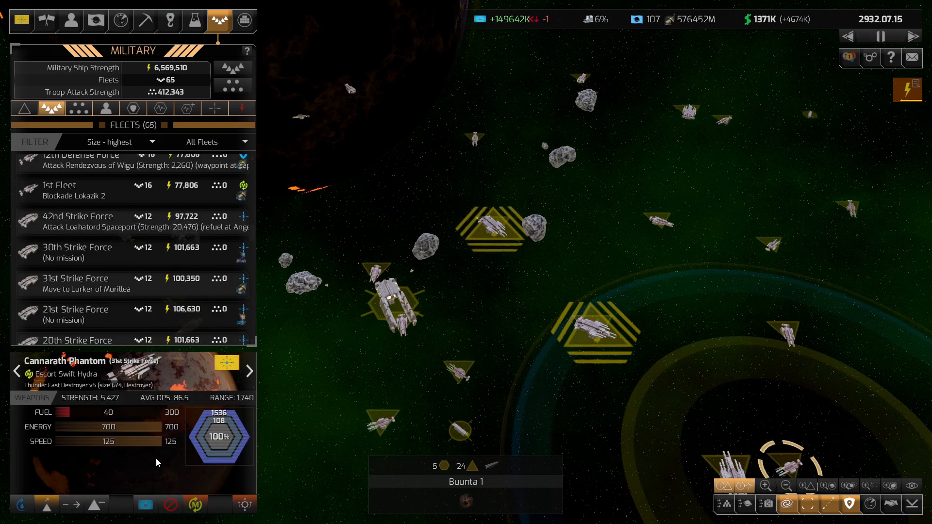
Set ships to Fully Automate so the 21st Strike Force moves to Star of Vun-Alae
left_click(194, 505)
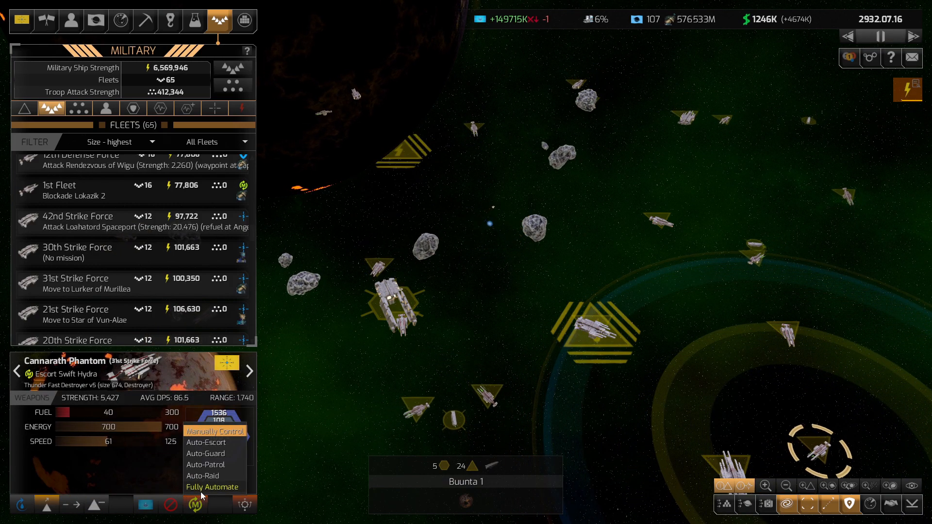
left_click(76, 309)
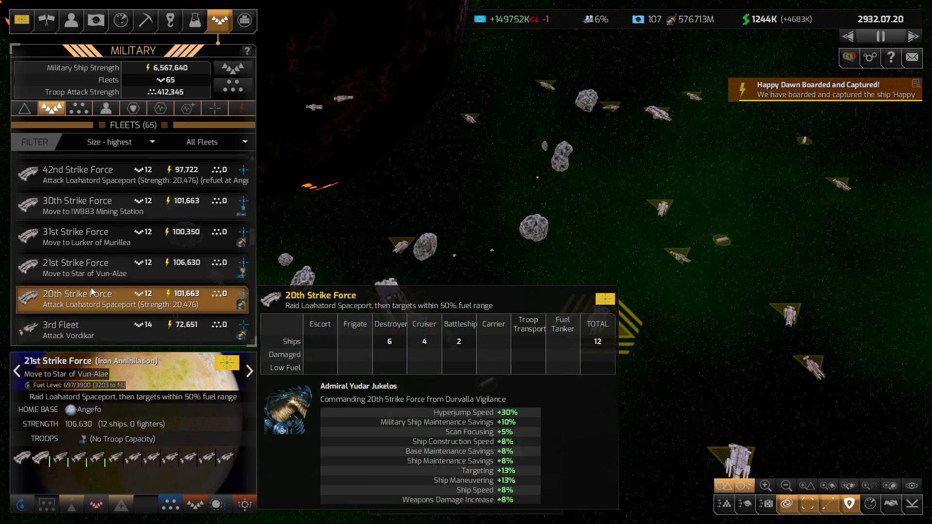
left_click(78, 268)
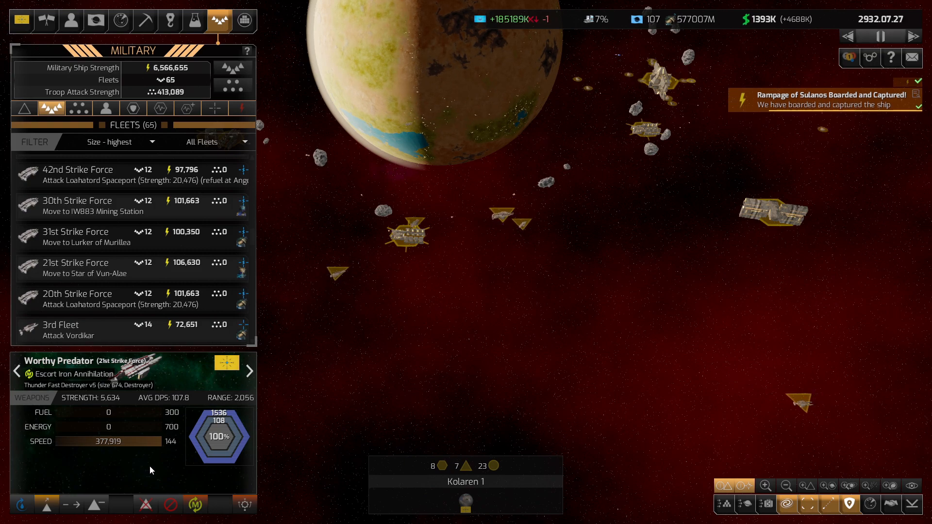
left_click(195, 505)
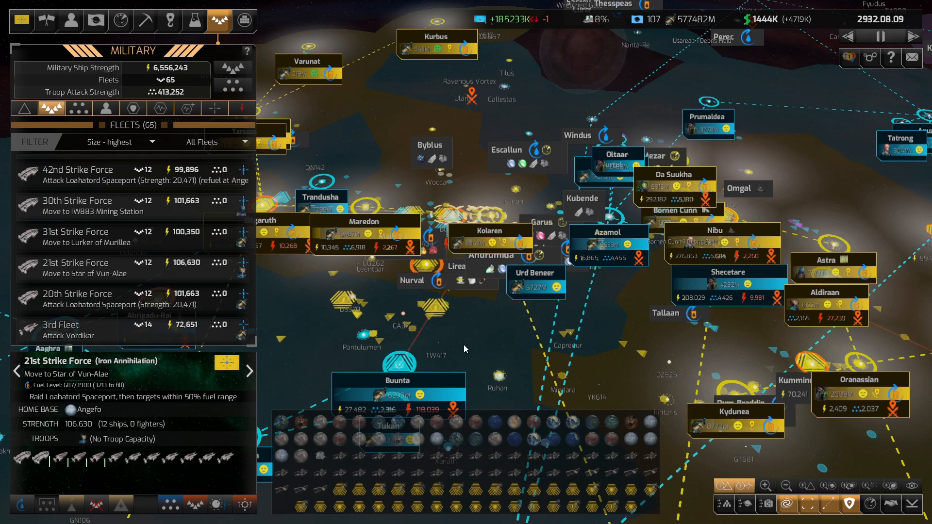
Browse the defense fleets including the 6th Fleet, then bring up the Research overview
left_click(78, 299)
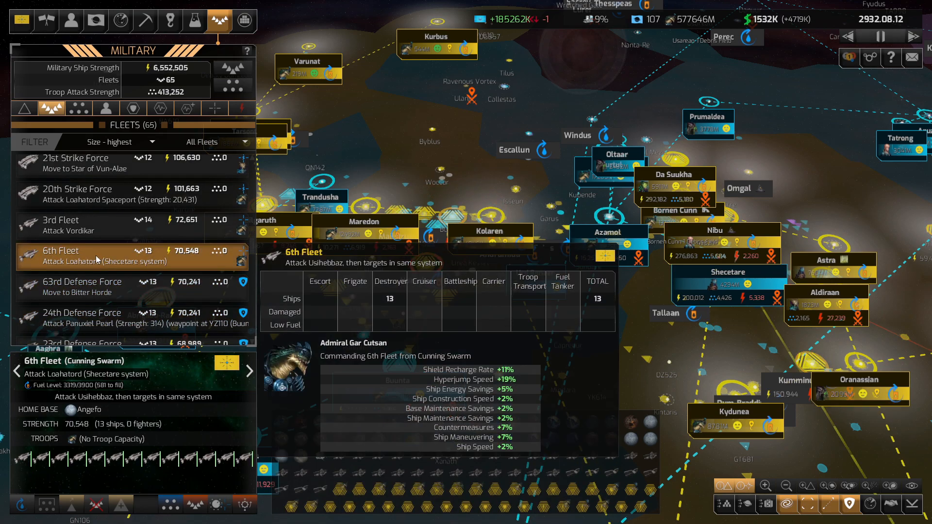
left_click(107, 286)
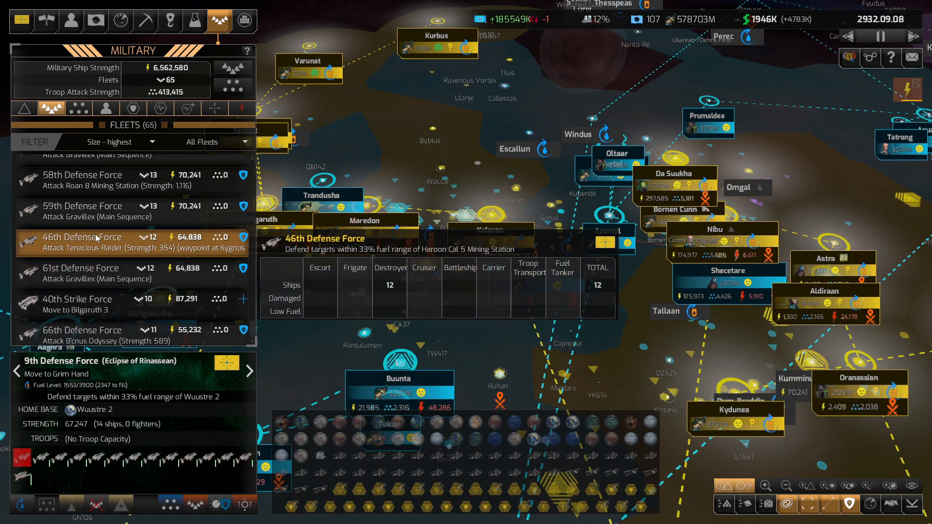
left_click(80, 273)
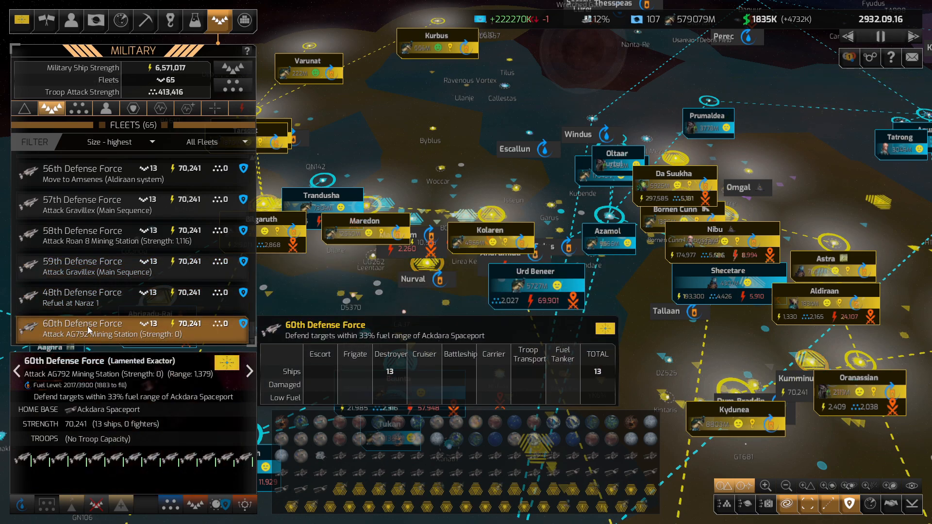
left_click(194, 19)
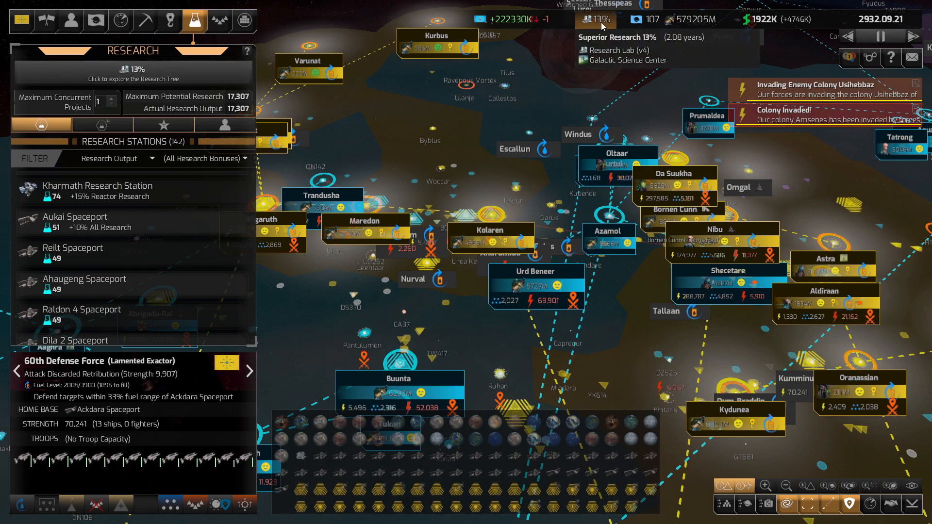
Close Yidagun 2's colony details and jump to the newly conquered colony Usihebbaz
left_click(95, 20)
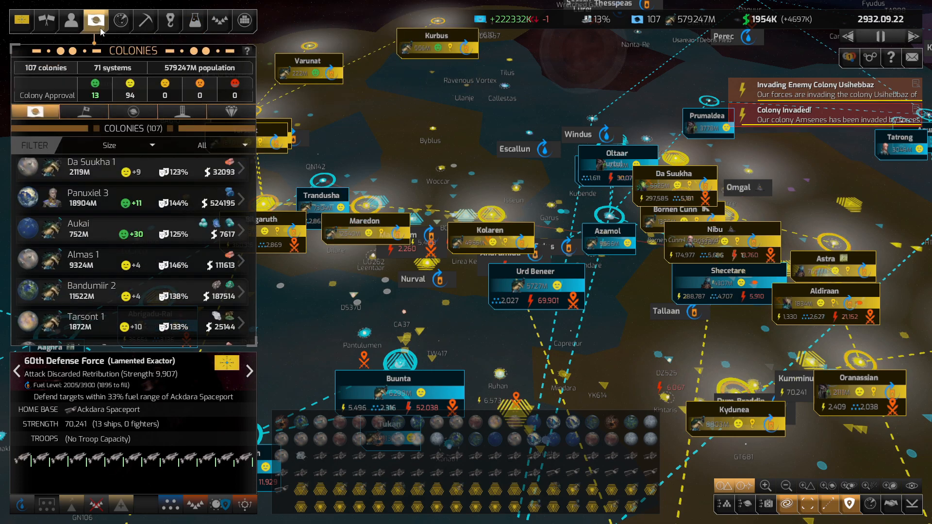
left_click(87, 322)
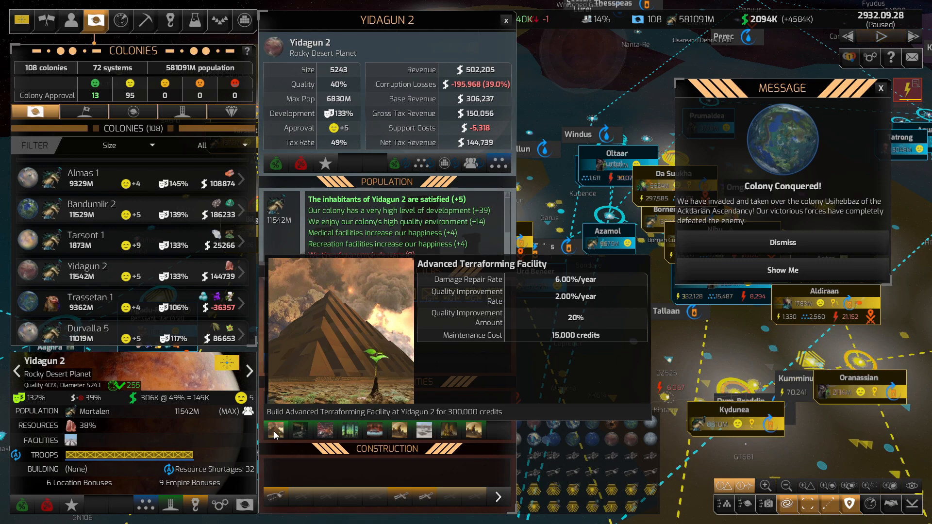
left_click(880, 36)
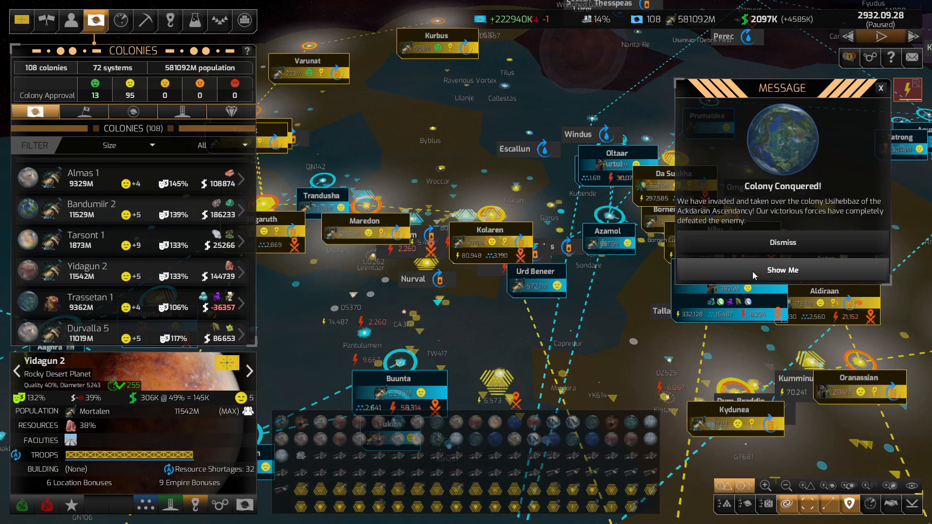
left_click(782, 270)
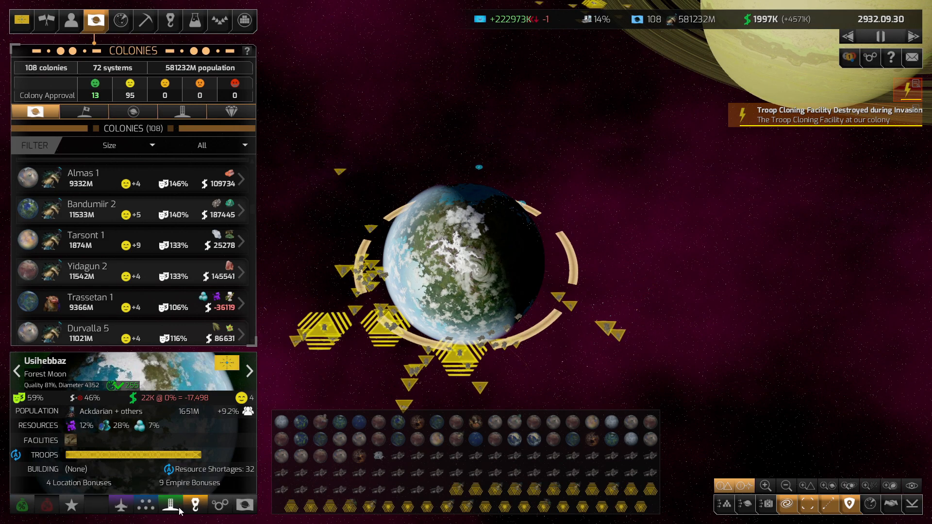
mouse_move(96, 505)
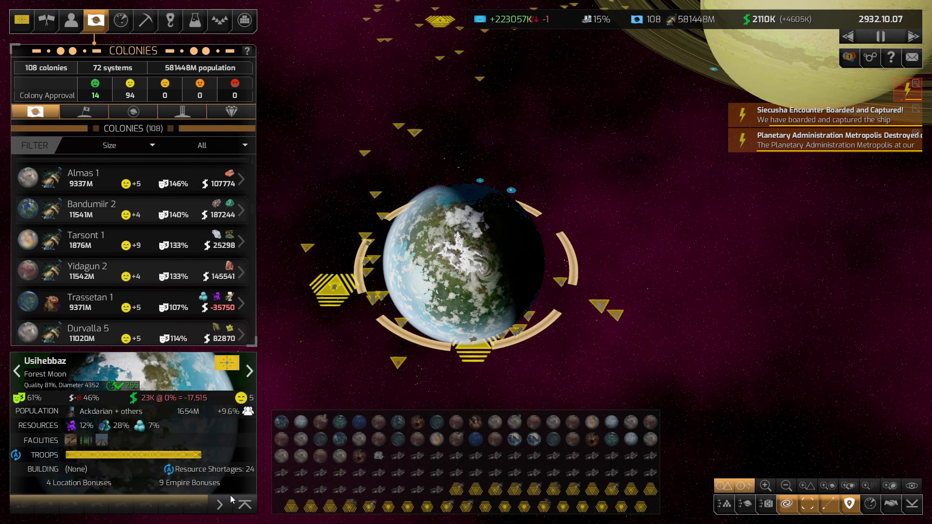
Review Yidagun 2's colony details and close them to return to the Zeust system
left_click(87, 266)
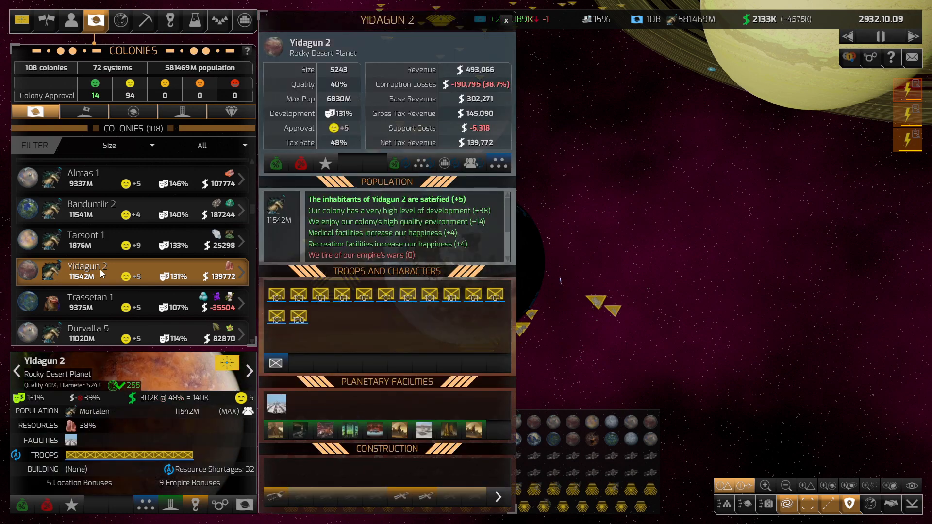
mouse_move(274, 430)
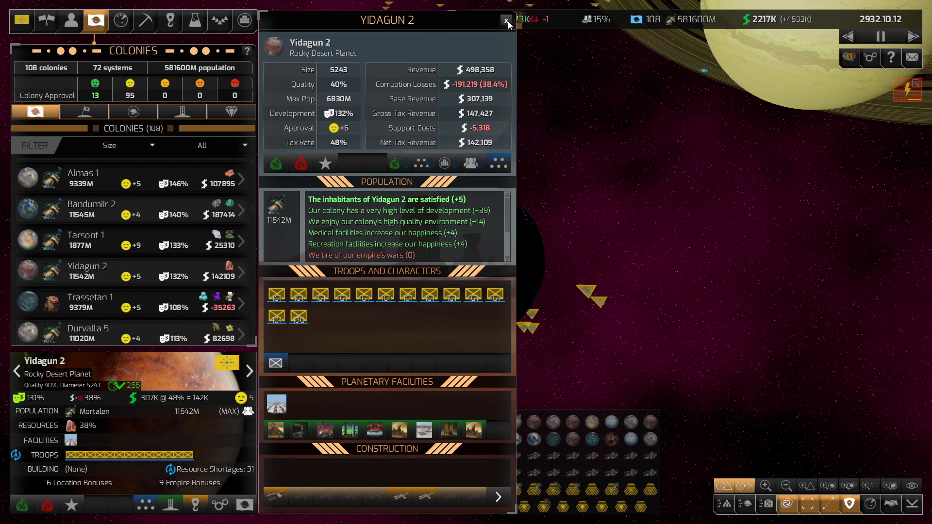
left_click(506, 19)
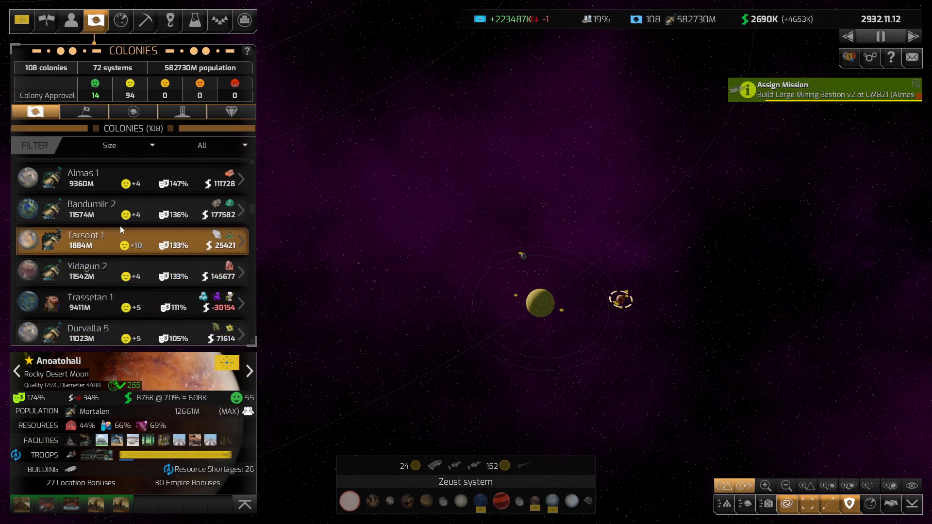
Inspect Tarsont 1, Yidagun 2, Durvalla 5, Tashtur Sinika 2 and Raldon 4, dismissing notifications, ending on Bilgaruth 3
left_click(87, 240)
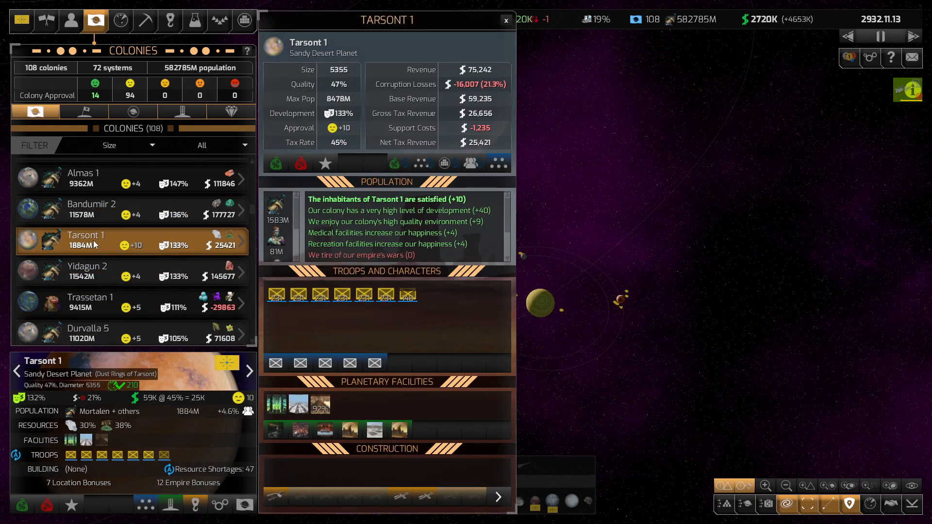
left_click(87, 271)
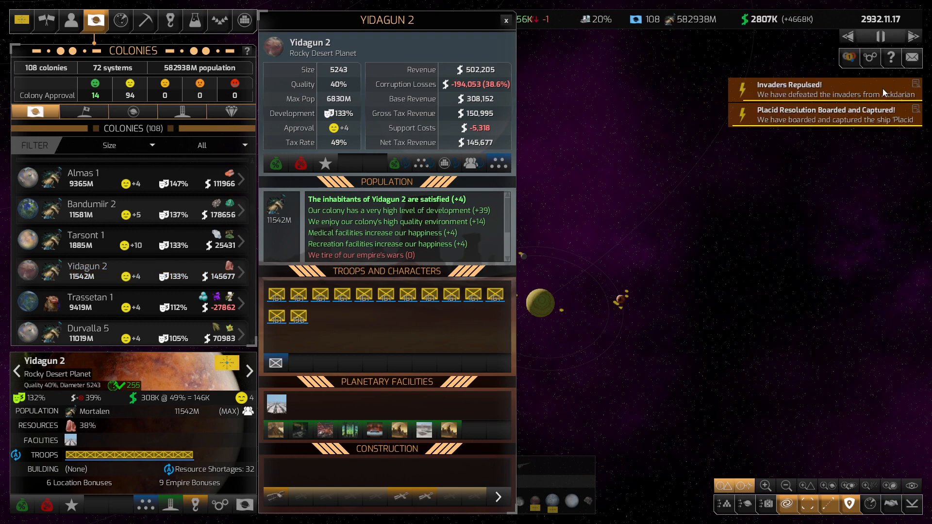
left_click(825, 89)
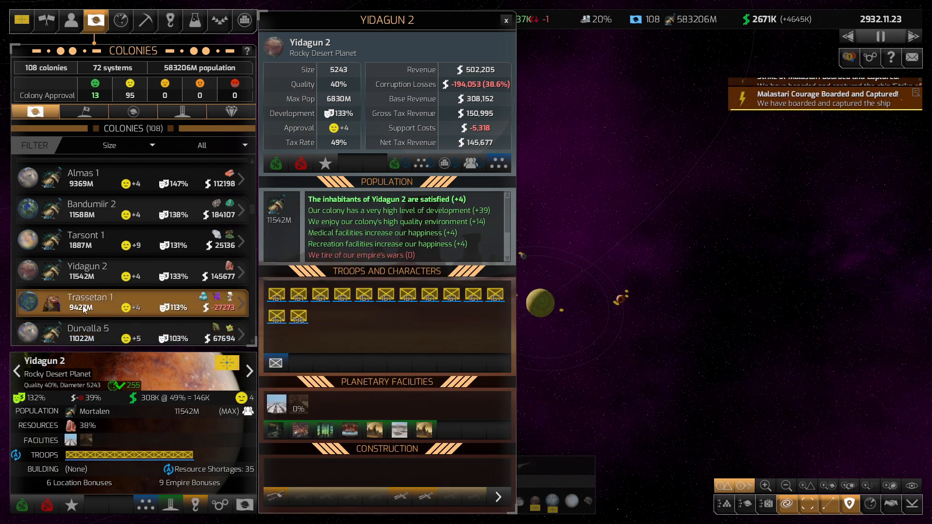
left_click(88, 333)
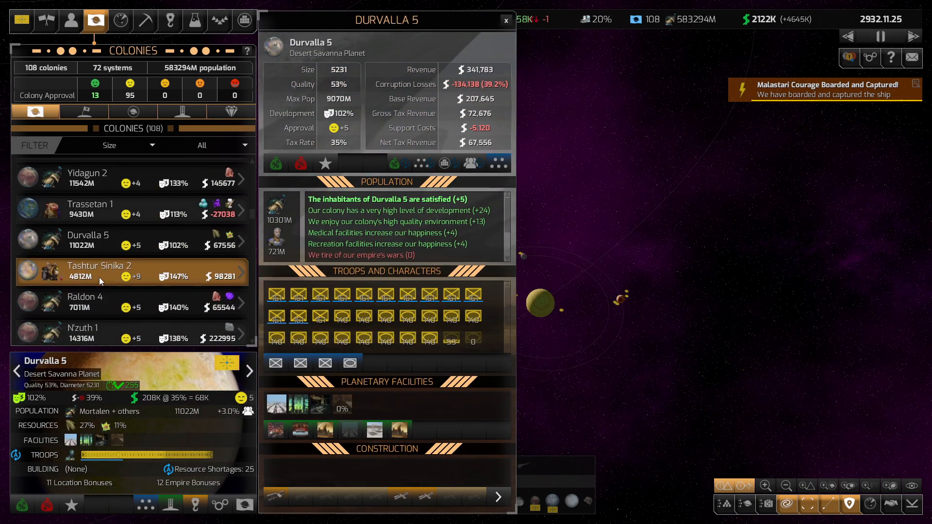
left_click(99, 271)
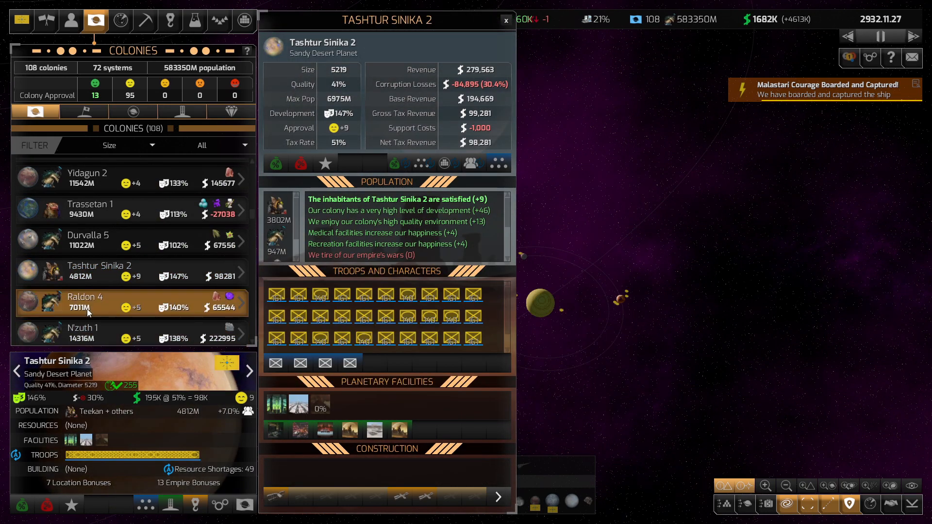
left_click(83, 333)
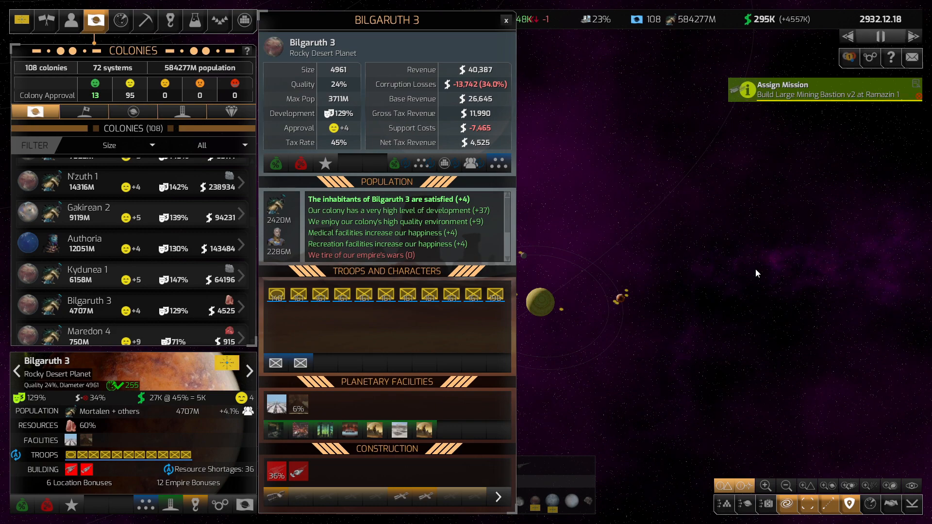
left_click(825, 89)
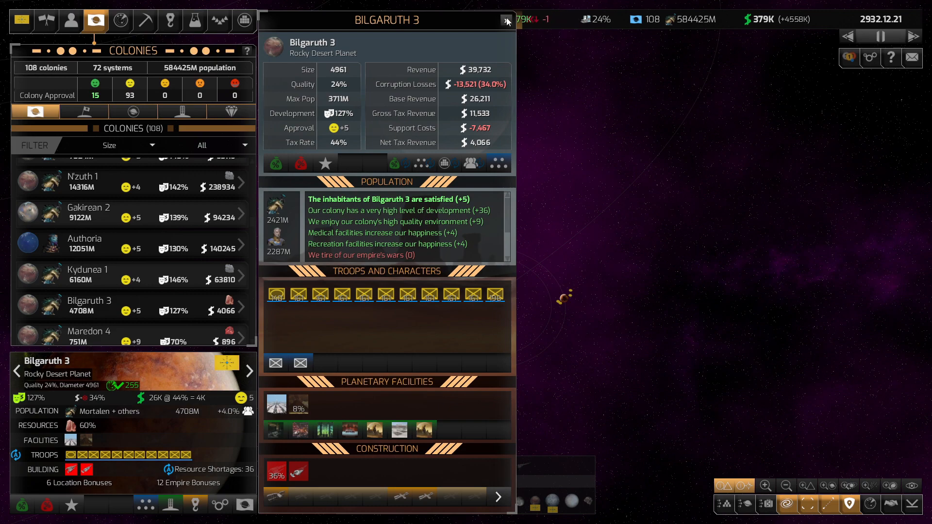
Close Bilgaruth 3's colony details to view the captured moon Loahatord
left_click(505, 19)
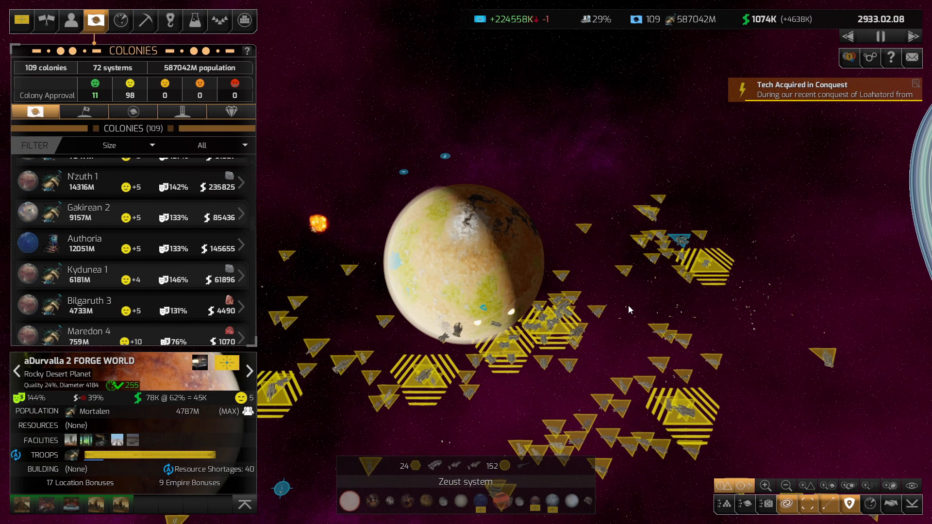
mouse_move(684, 243)
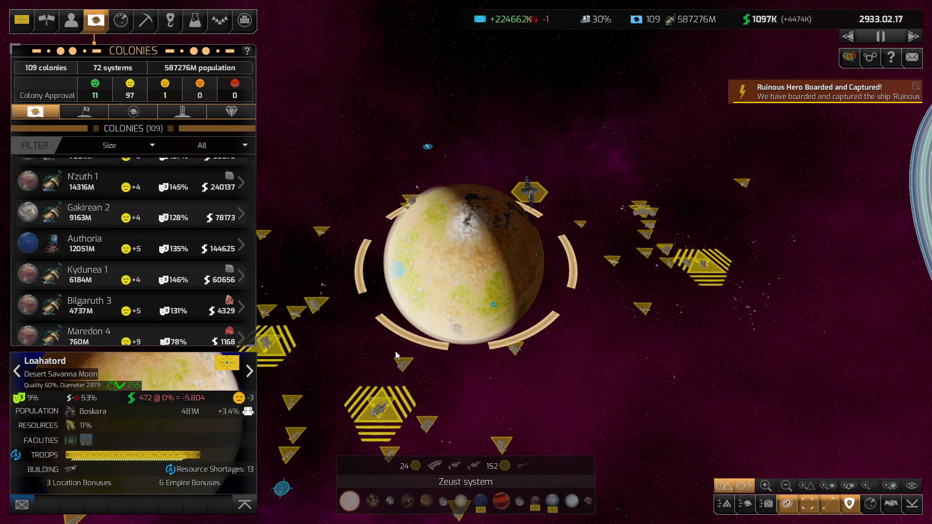
Deselect Loahatord and select a nearby Ackdarian ship to reach their diplomacy
left_click(94, 412)
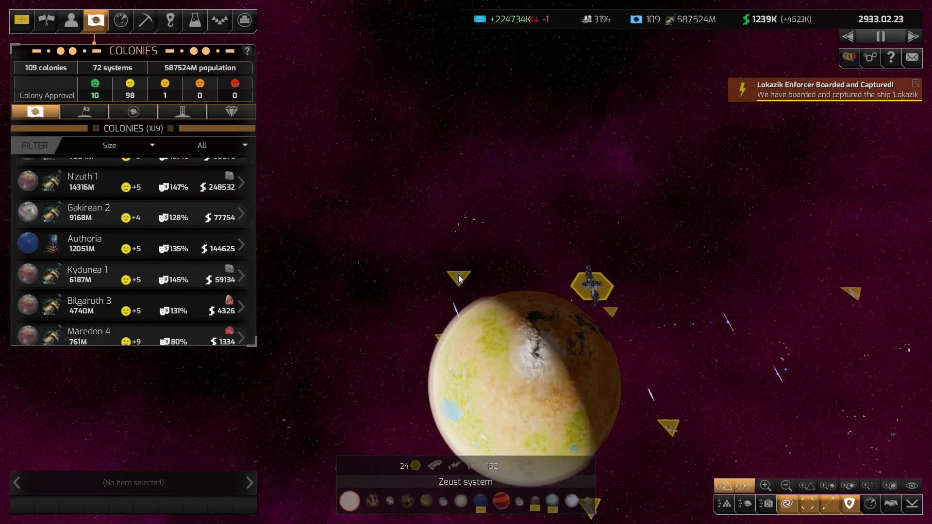
left_click(458, 278)
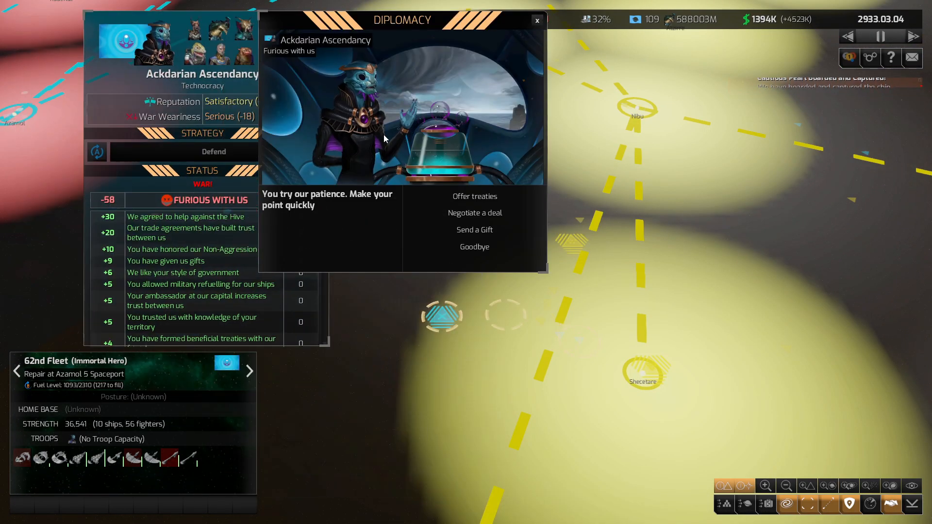
Negotiate a deal offering the Ackdarians 110,000 credits and submit it for their answer
left_click(475, 212)
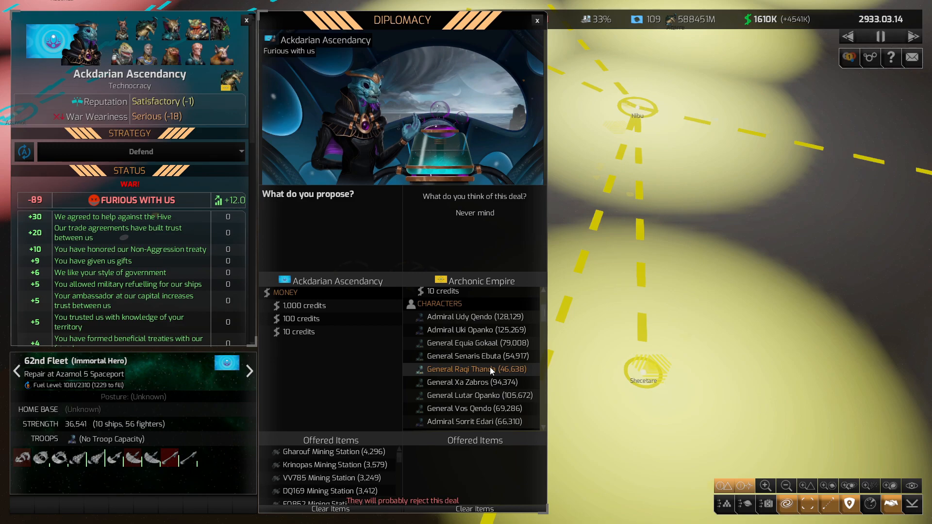
scroll("down", 3)
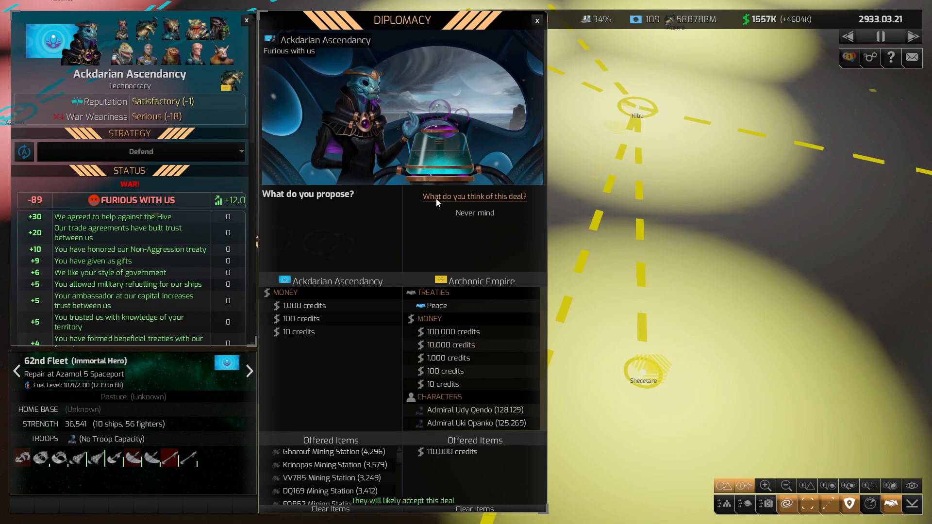
left_click(474, 196)
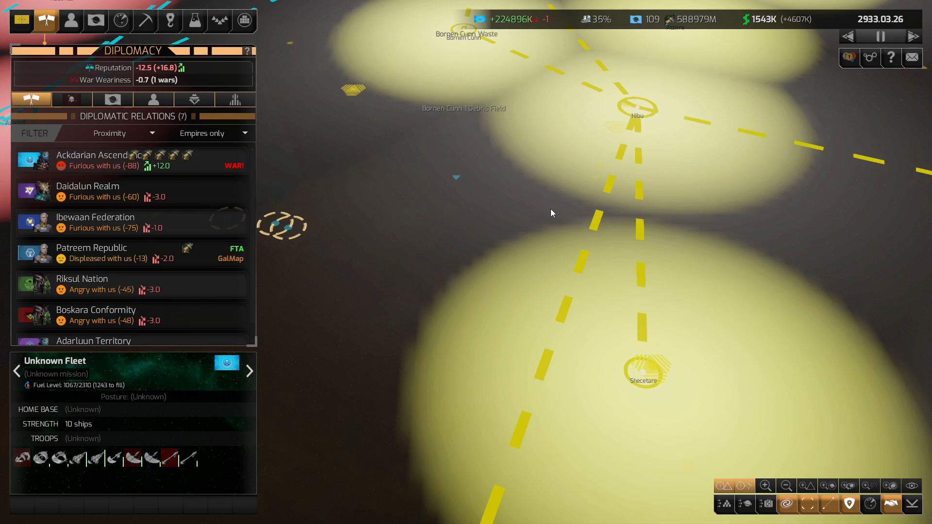
Filter the military fleets to manually controlled ones and order the 1st Fleet to attack an enemy frigate
left_click(219, 20)
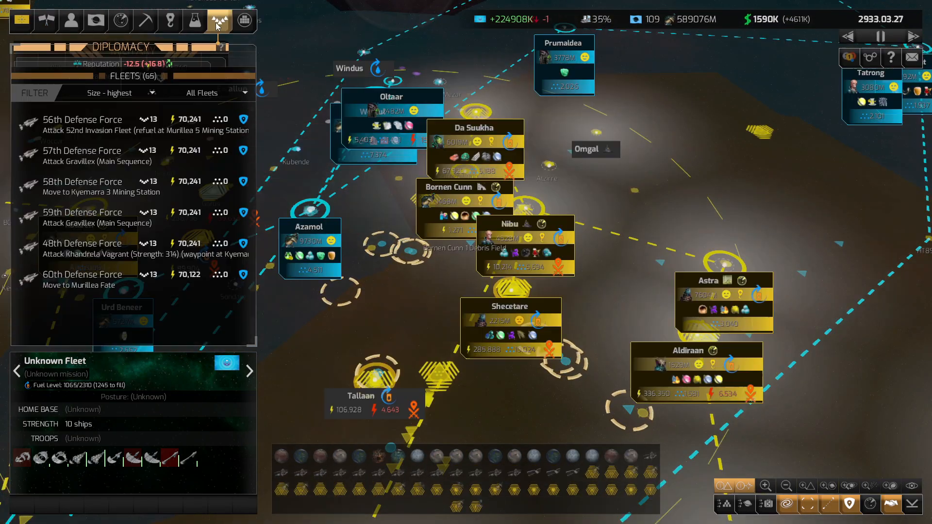
left_click(218, 19)
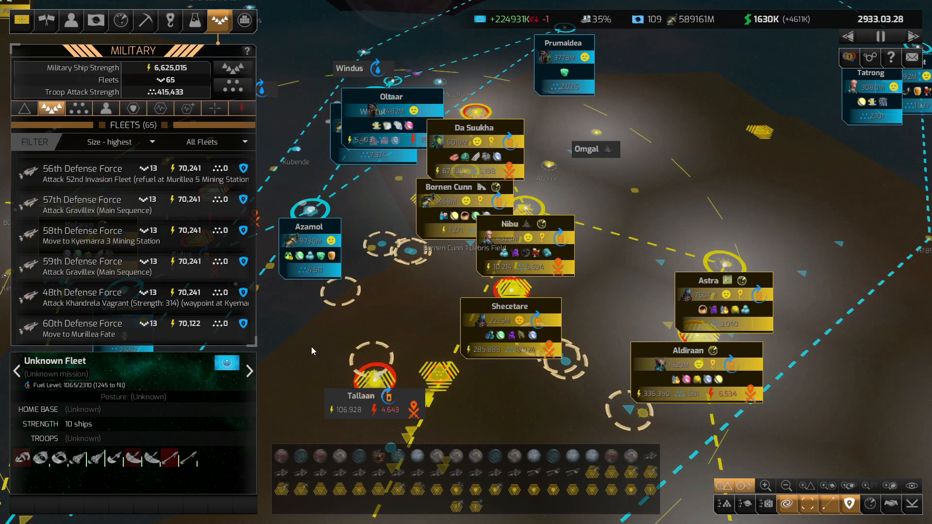
left_click(83, 173)
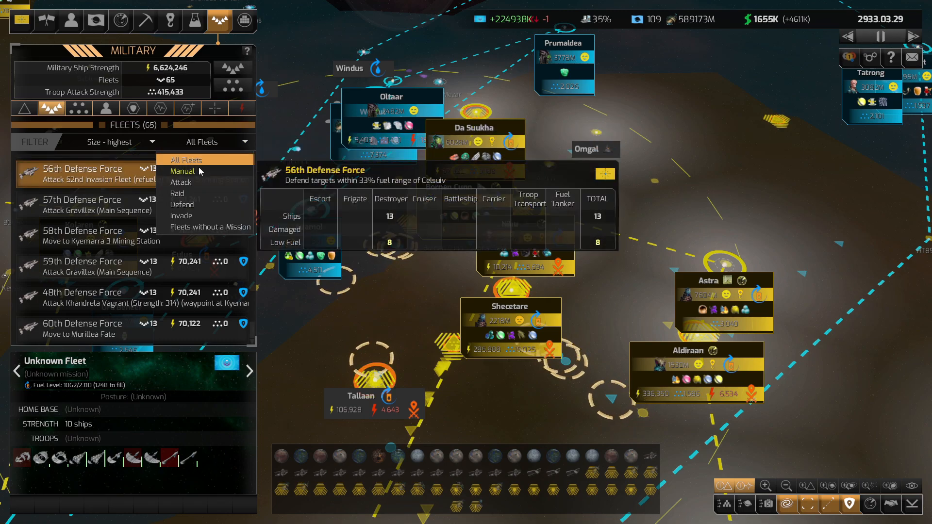
left_click(182, 171)
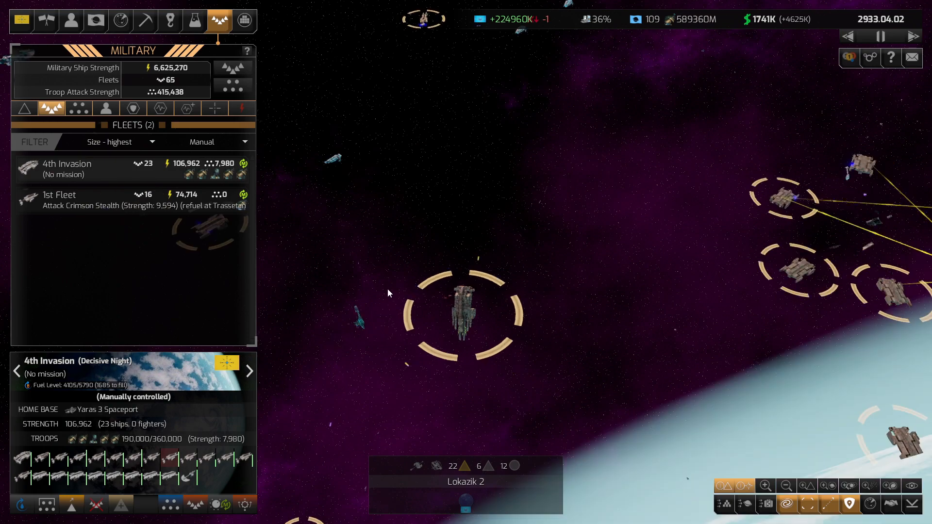
left_click(60, 196)
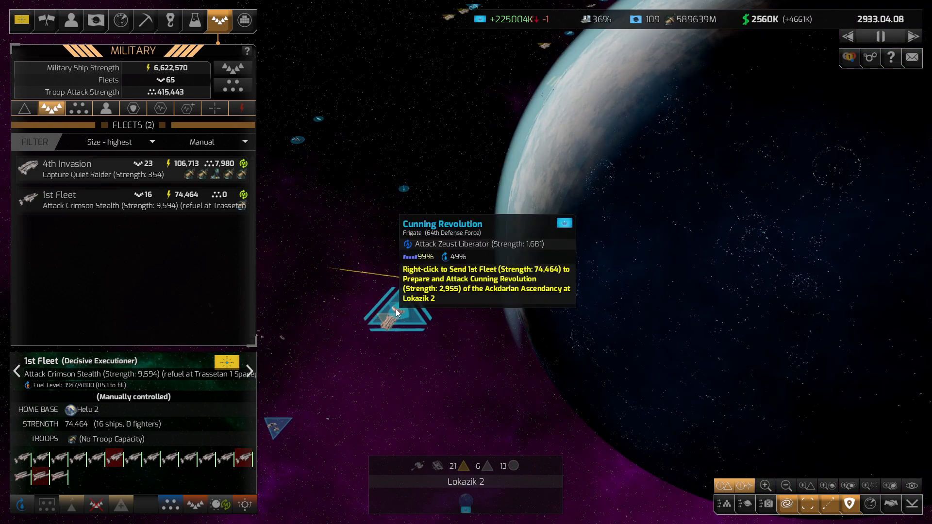
right_click(398, 311)
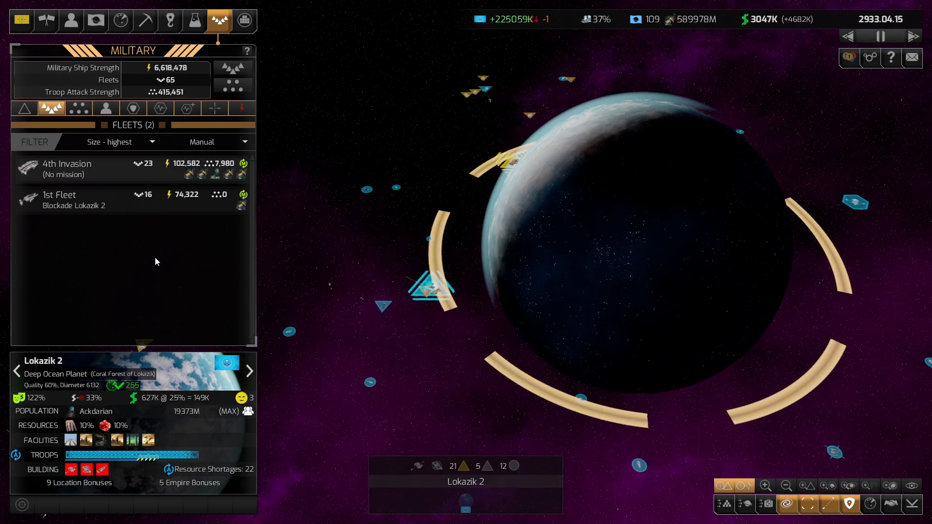
Select Lokazik 2 and bring up its troop report comparing invaders with the 17K defenders
left_click(67, 169)
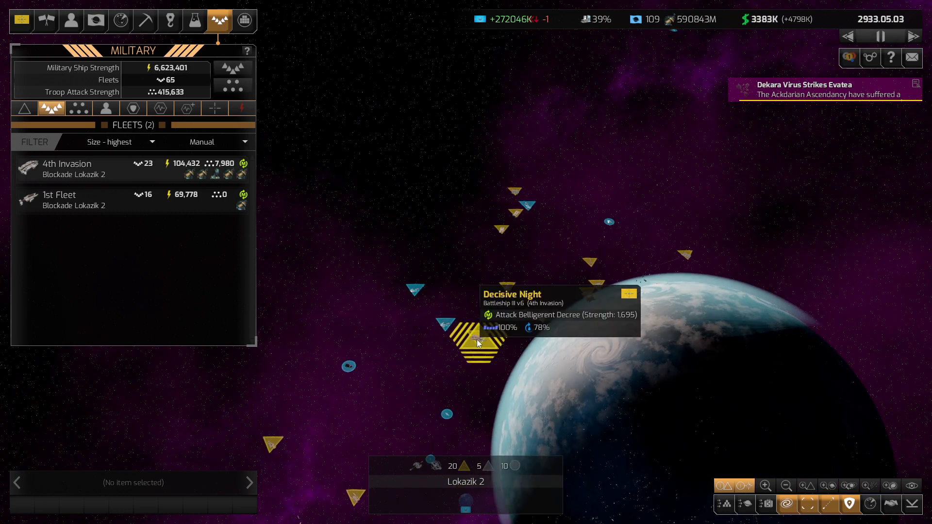
left_click(488, 336)
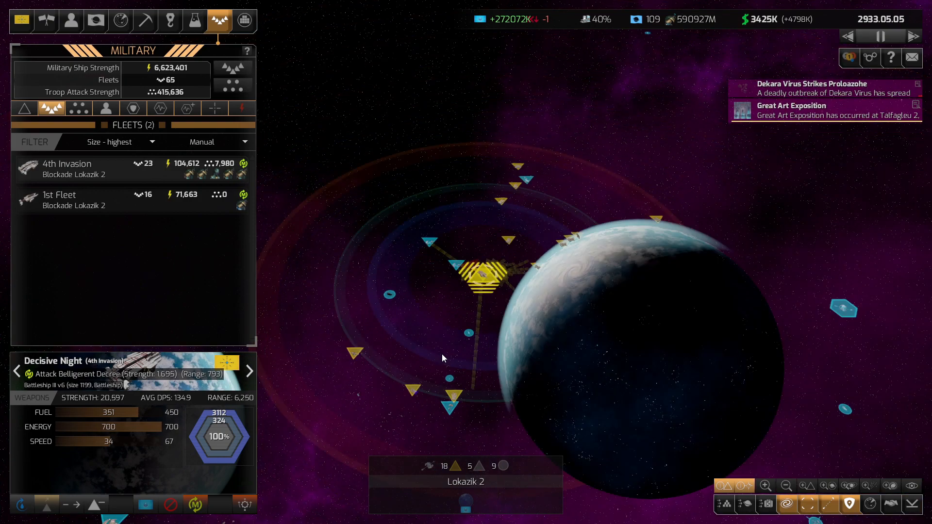
left_click(74, 200)
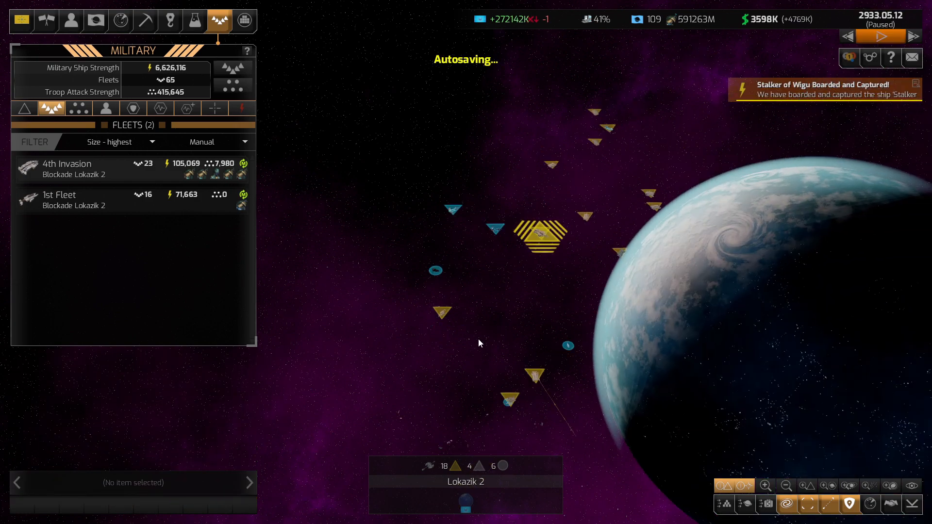
left_click(881, 36)
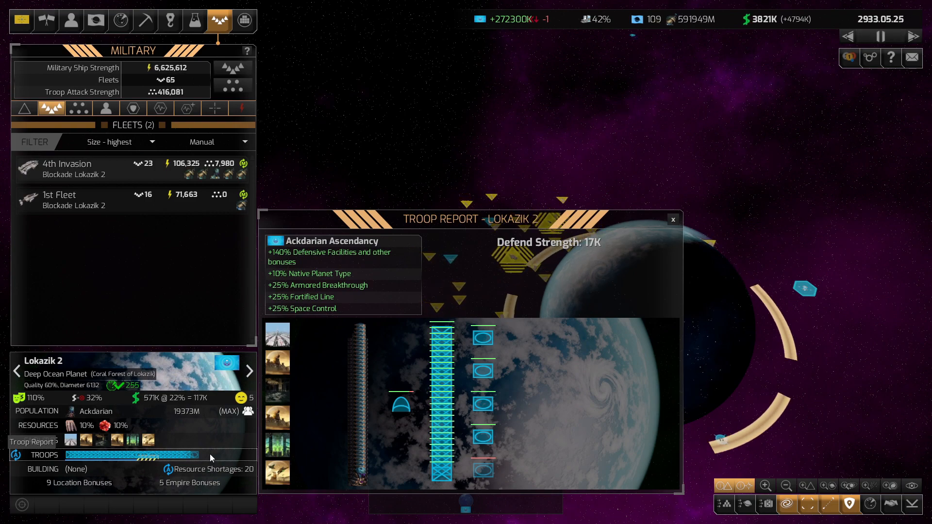
Close the troop report and open a 1,296-size ship design in the designer
left_click(672, 219)
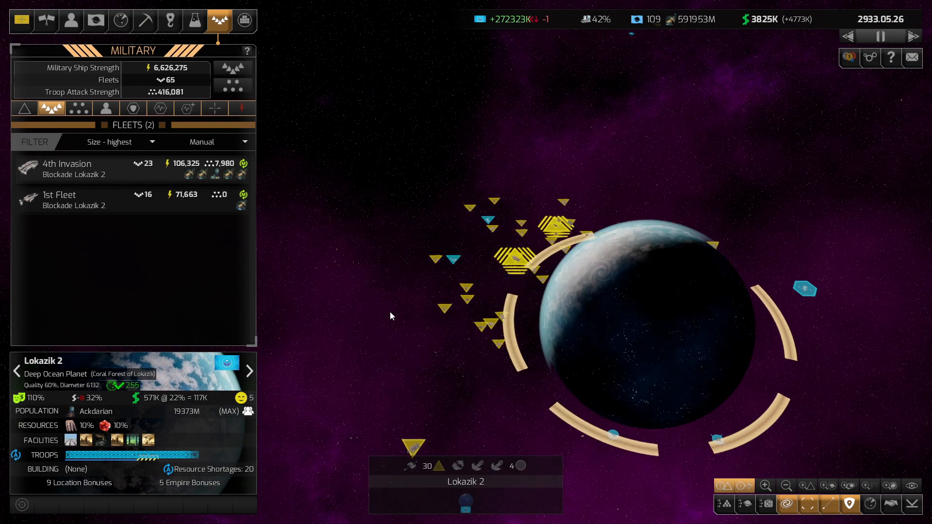
left_click(321, 318)
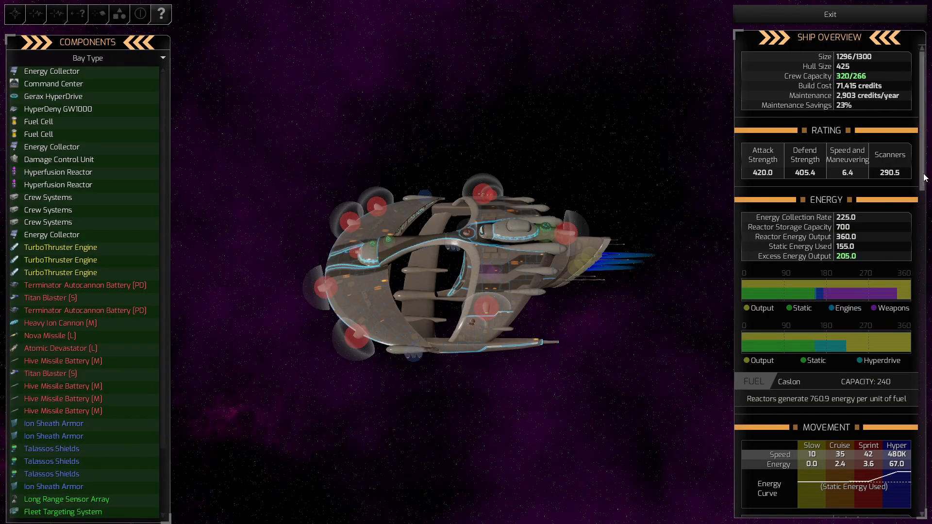
Scroll through the Ship Overview stats to compare the designs' ratings
scroll("down", 3)
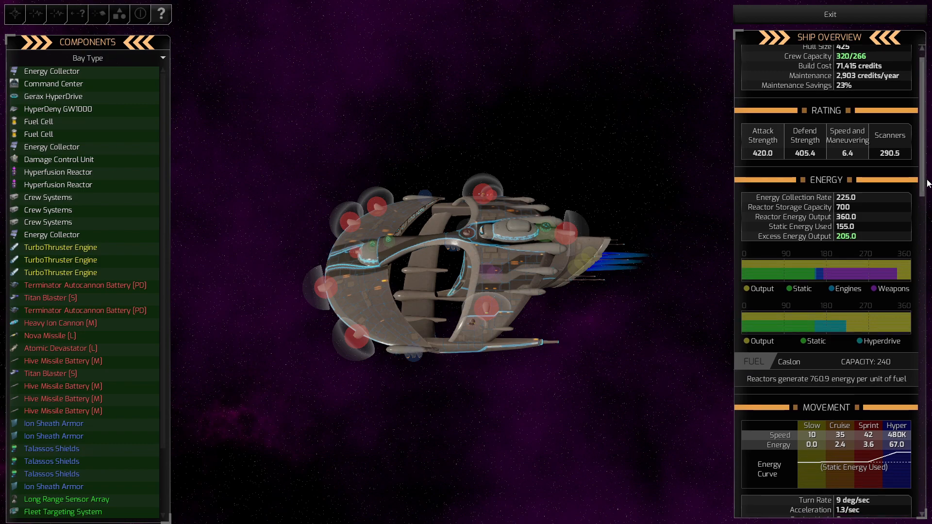
scroll("down", 3)
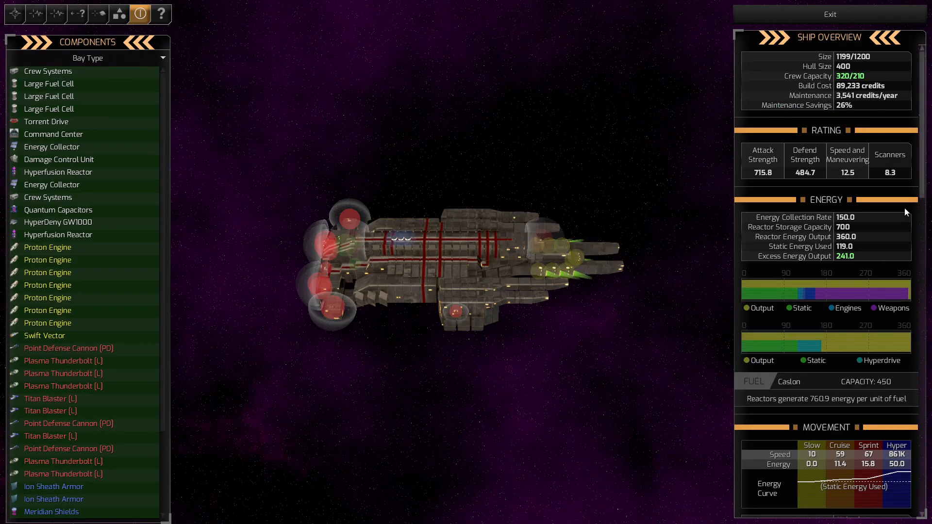
scroll("down", 3)
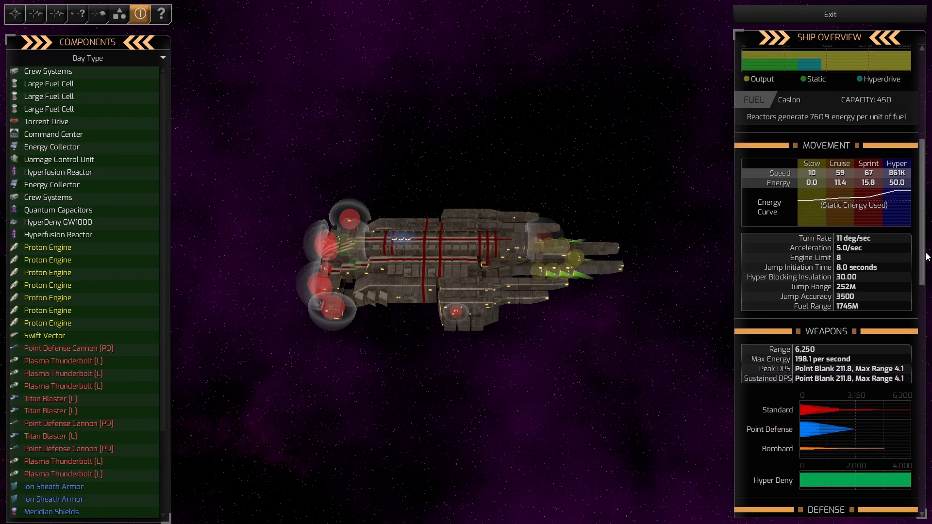
scroll("down", 3)
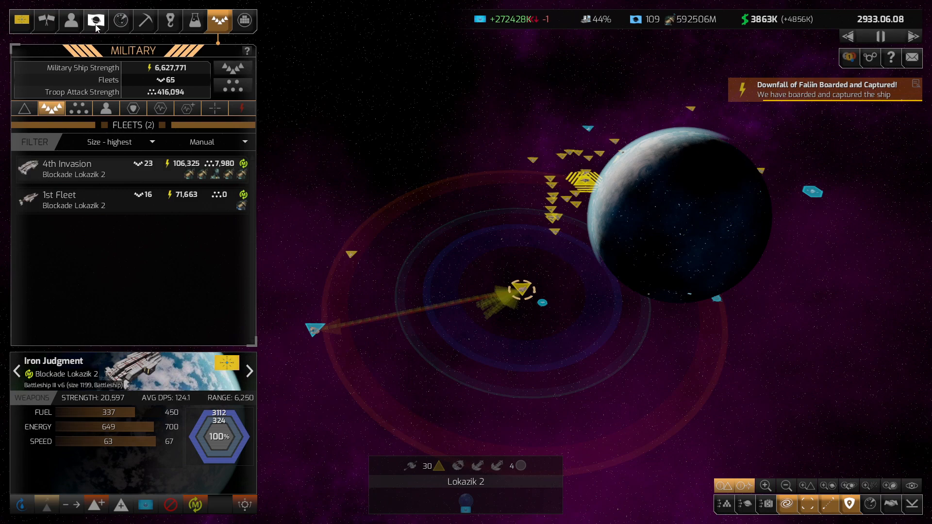
Review the detail reports of Authoria, Moath and a further colony from the Colonies list
left_click(95, 21)
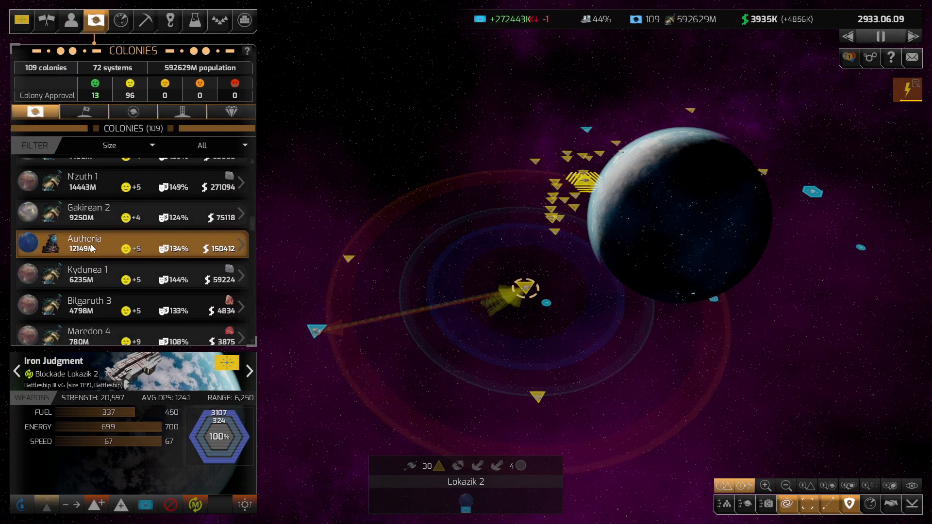
left_click(84, 244)
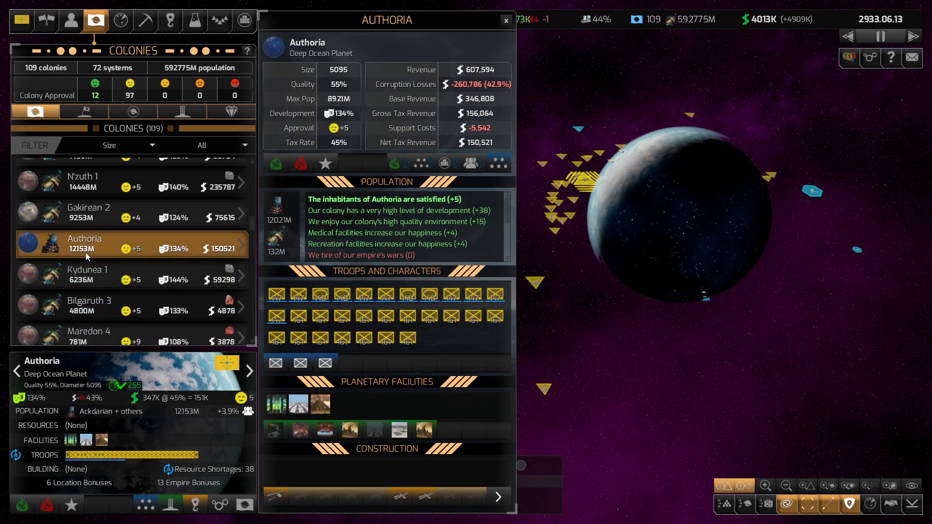
left_click(90, 305)
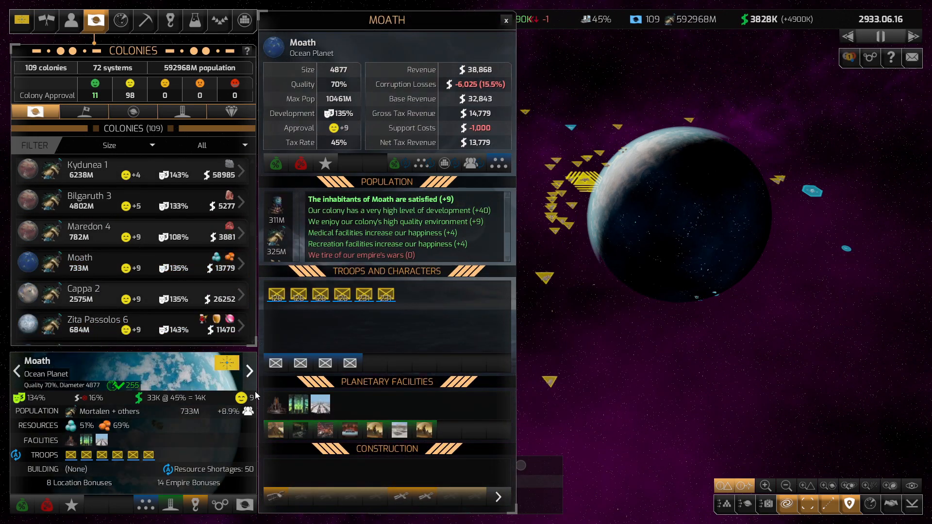
left_click(83, 292)
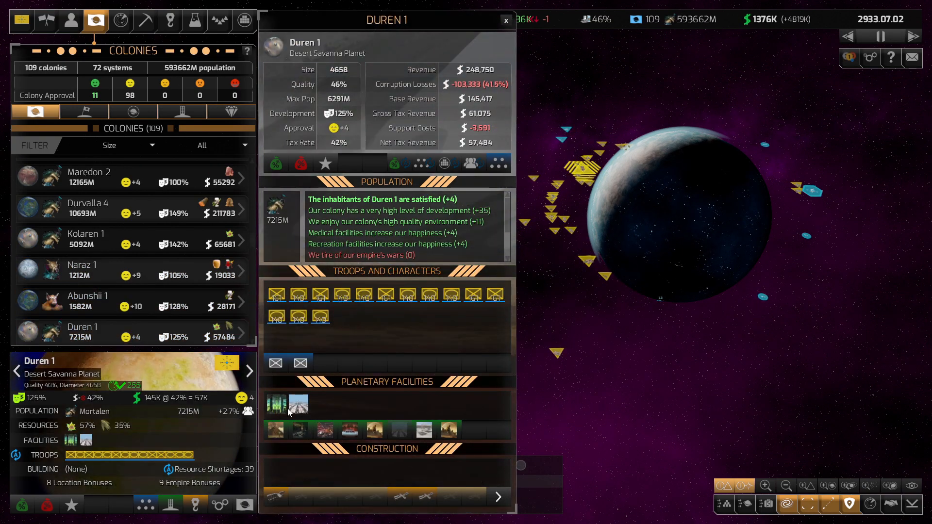
Step on through Nindemie, Vun-Alae 1 and Leawlade, then return to the map
left_click(250, 369)
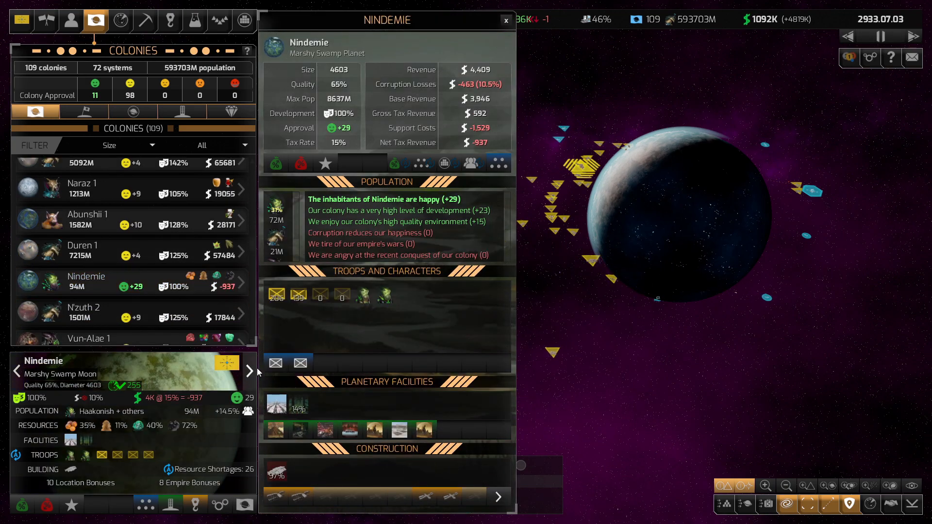
left_click(84, 312)
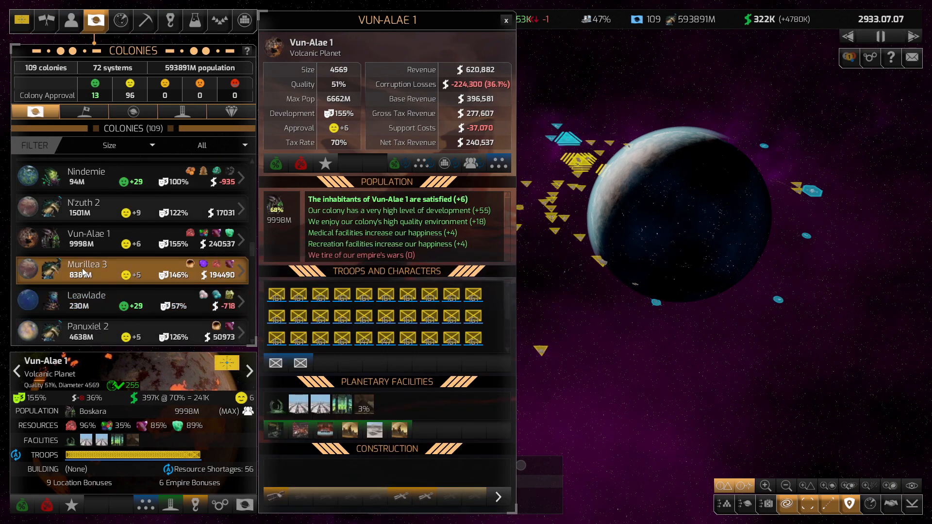
left_click(87, 271)
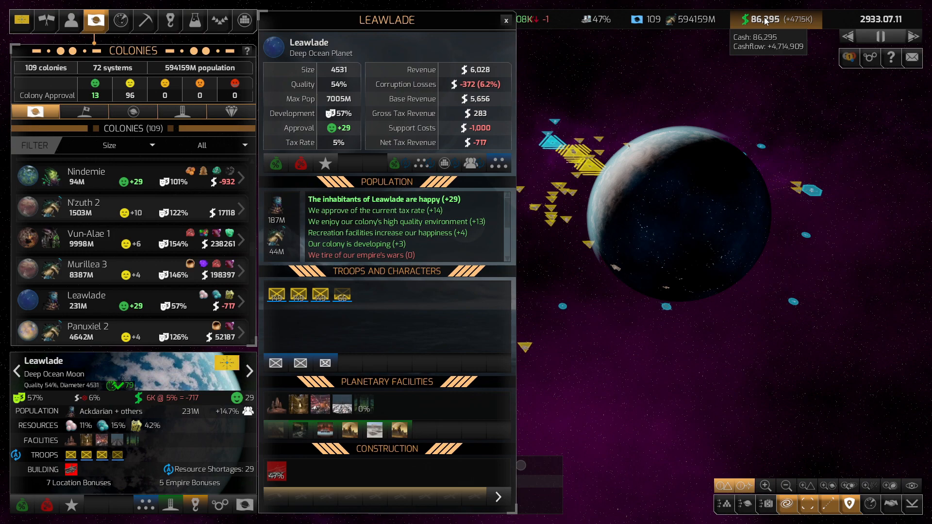
left_click(505, 19)
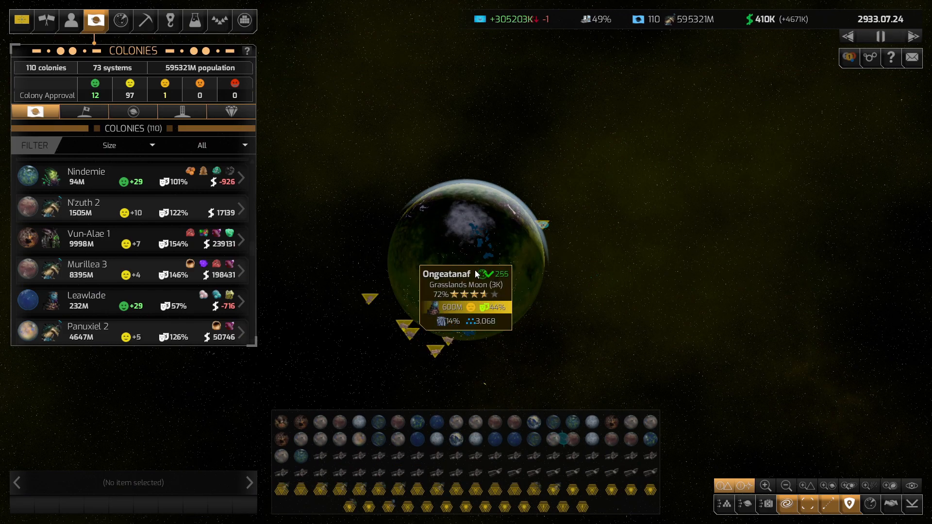
Select the grasslands moon Ongeatanaf to view its colony details and recruit options
left_click(467, 258)
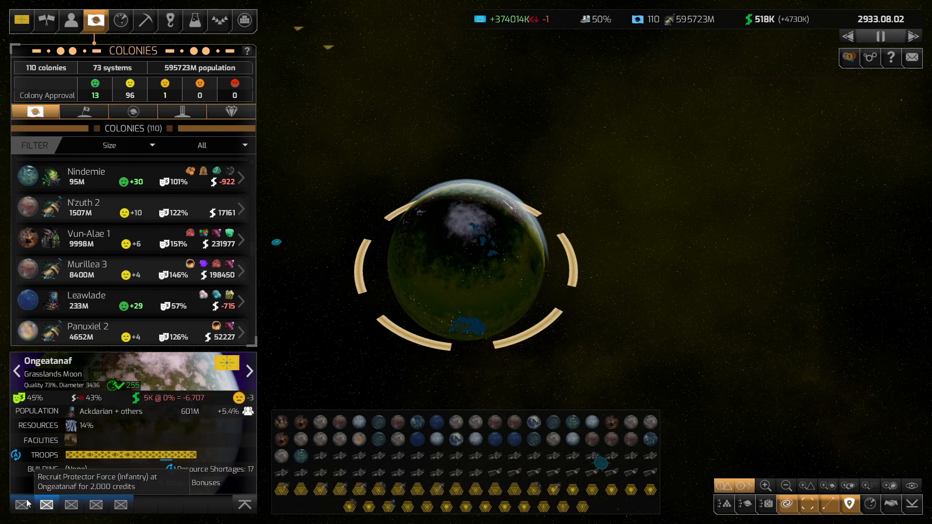
mouse_move(71, 504)
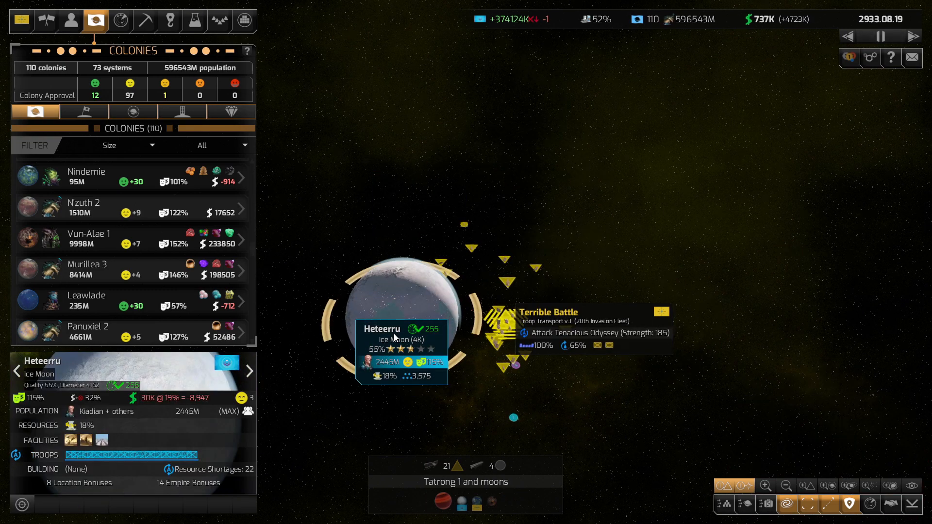
Check Heteerru's defending troops, then bring up the Victory Conditions Progress report
left_click(44, 454)
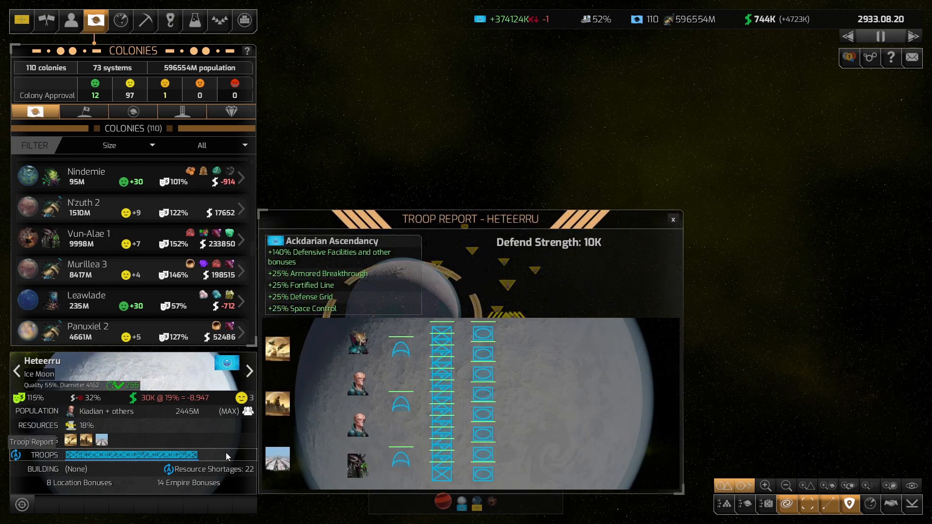
left_click(673, 220)
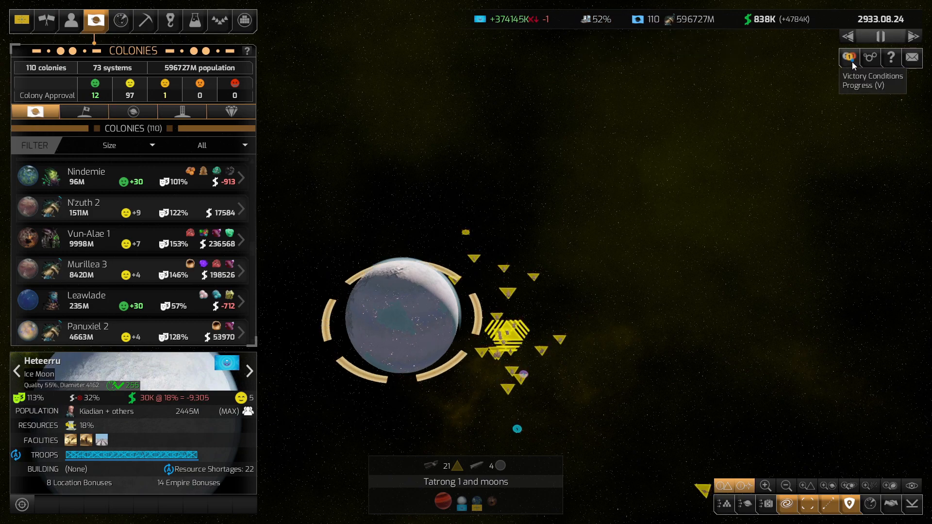
left_click(849, 57)
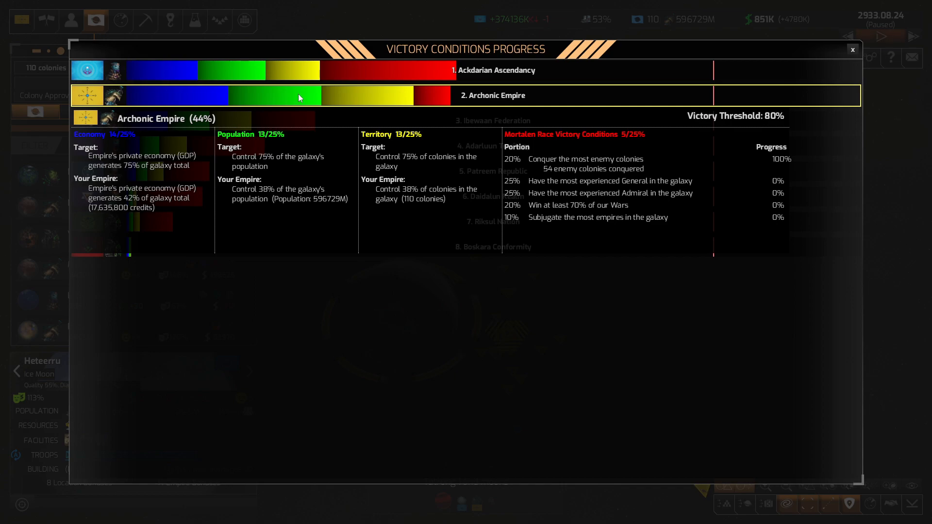
View the Ackdarian Ascendancy's victory progress breakdown and close the overview
left_click(493, 70)
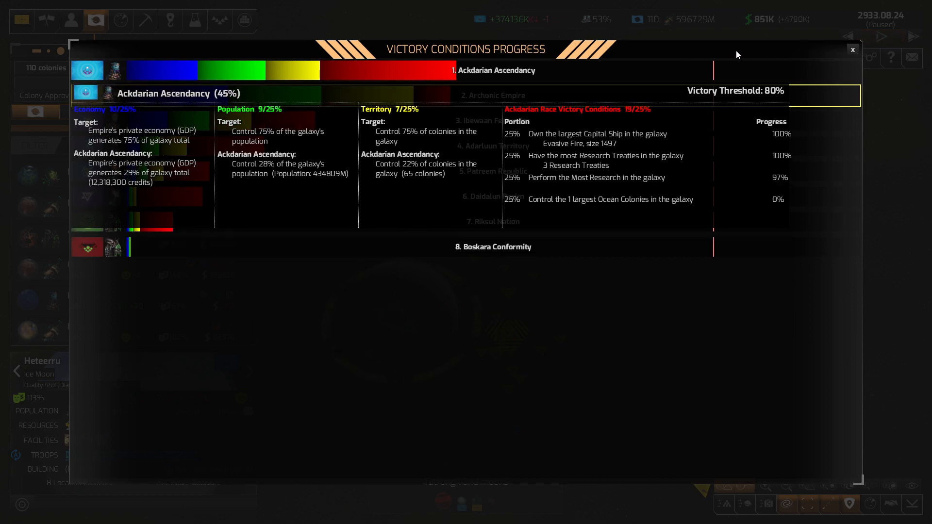
left_click(852, 49)
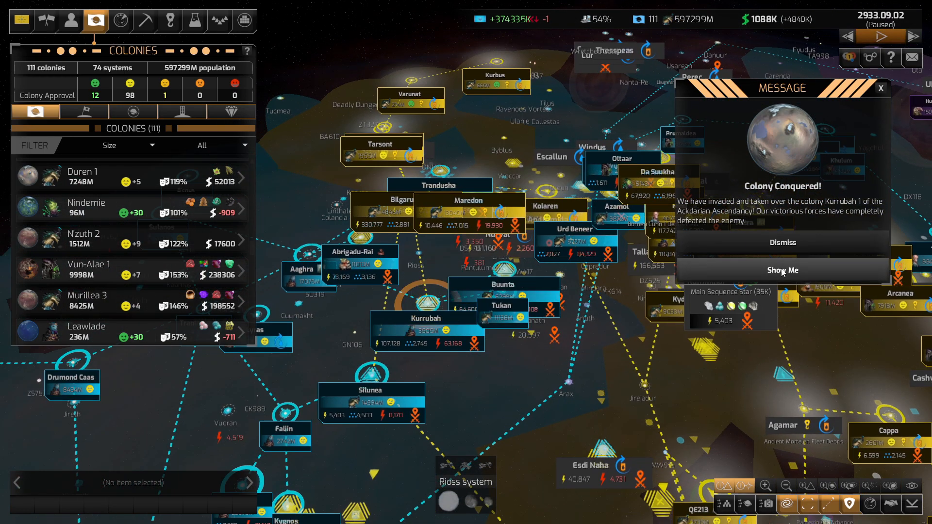
Jump to the newly conquered Kurrubah 1, then look up Leawlade's detail report
left_click(783, 270)
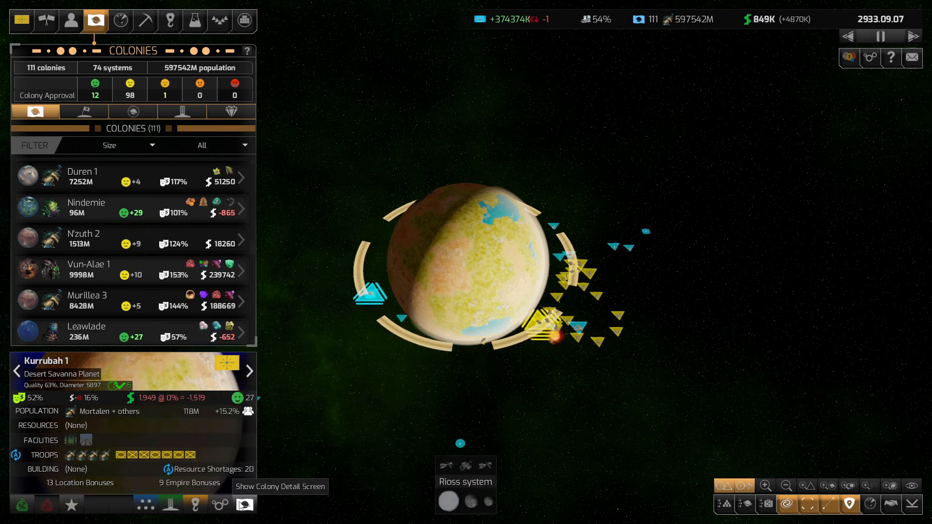
mouse_move(46, 505)
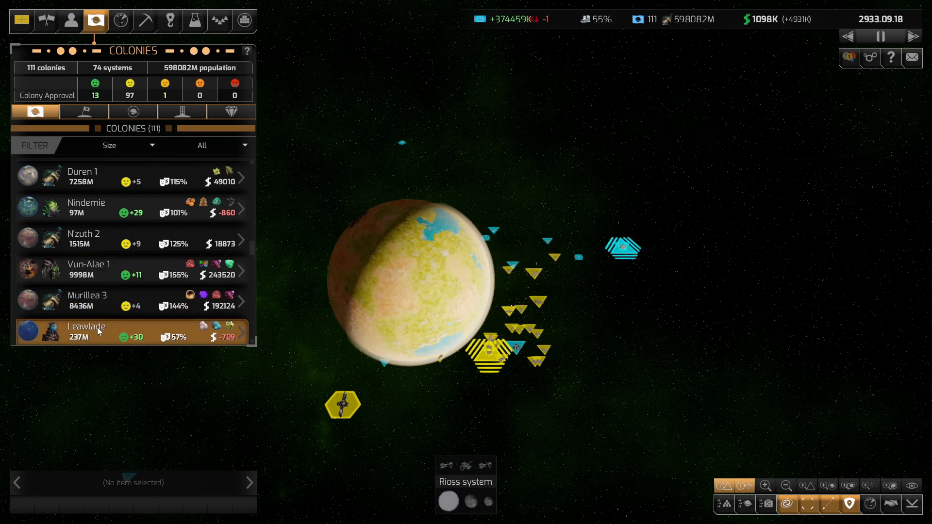
left_click(87, 331)
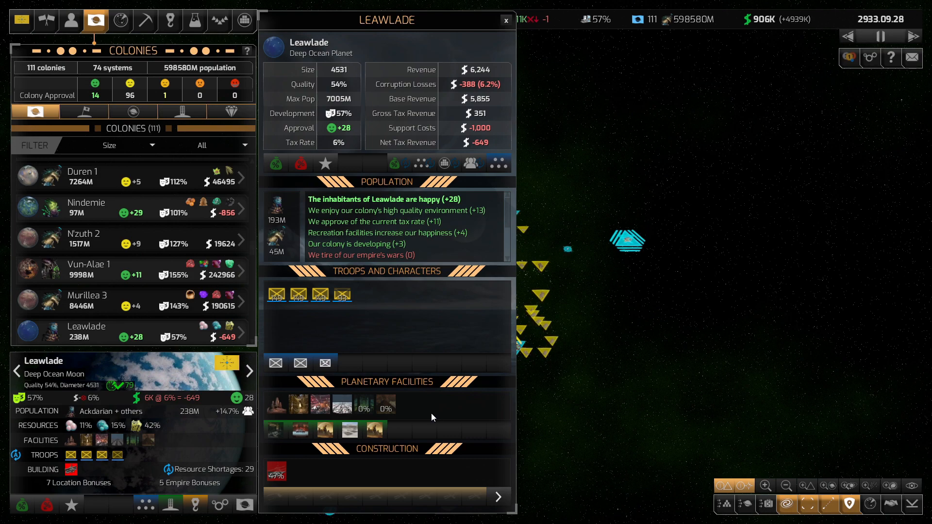
mouse_move(319, 404)
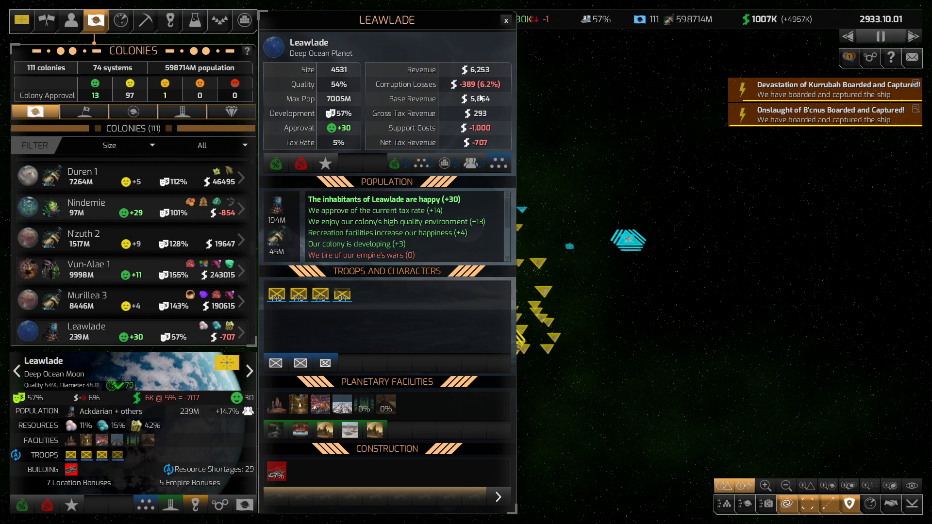
Reselect Leawlade, then review Ackdara's detailed overview and close it
left_click(505, 20)
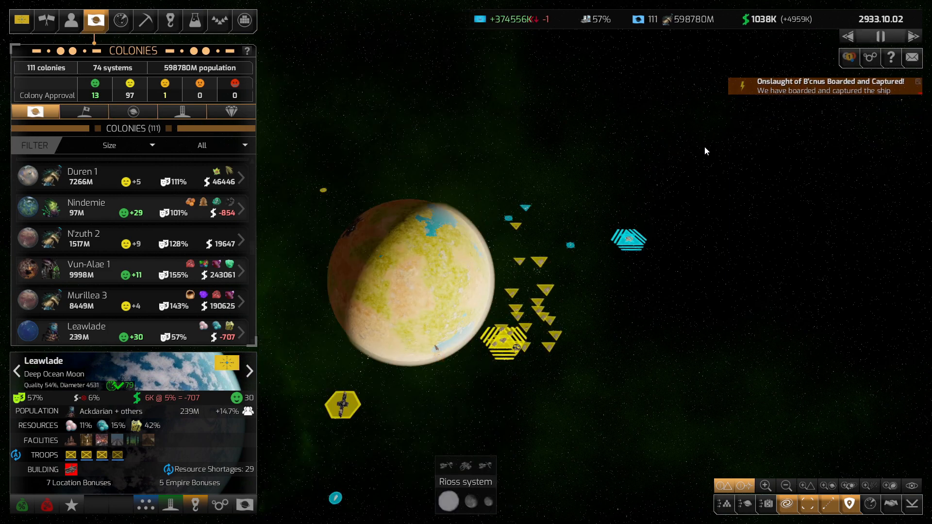
left_click(87, 331)
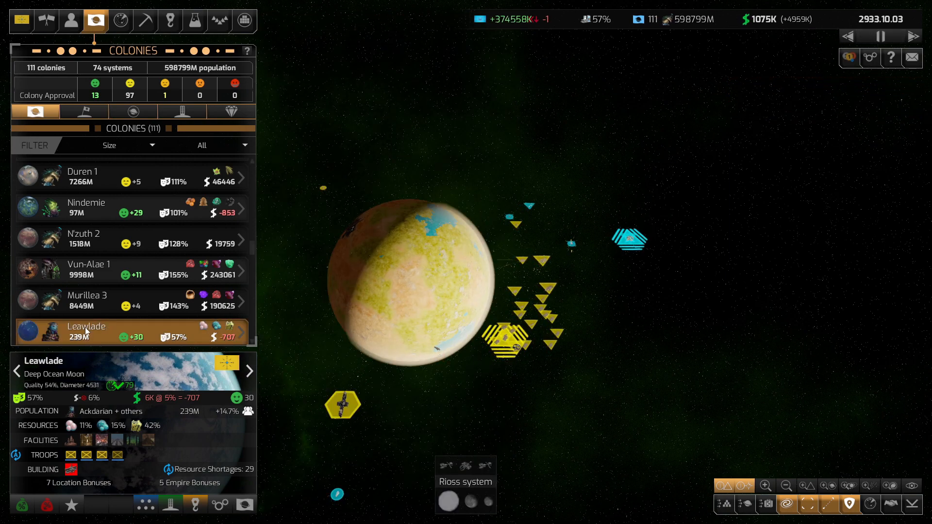
left_click(84, 239)
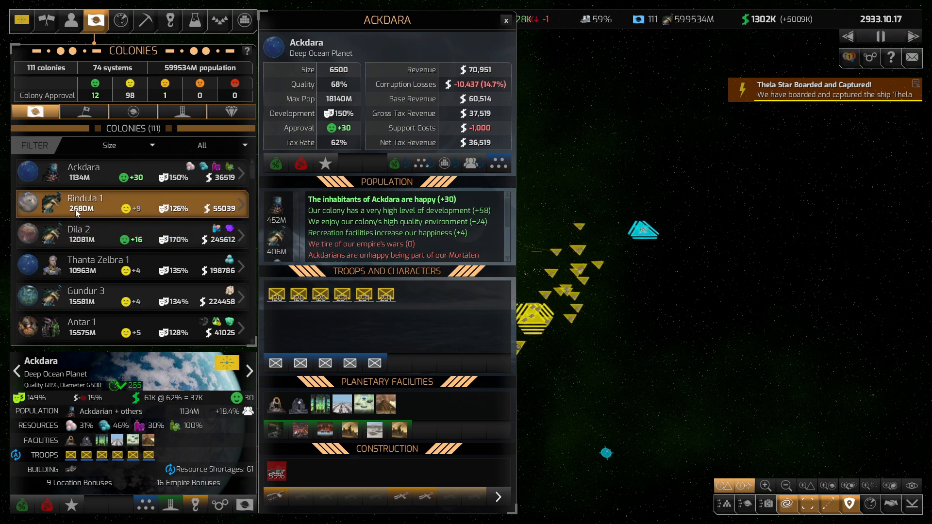
left_click(505, 19)
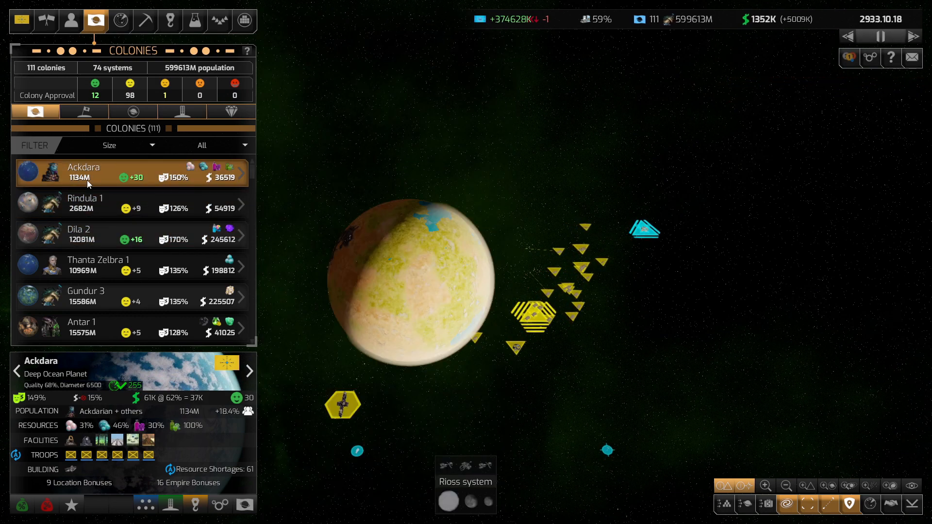
Look through the overviews of Ackdara, Thanta Zelbra 1, Gundur 3 and Antar 1
left_click(86, 203)
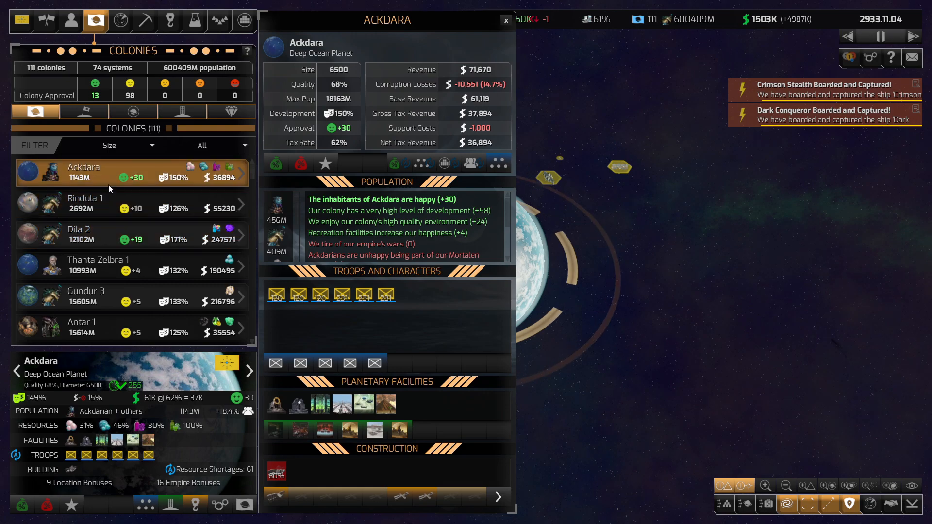
left_click(83, 203)
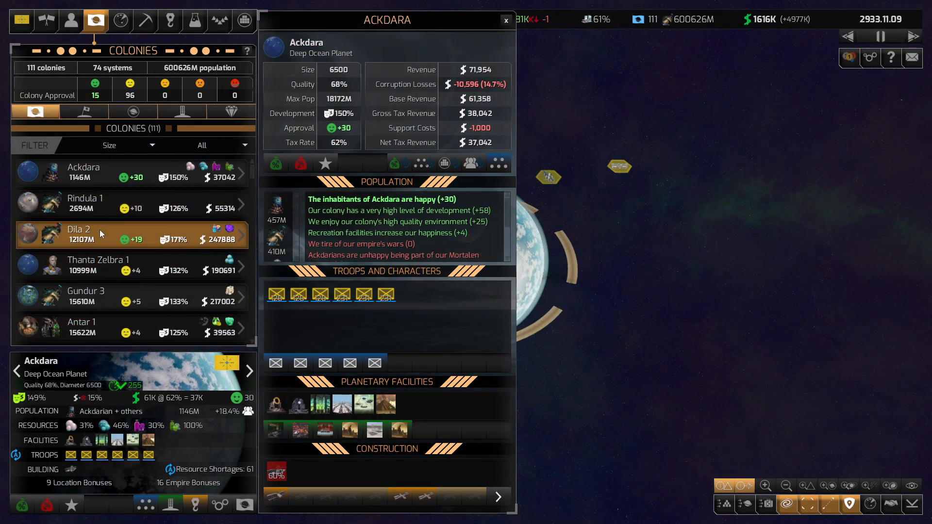
left_click(79, 234)
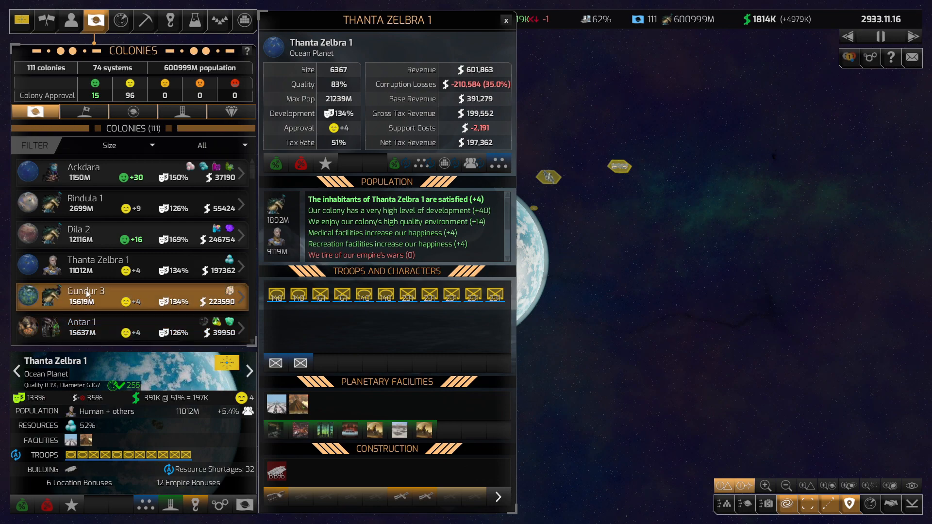
left_click(86, 297)
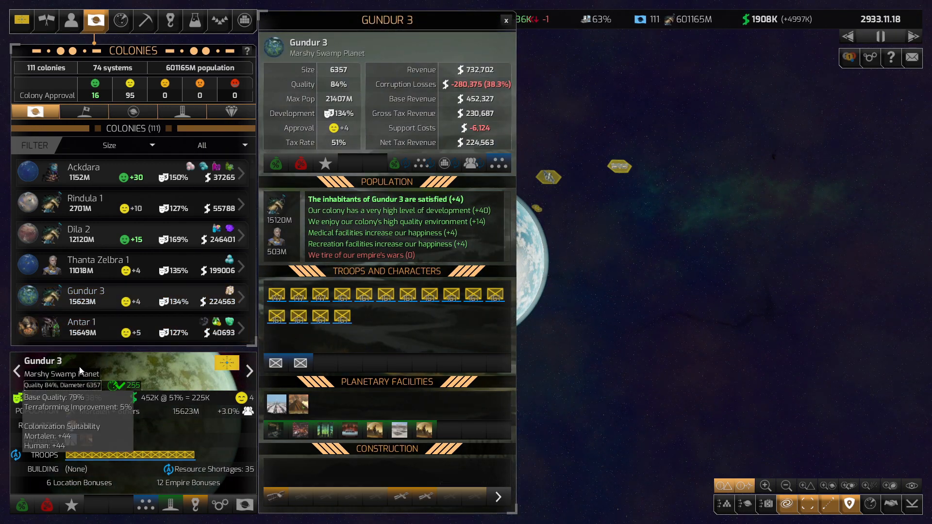
left_click(82, 327)
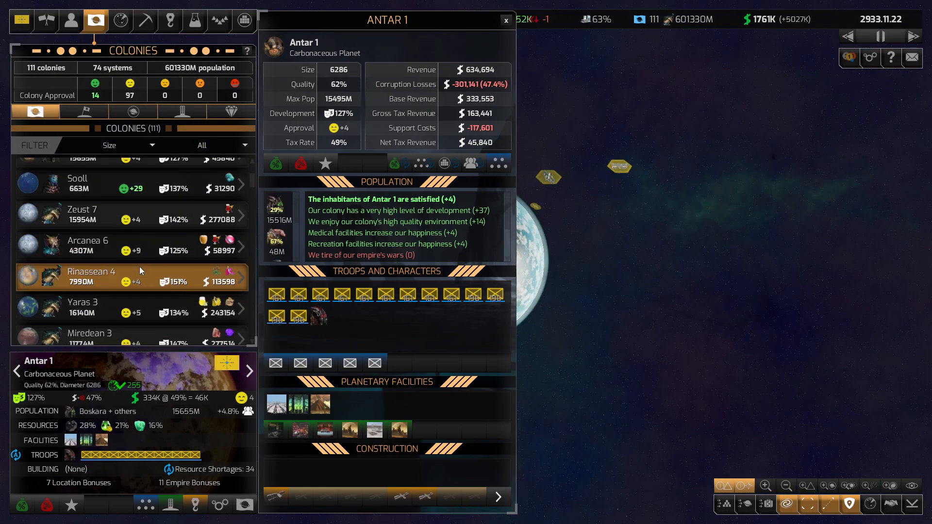
scroll("down", 3)
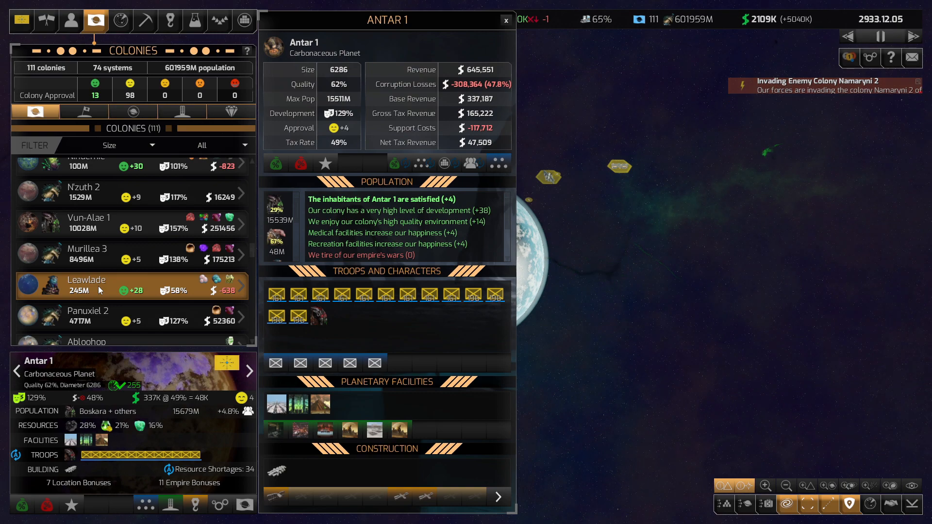
Review Abloohop, Khandrela 1, Tuicotura, Utrantu 1 and Ifault in the colony detail screen
left_click(88, 315)
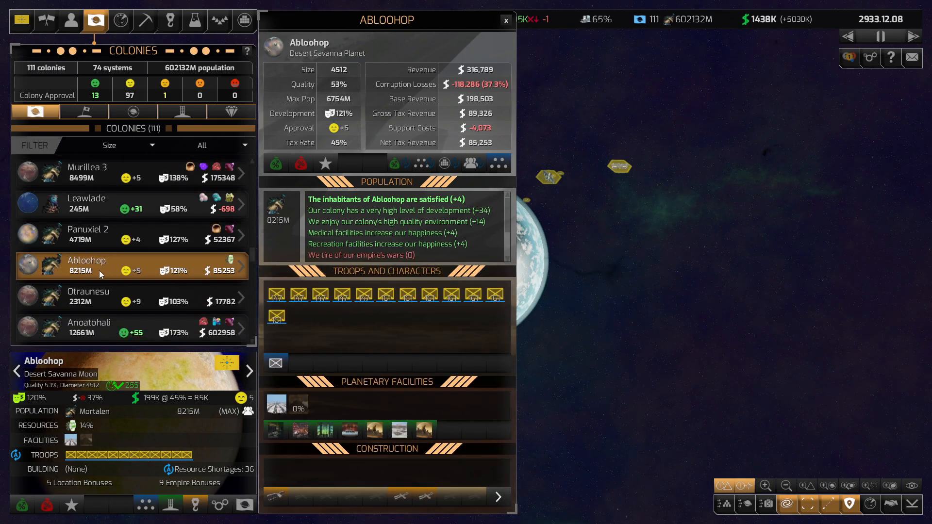
left_click(90, 321)
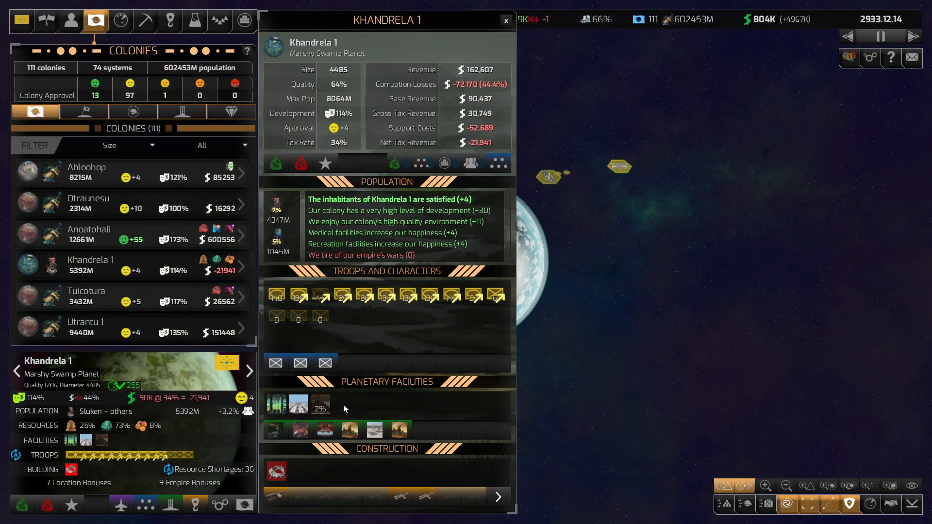
mouse_move(194, 510)
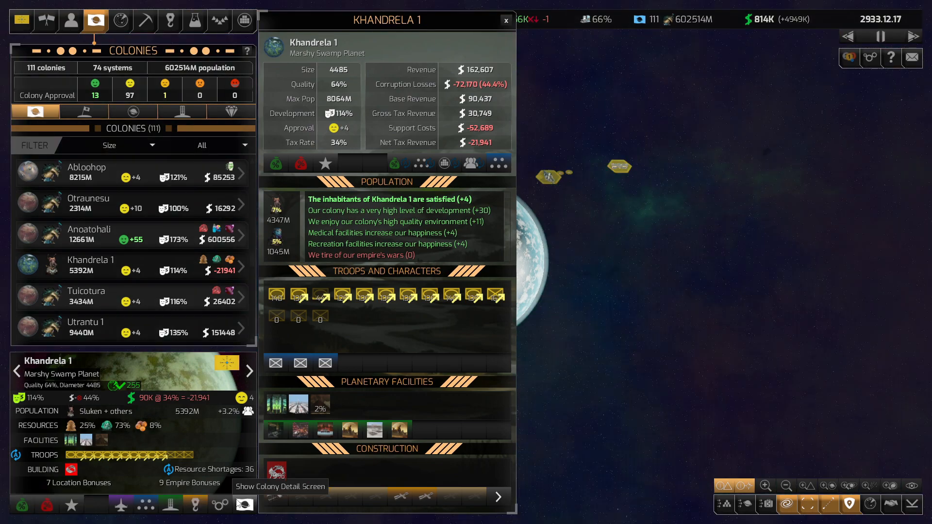
left_click(89, 296)
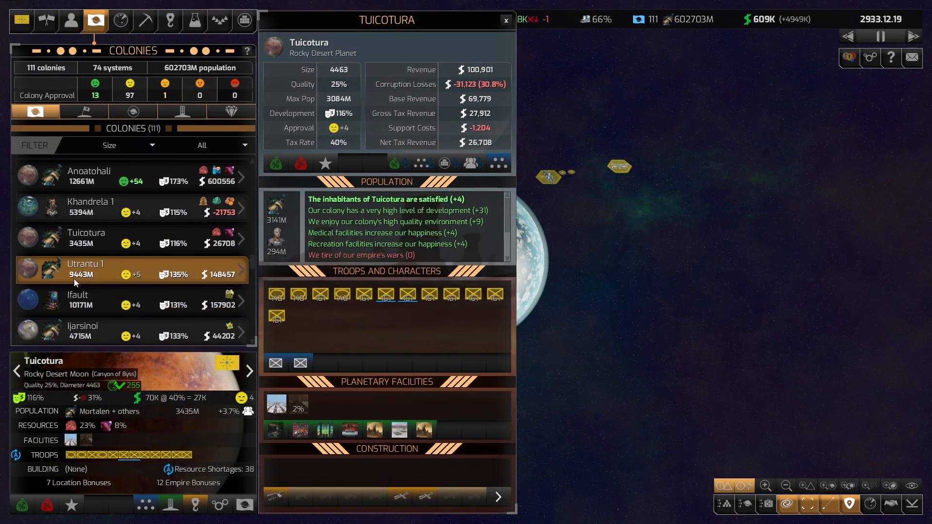
left_click(85, 264)
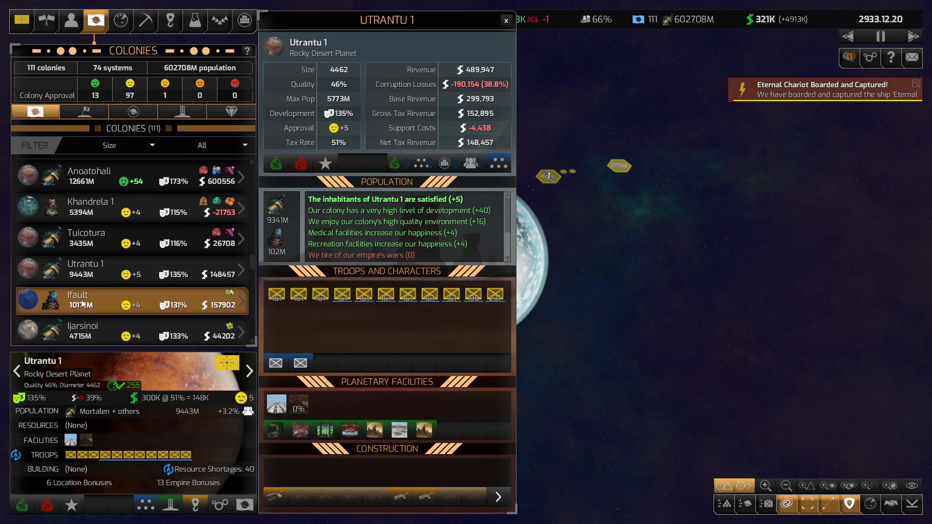
left_click(78, 300)
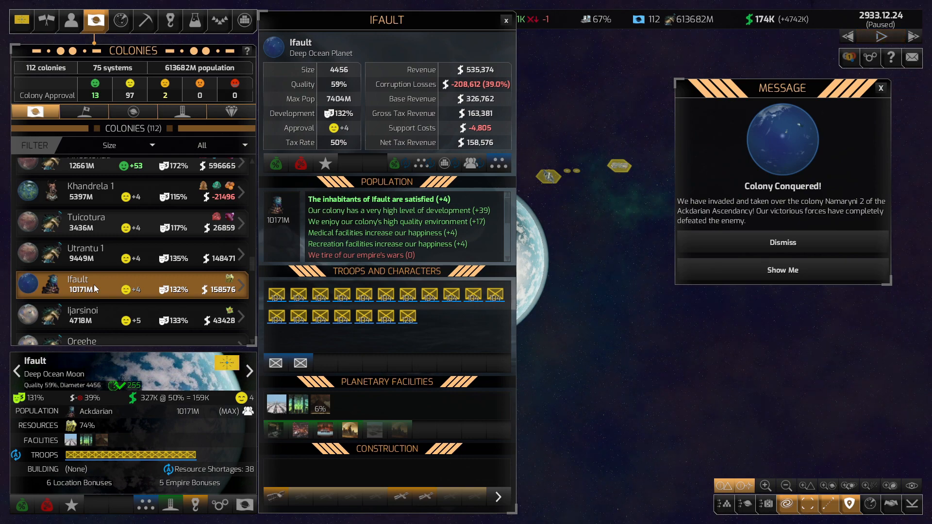
Dismiss the Namaryni 2 colony conquered announcement
left_click(882, 36)
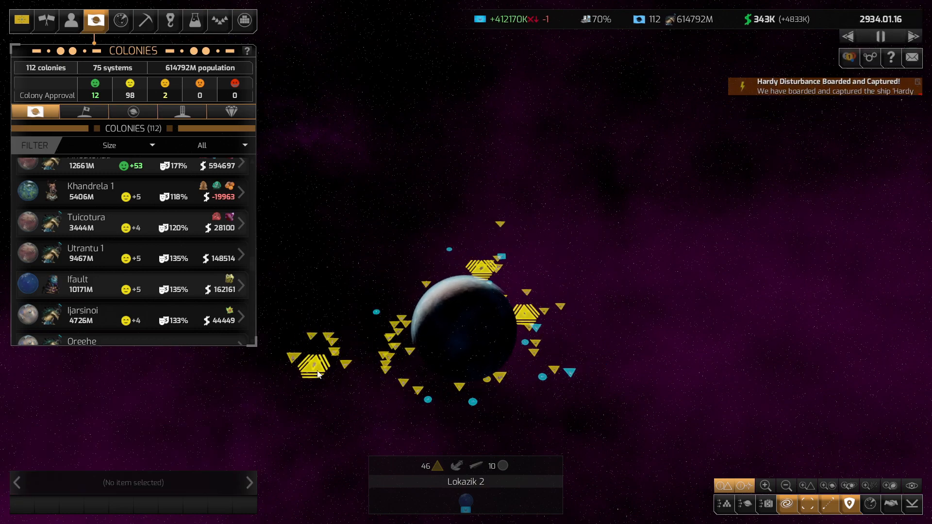
mouse_move(314, 369)
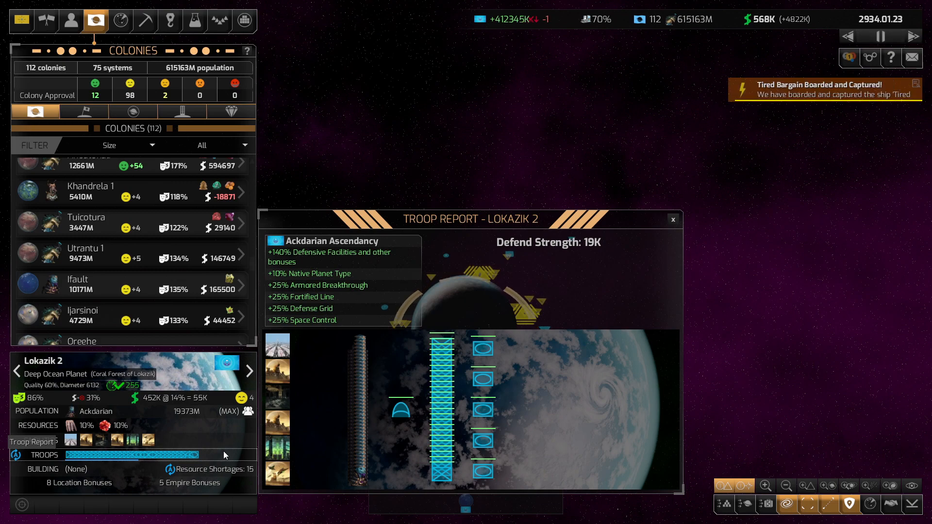
Order the 1st Fleet to attack Lokazik 2 and recheck its weakened troop report
left_click(672, 220)
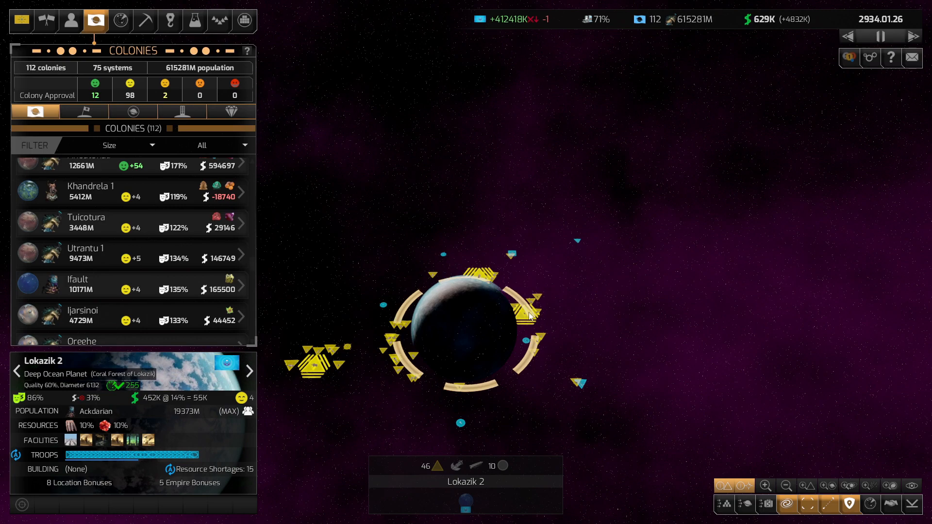
left_click(529, 309)
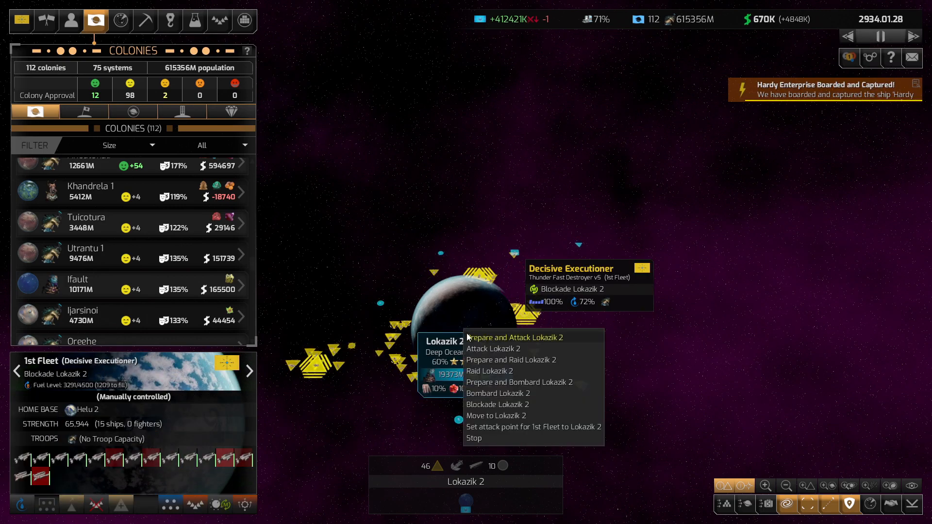
left_click(497, 393)
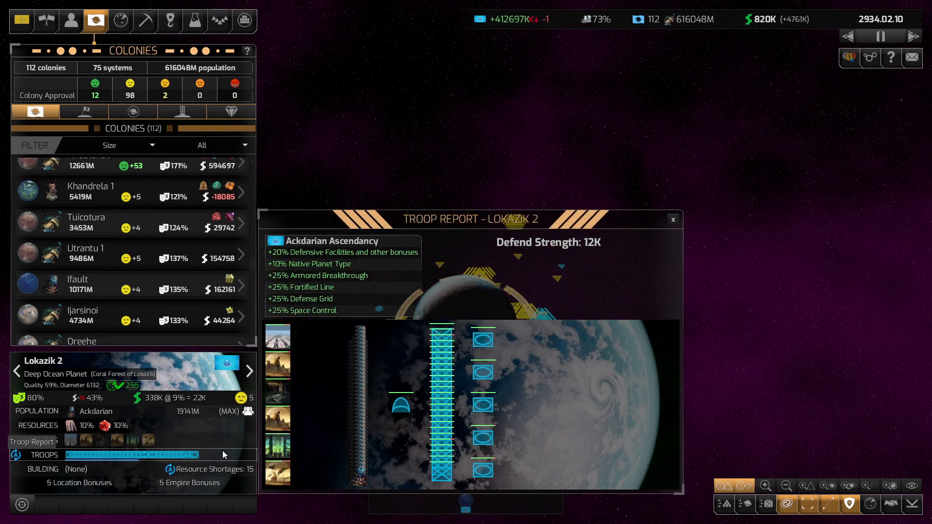
left_click(672, 219)
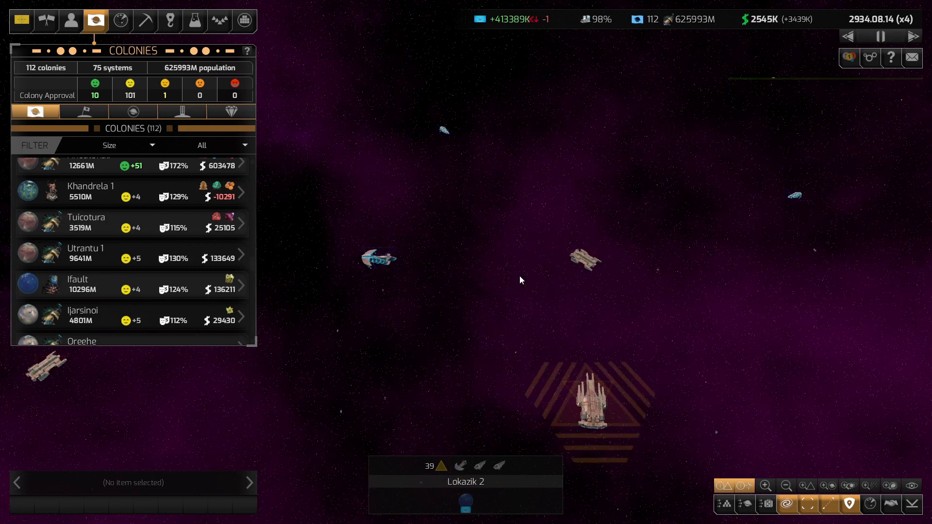
Pause the game at Lokazik 2 and select the bombarding battleship Decisive Night
left_click(378, 257)
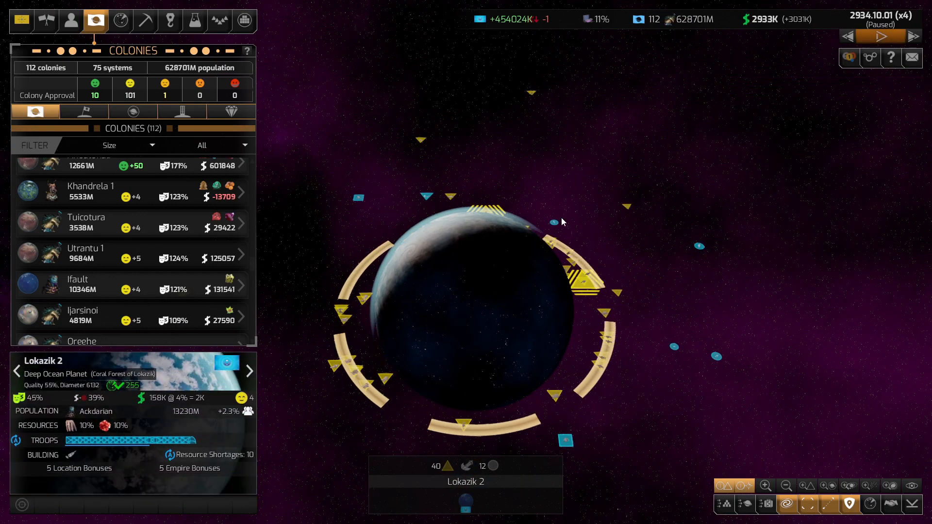
left_click(912, 57)
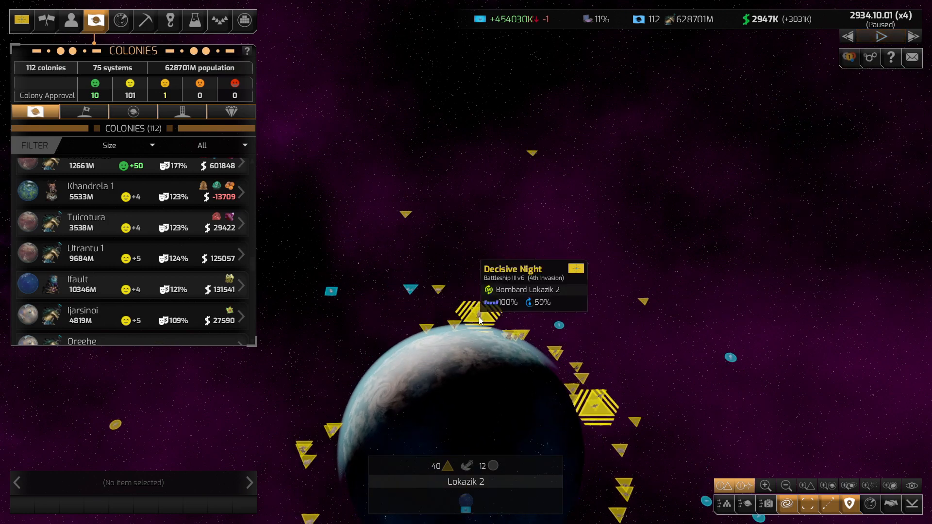
left_click(476, 312)
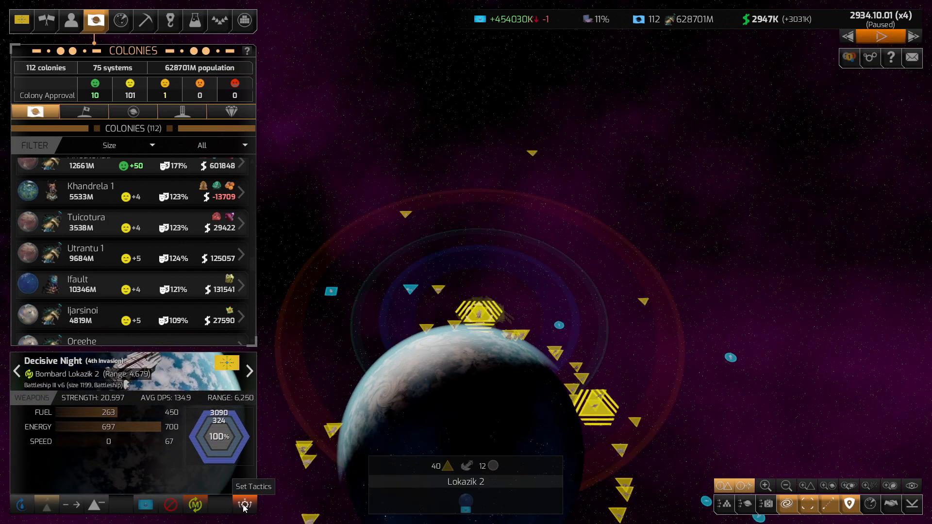
Check Decisive Night's tactical settings, then view Lokazik 2's troop report with defences under 4K
left_click(244, 504)
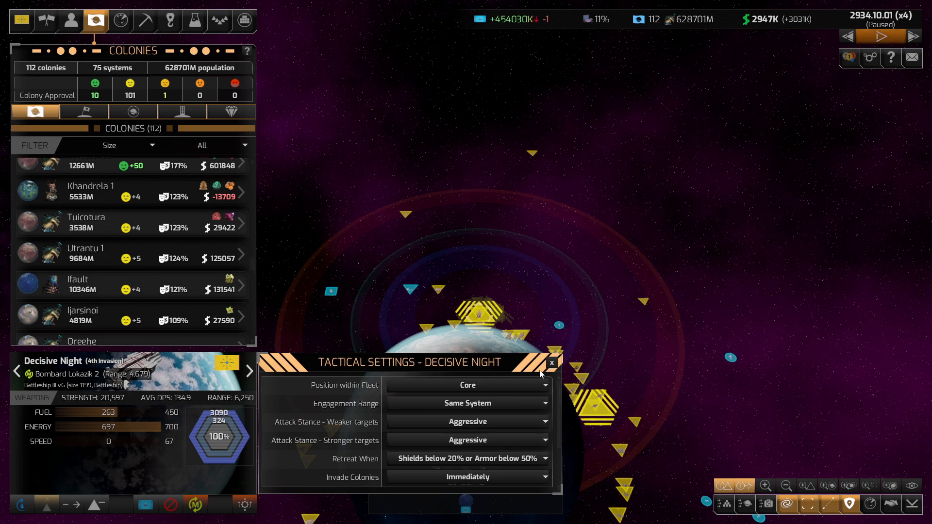
left_click(552, 362)
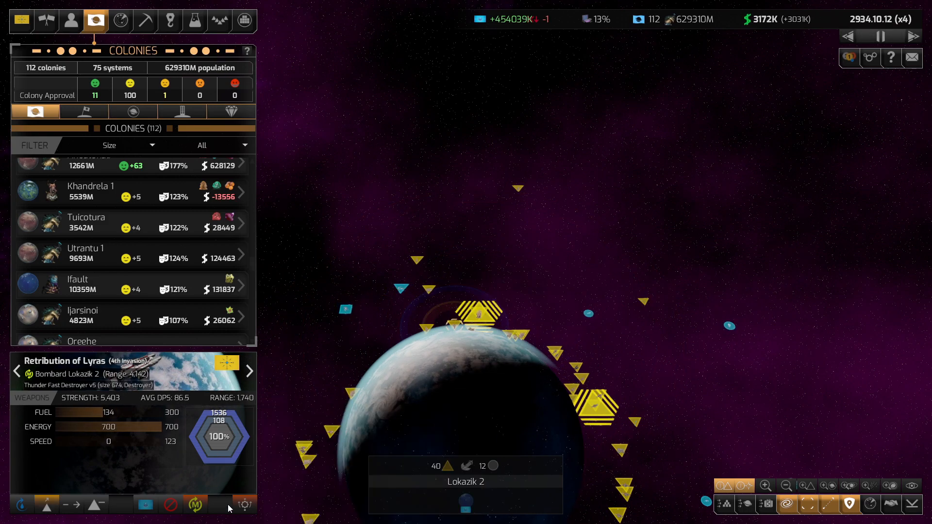
left_click(244, 505)
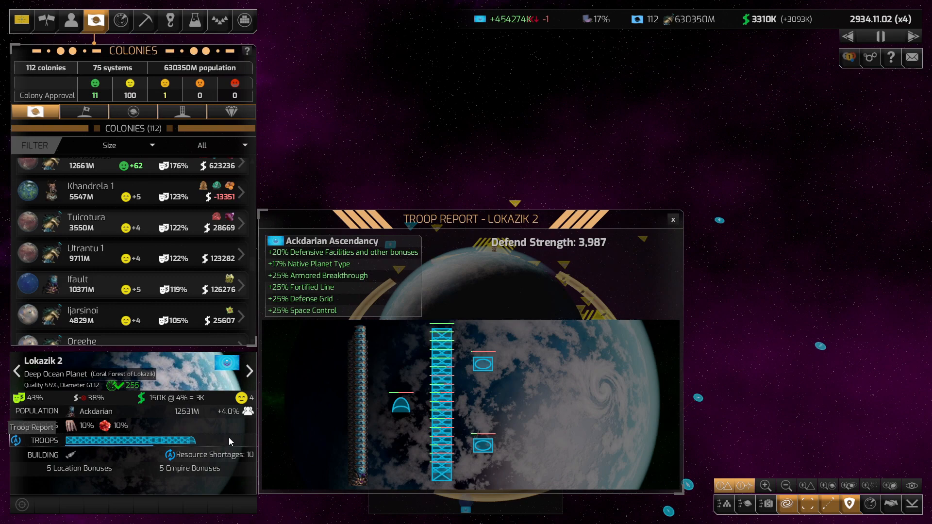
left_click(672, 219)
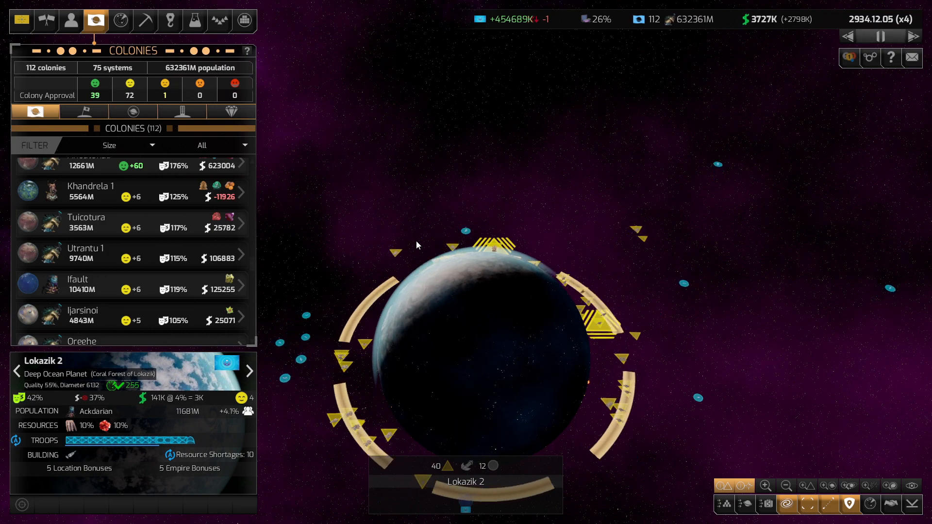
View the Ifault colony's detailed overview from the Colonies list and close it
left_click(86, 252)
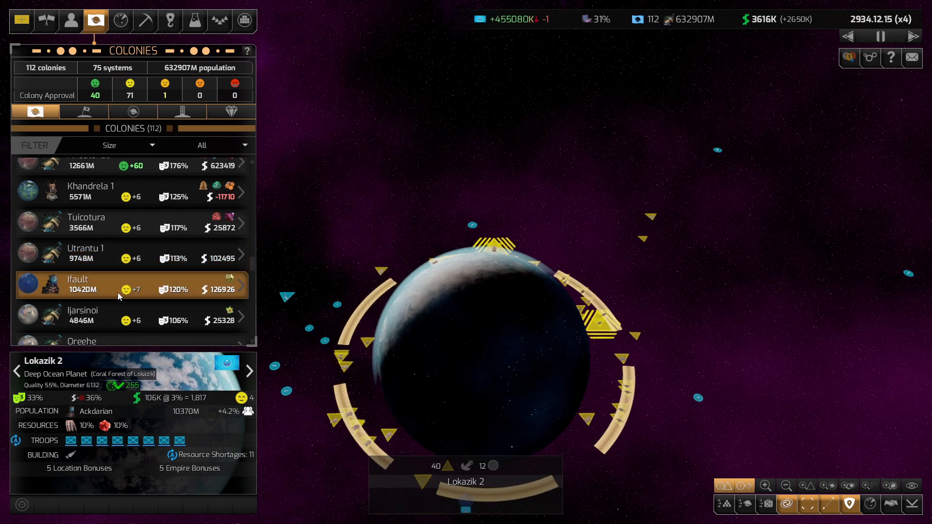
left_click(89, 285)
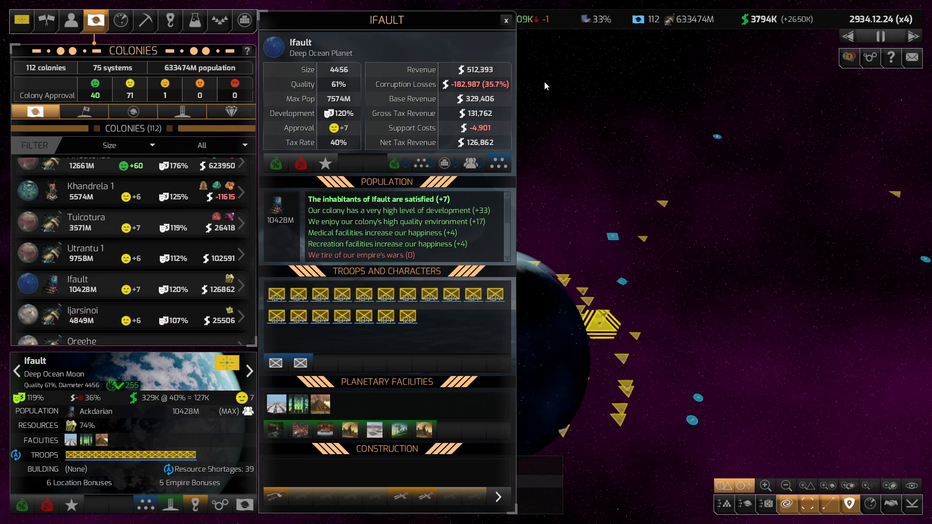
left_click(505, 19)
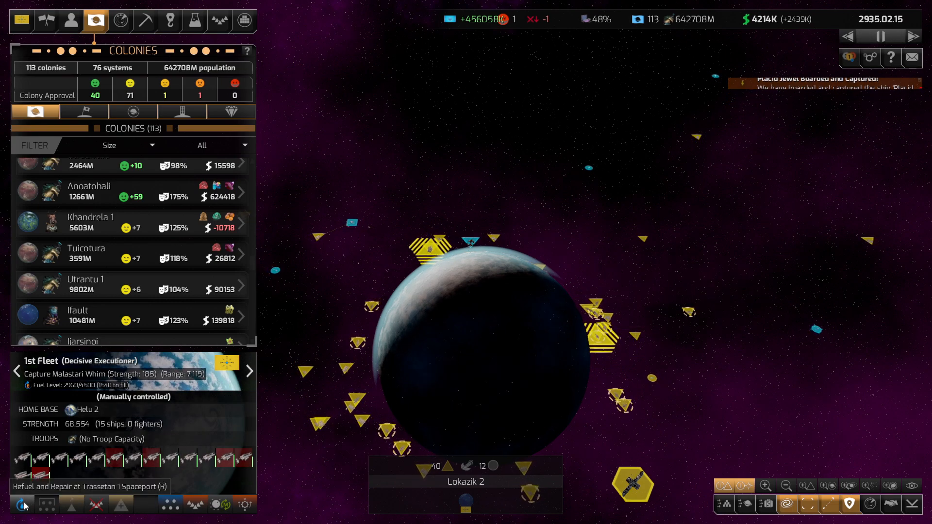
mouse_move(470, 241)
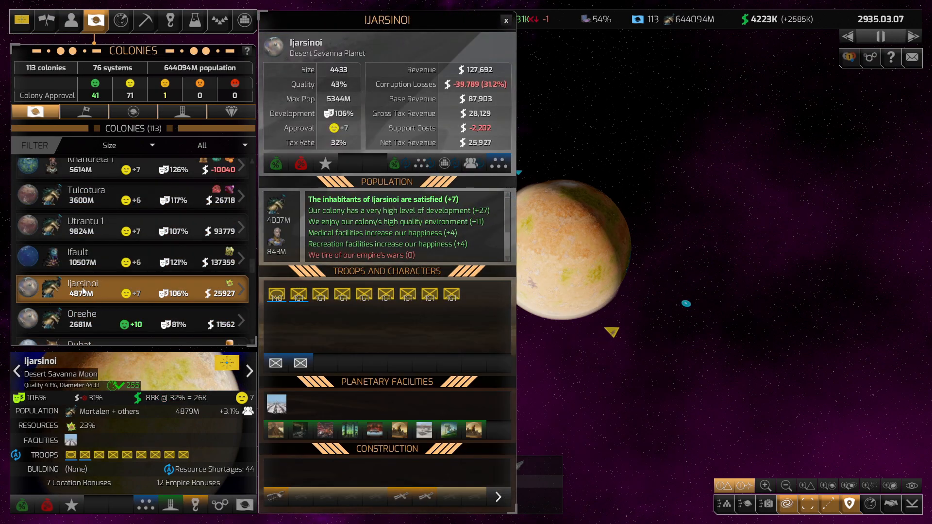
Review Tran Mareil 3, Seexxutu, Clufuisi, Malthur 2 and Vekundur 2 colony details, then close the window
left_click(505, 19)
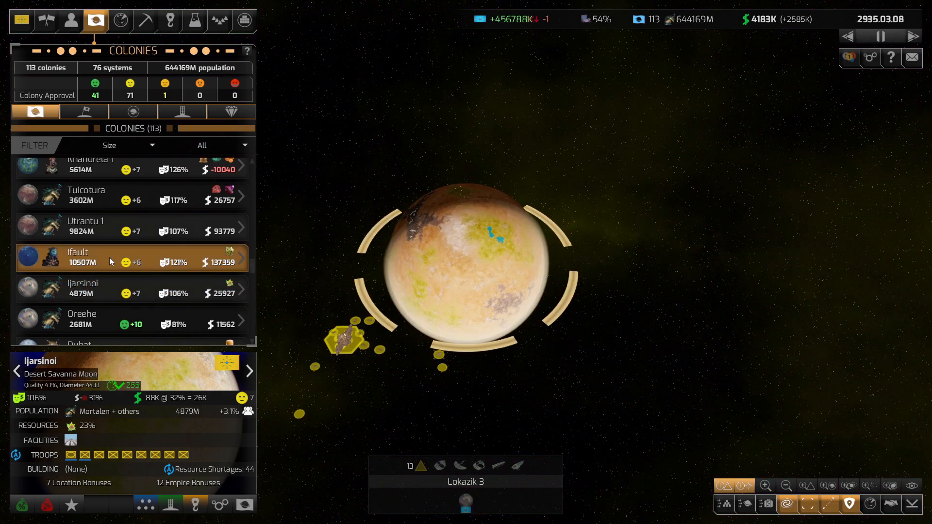
left_click(84, 289)
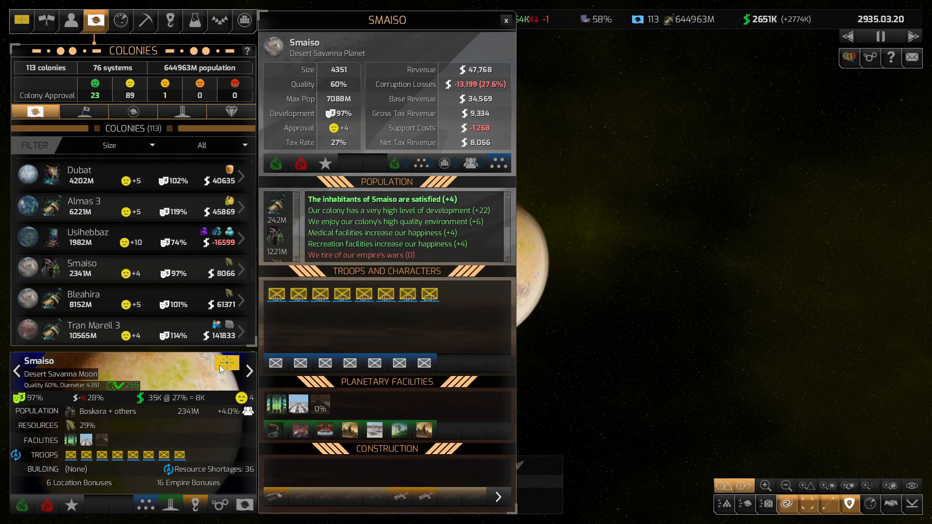
left_click(83, 299)
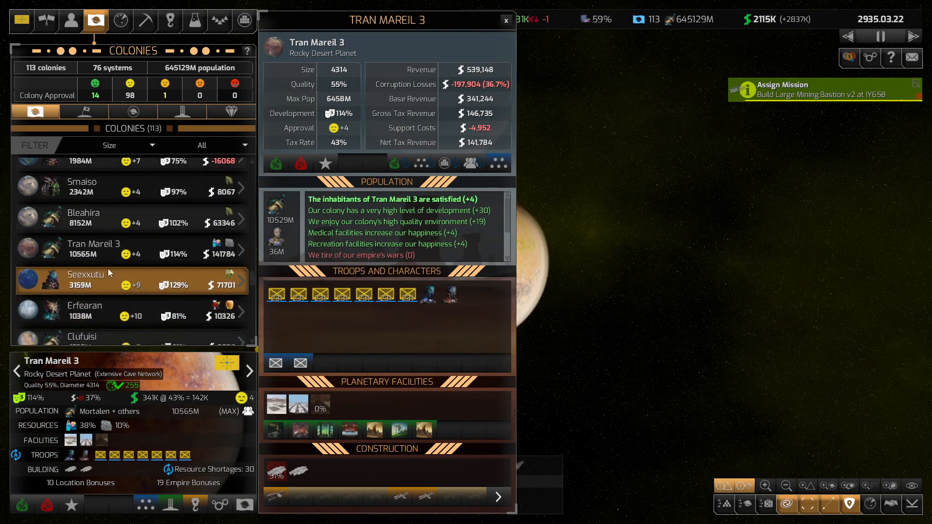
left_click(86, 280)
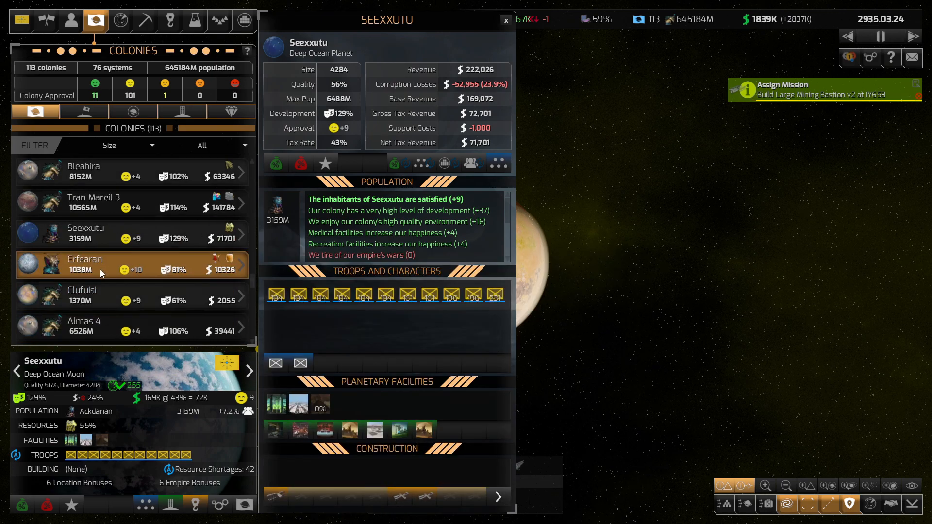
left_click(84, 264)
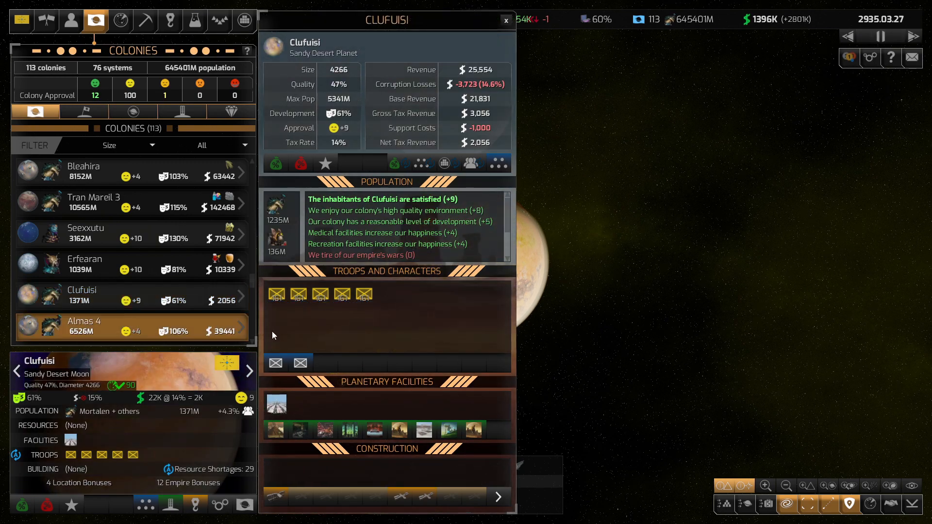
left_click(83, 325)
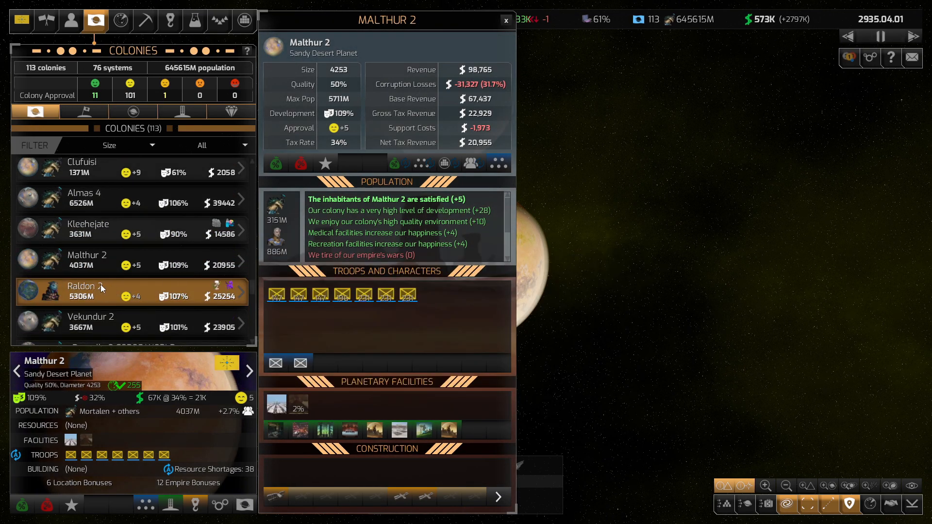
left_click(86, 291)
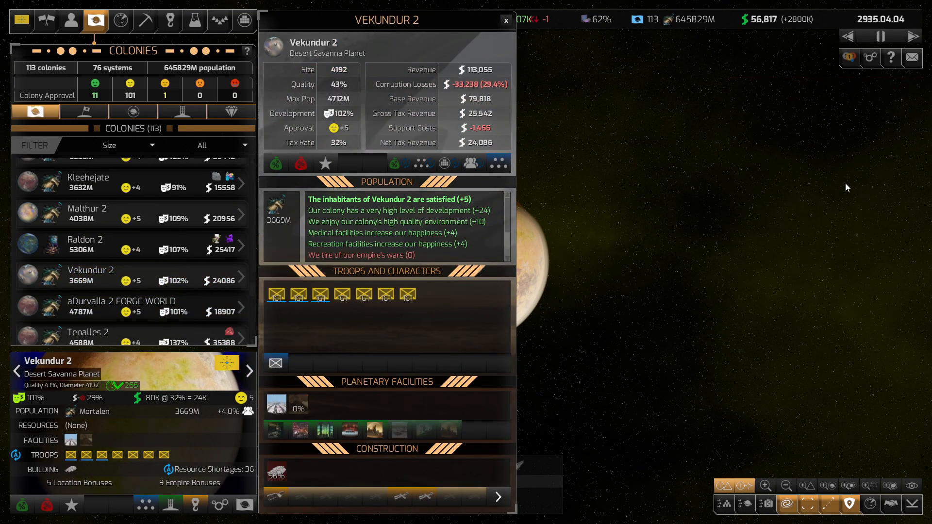
left_click(504, 19)
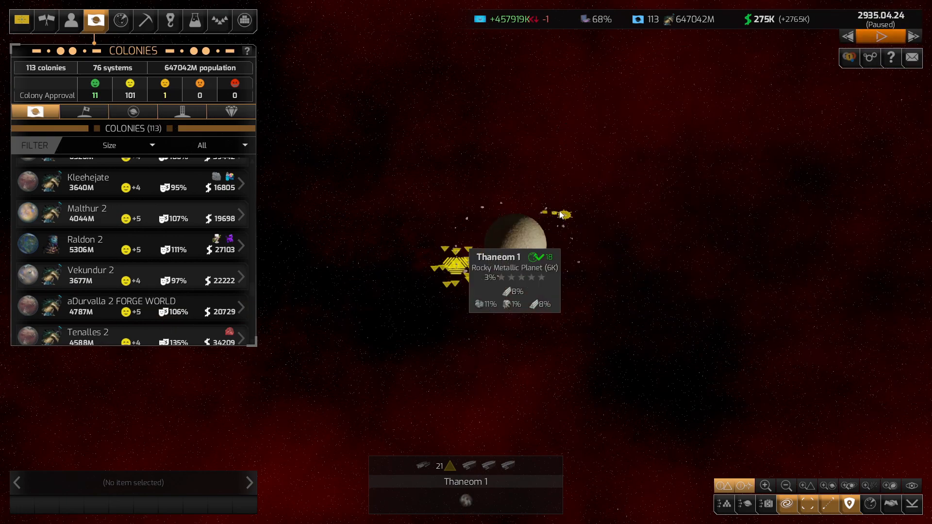
Zoom out over Thaneom, select the surrounding ships and unpause the game
scroll("down", 3)
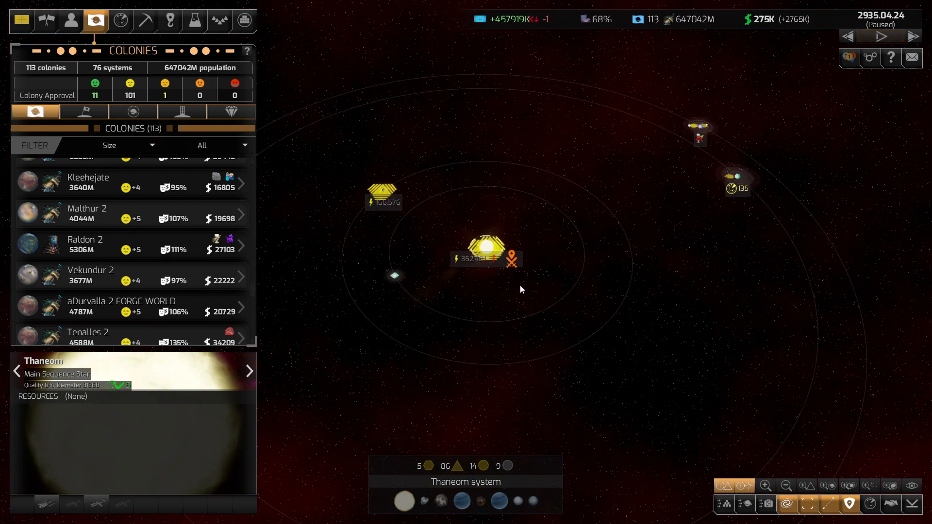
left_click(882, 36)
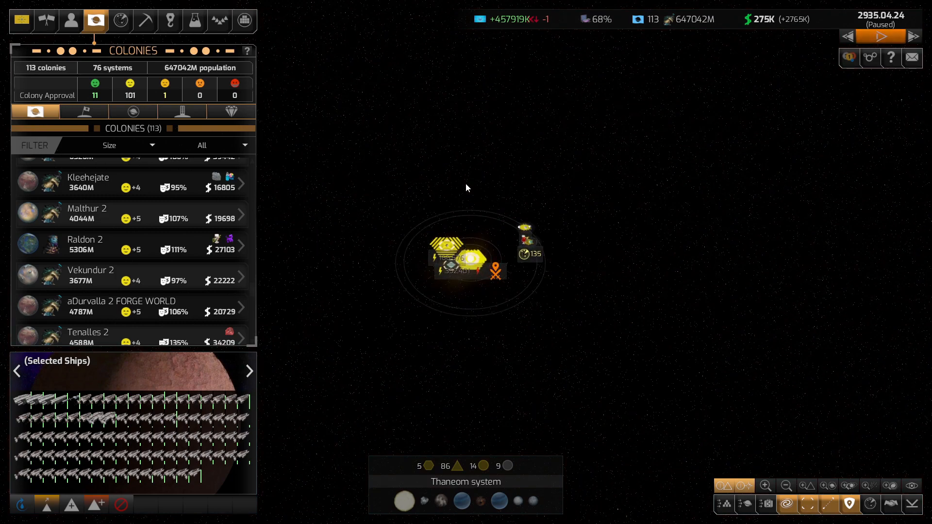
scroll("down", 3)
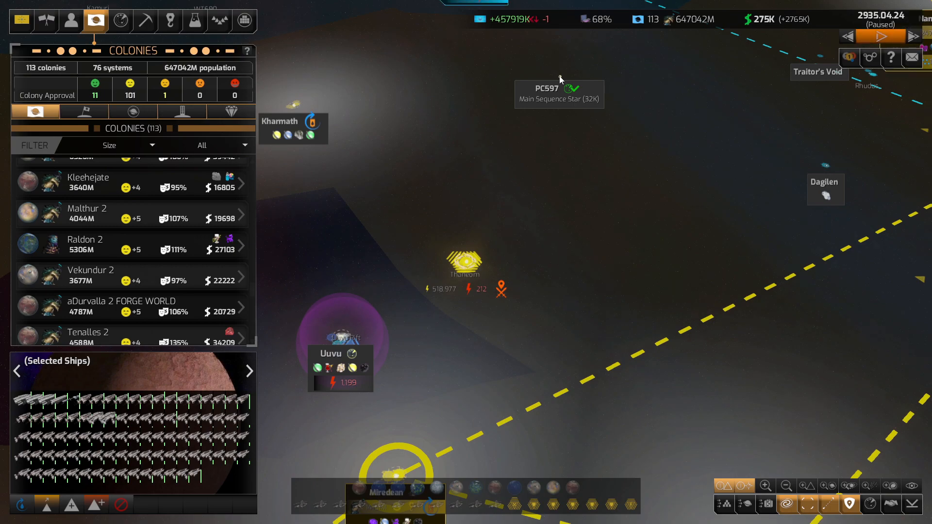
mouse_move(570, 89)
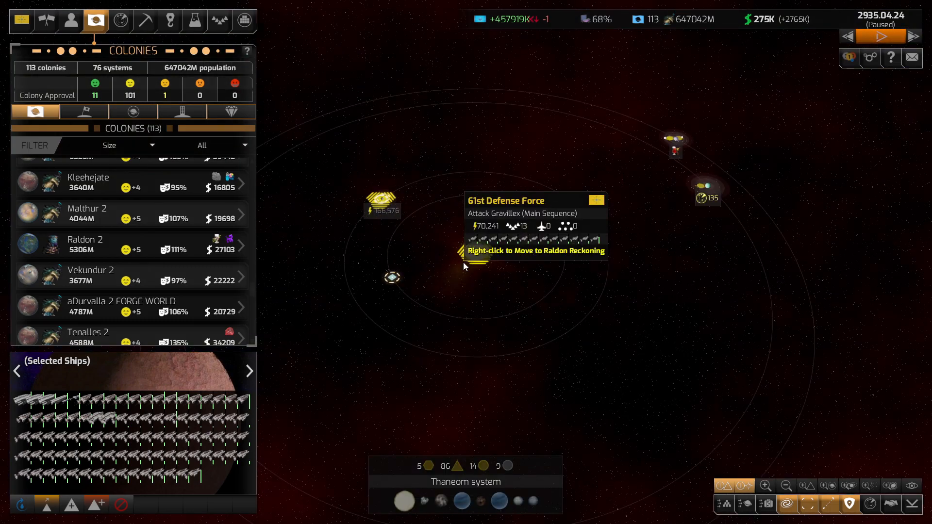
left_click(881, 36)
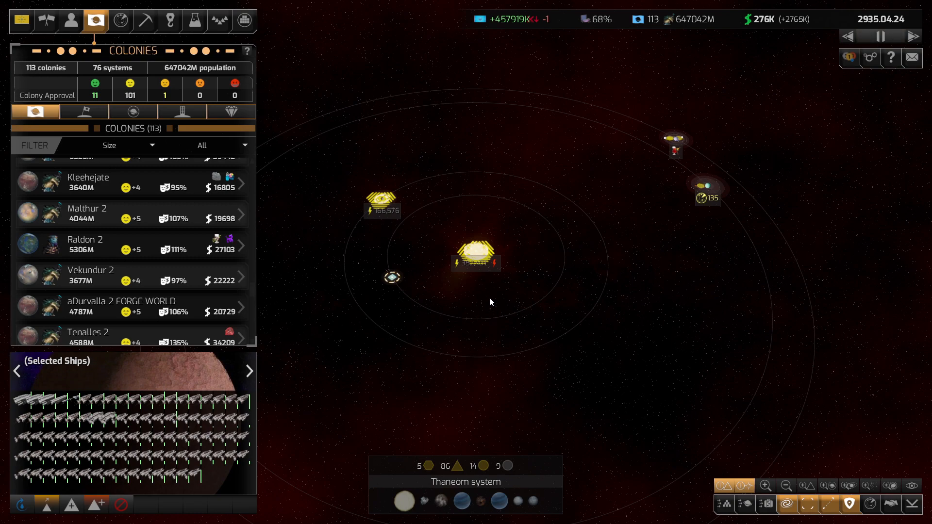
mouse_move(476, 261)
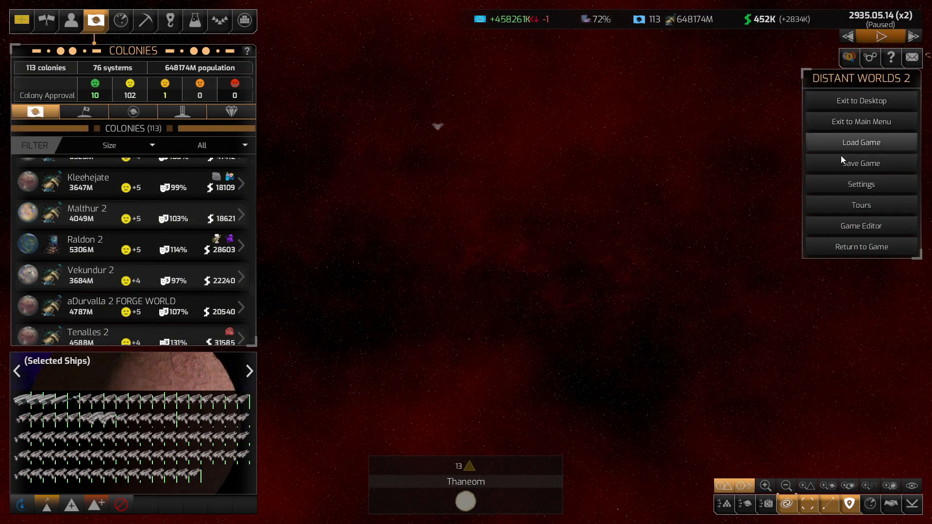
Visit the Game Editor and close it, returning to the Thaneom map
left_click(862, 226)
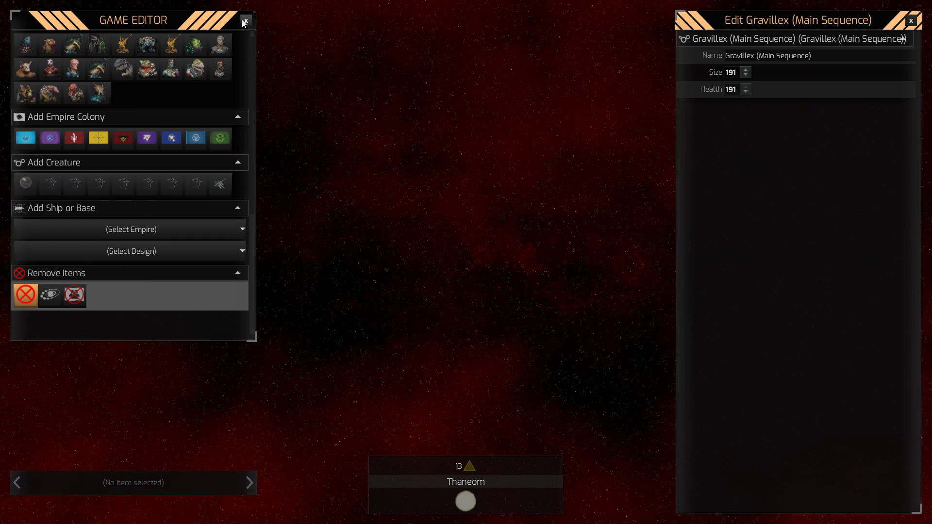
left_click(244, 20)
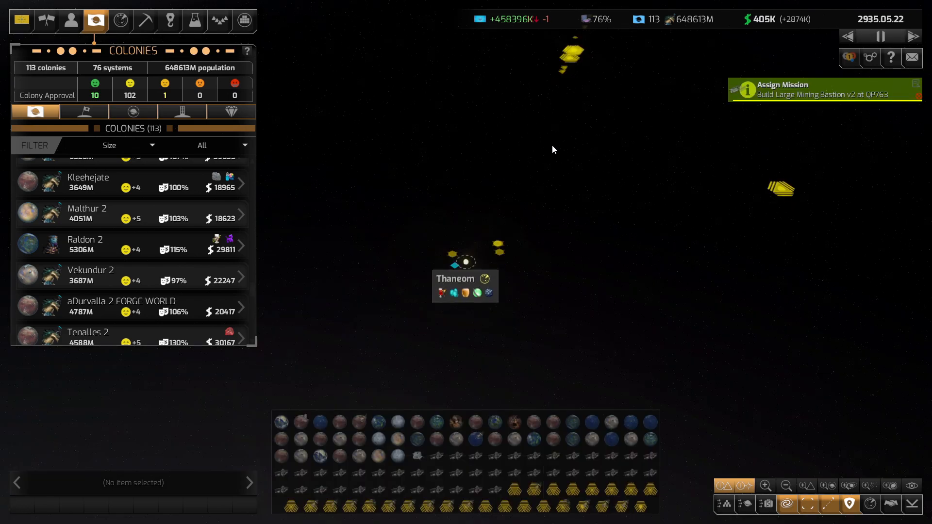
left_click(476, 249)
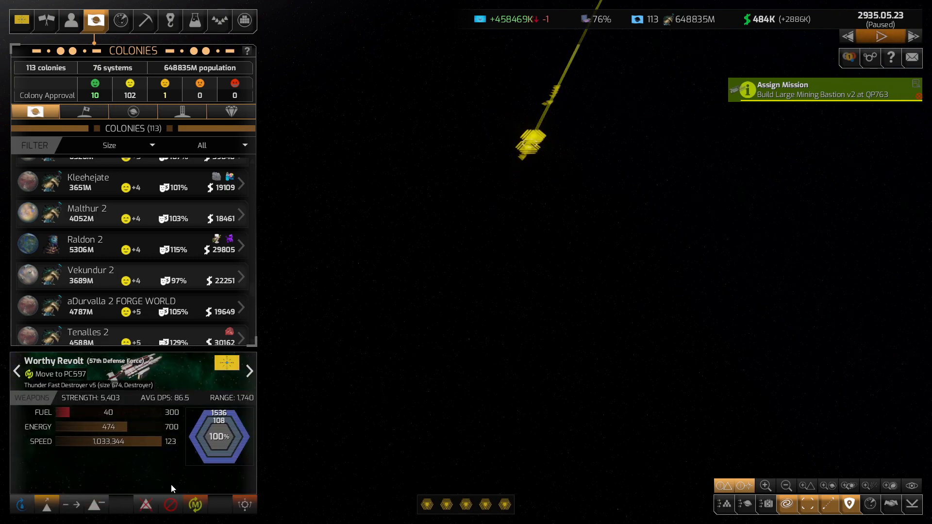
left_click(47, 505)
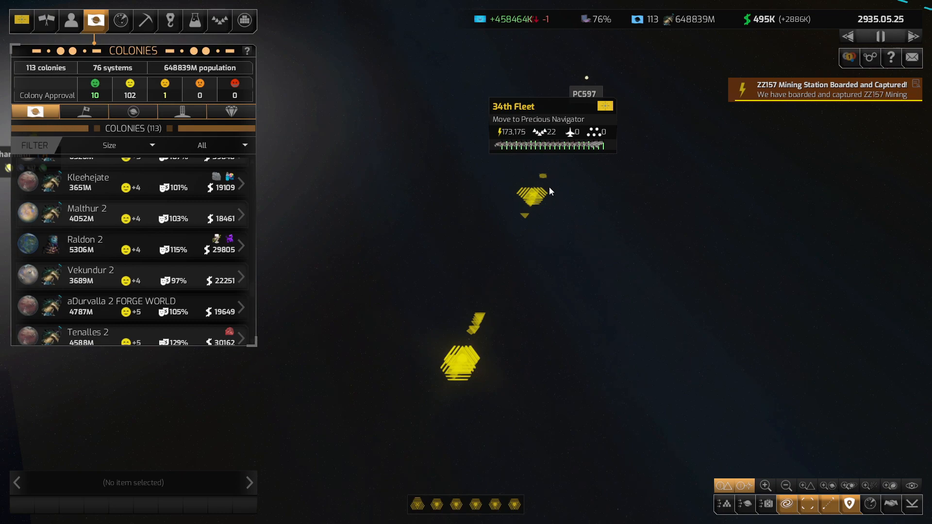
Set the 61st and 65th Defense Force fleets' missions near Lokazik to defend and raid
left_click(533, 196)
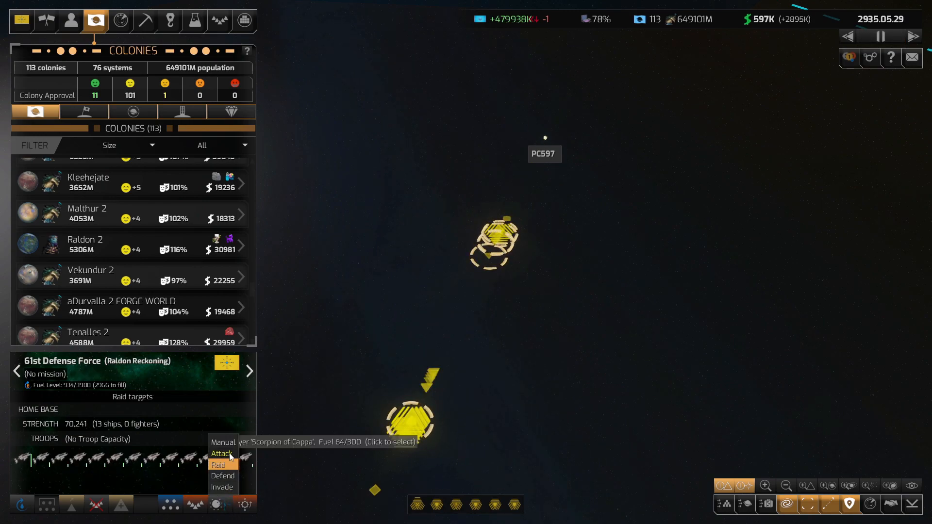
left_click(223, 476)
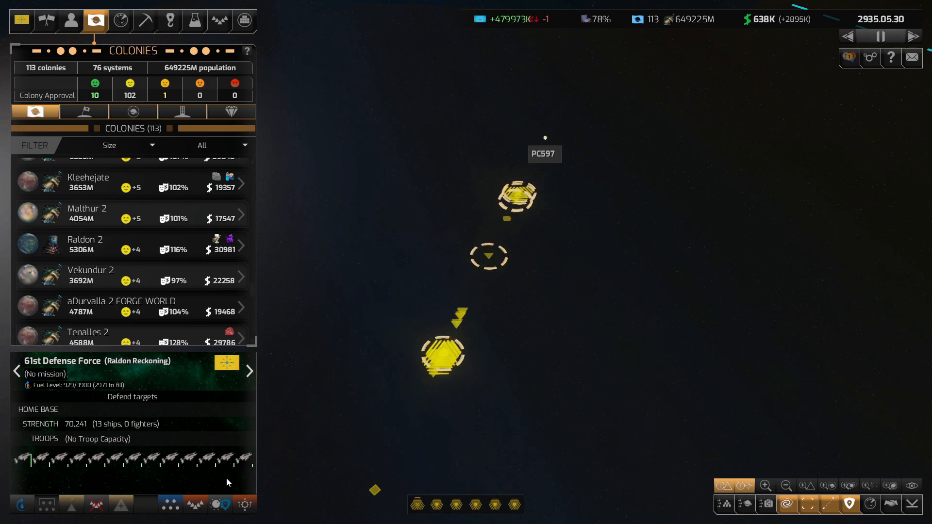
mouse_move(443, 357)
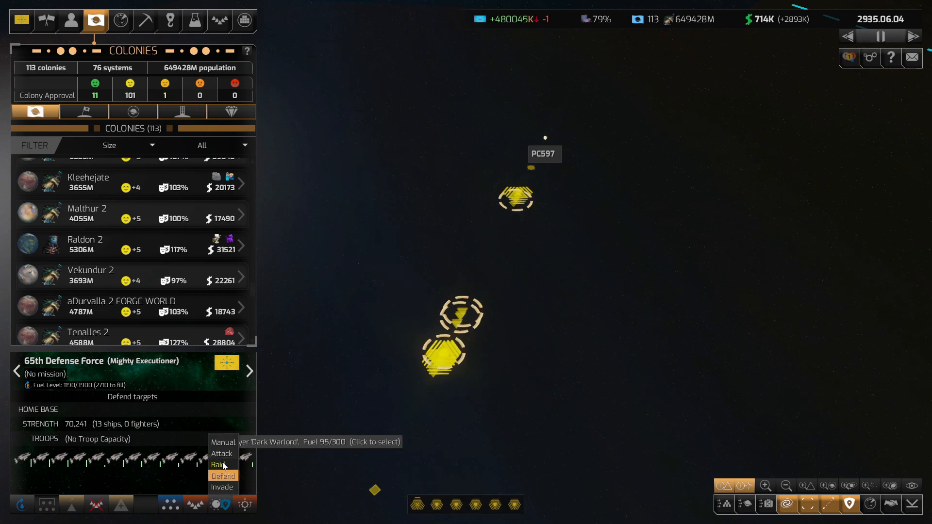
left_click(217, 464)
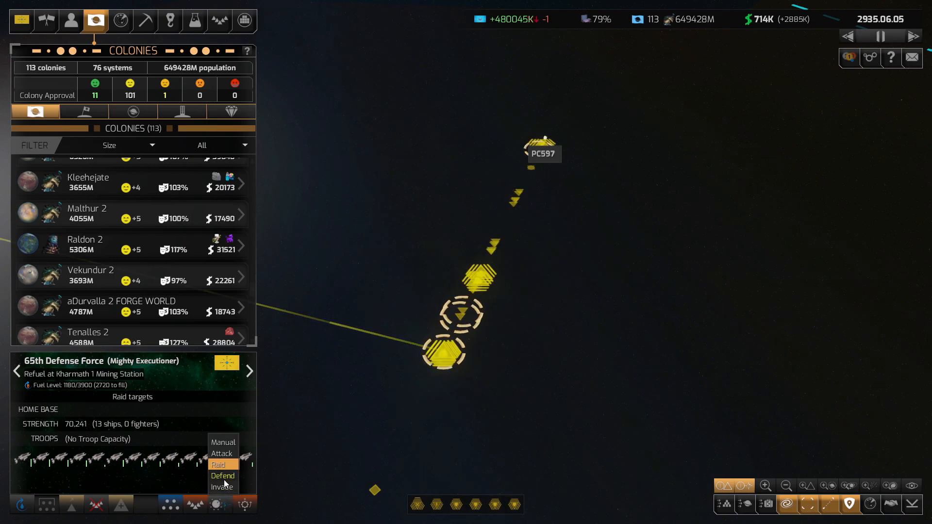
left_click(223, 476)
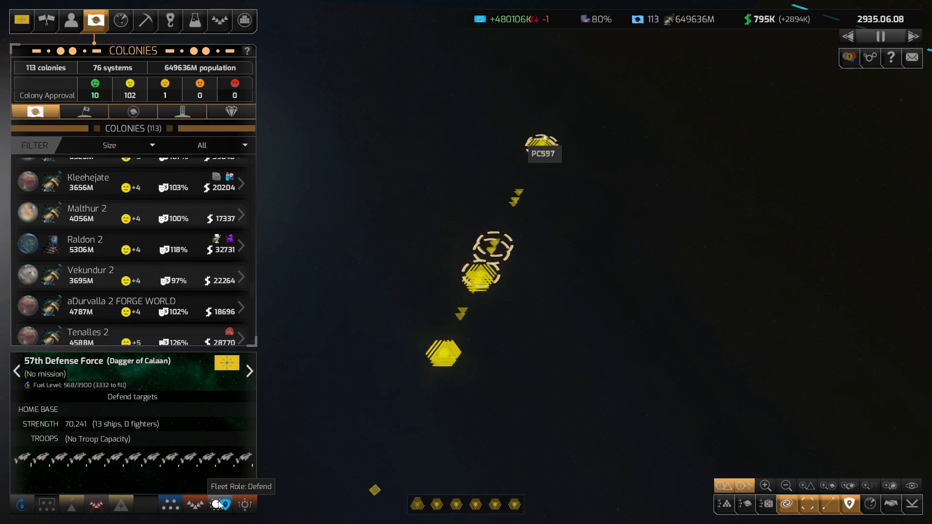
left_click(219, 504)
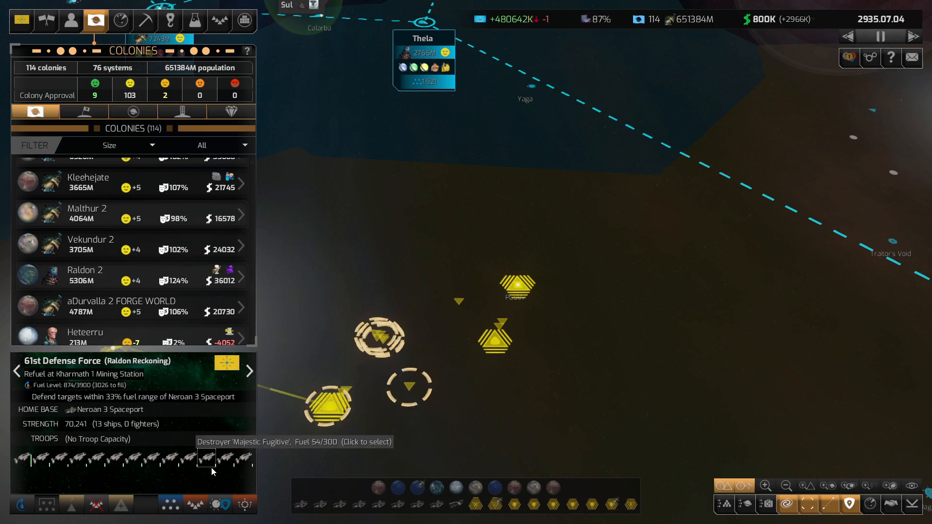
Set the 34th Fleet to raid then attack Lokazik 3, and select star PC597
left_click(515, 282)
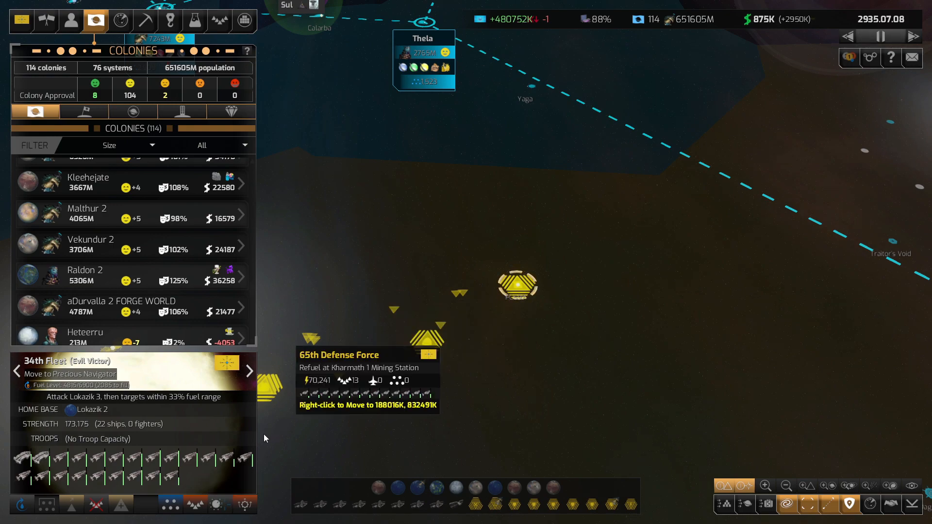
left_click(218, 505)
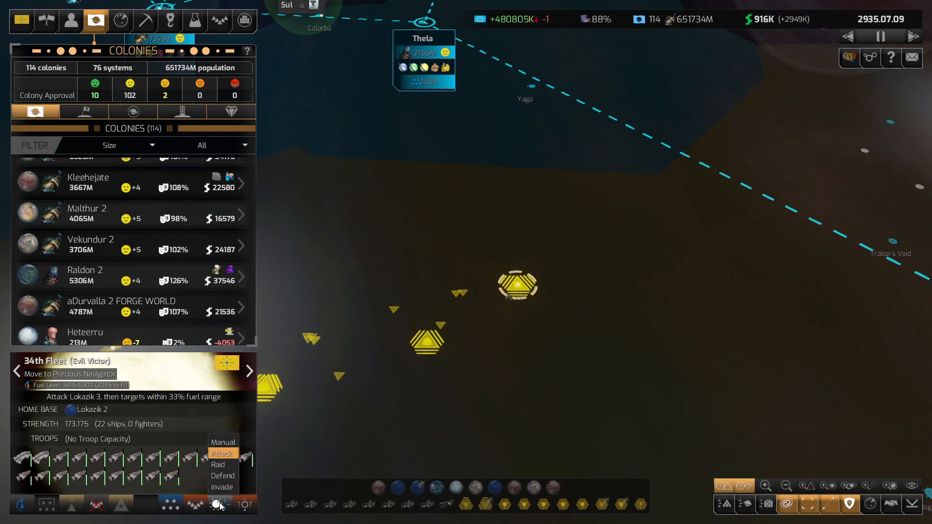
left_click(218, 464)
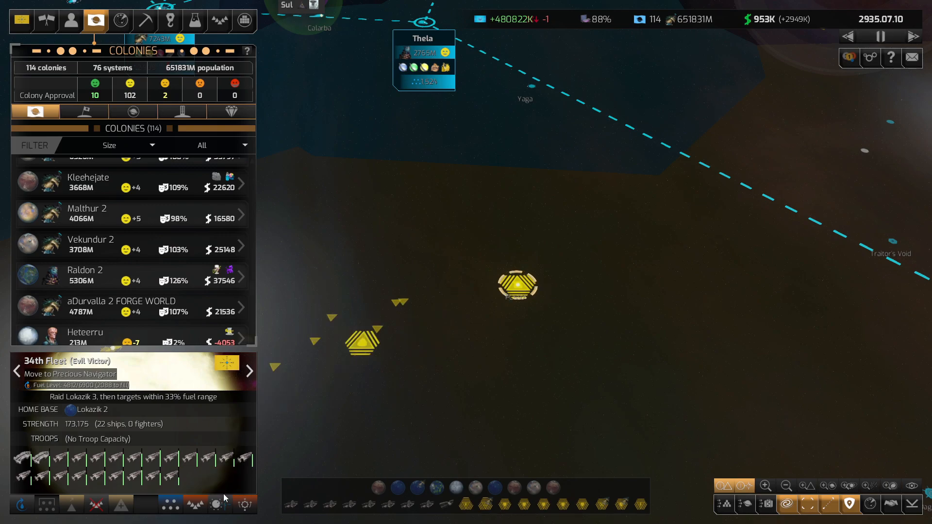
mouse_move(225, 457)
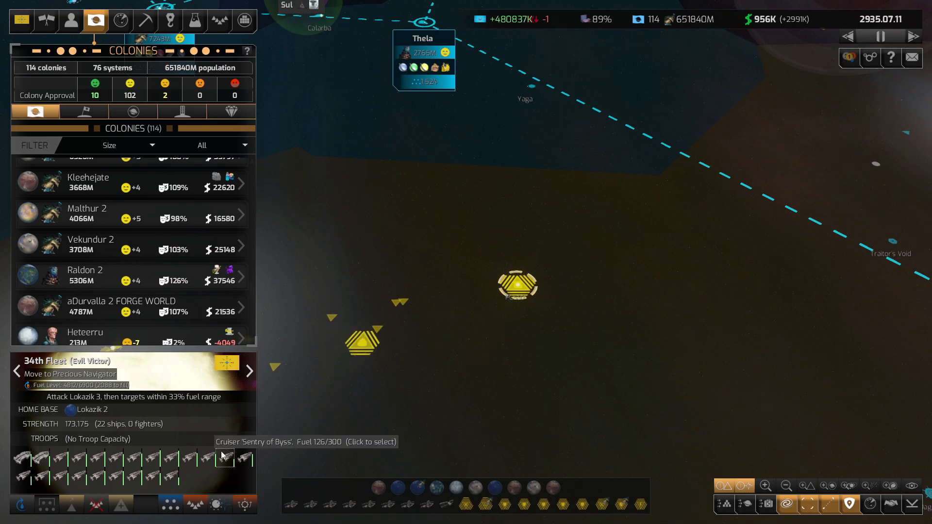
left_click(516, 284)
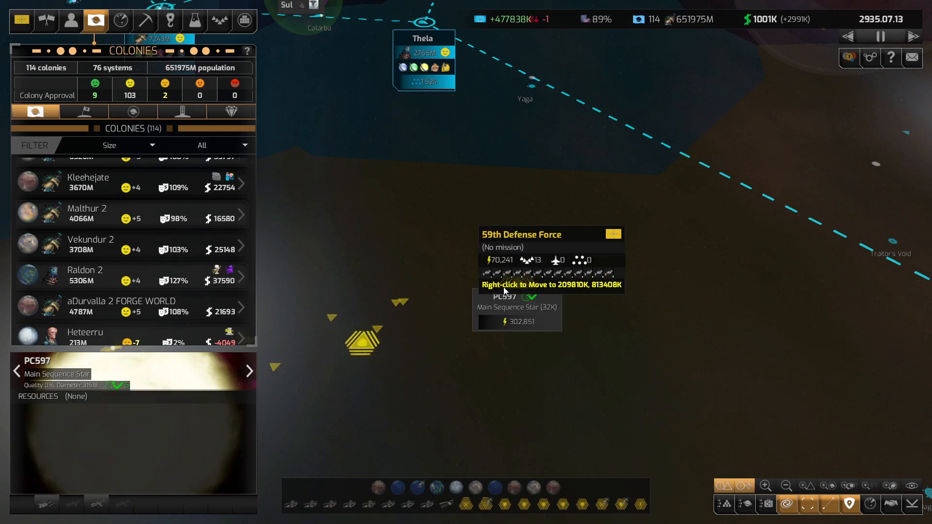
left_click(225, 505)
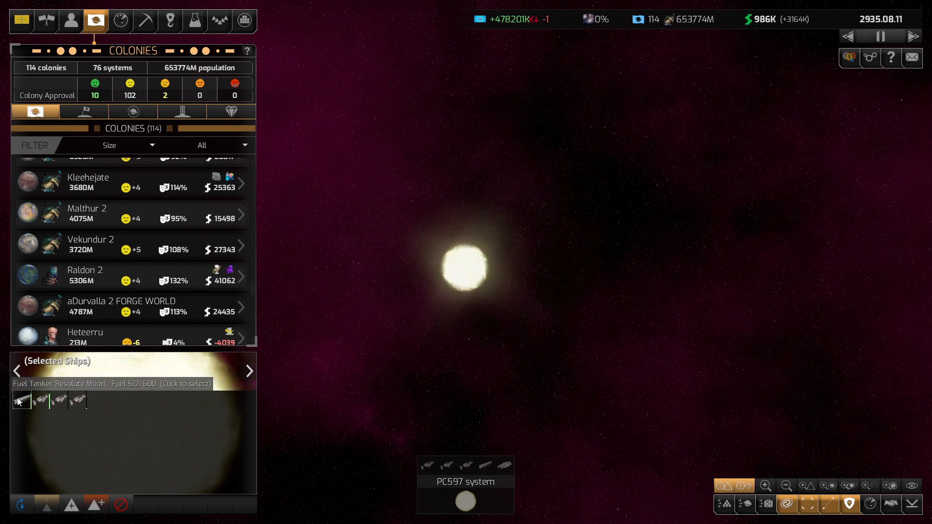
Pick the fuel tanker at PC597 and change the 51st Defense Force's mission
left_click(20, 400)
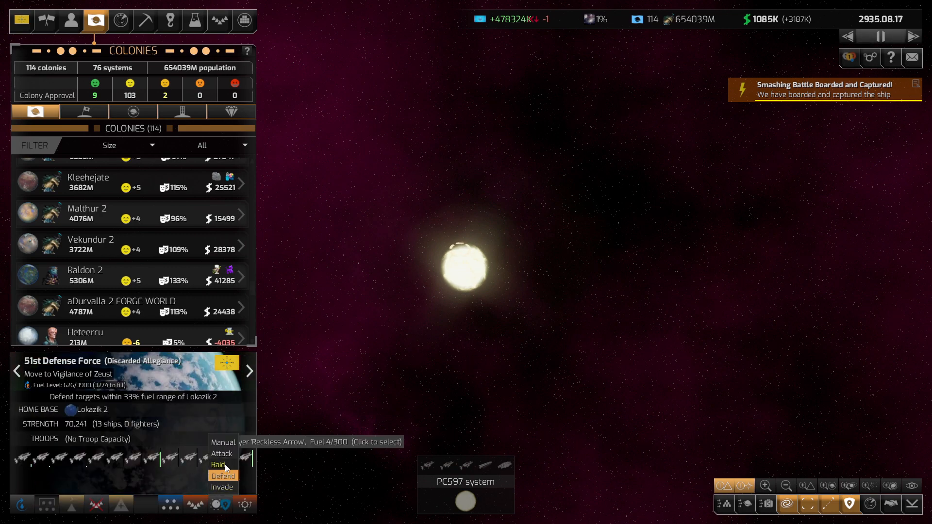
left_click(221, 454)
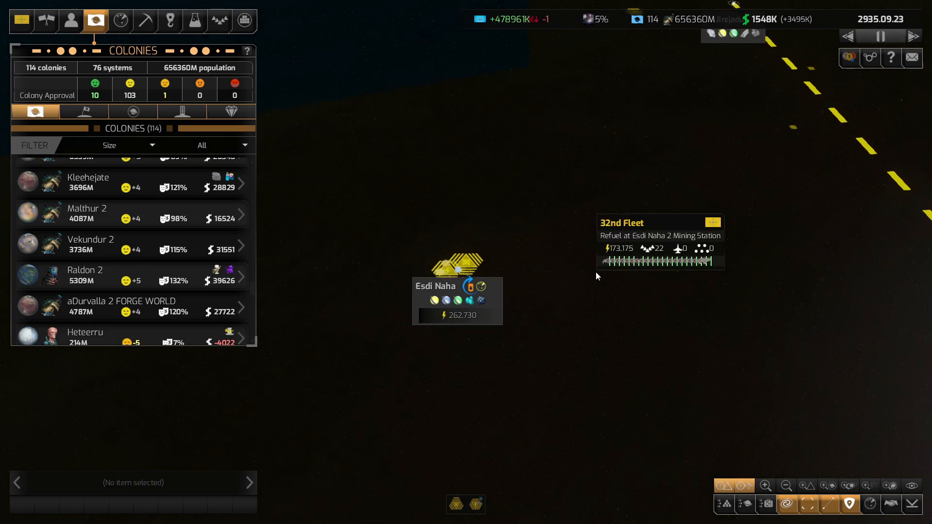
Filter the Ship Designs list in Ship Construction to Civilian Bases only
left_click(169, 21)
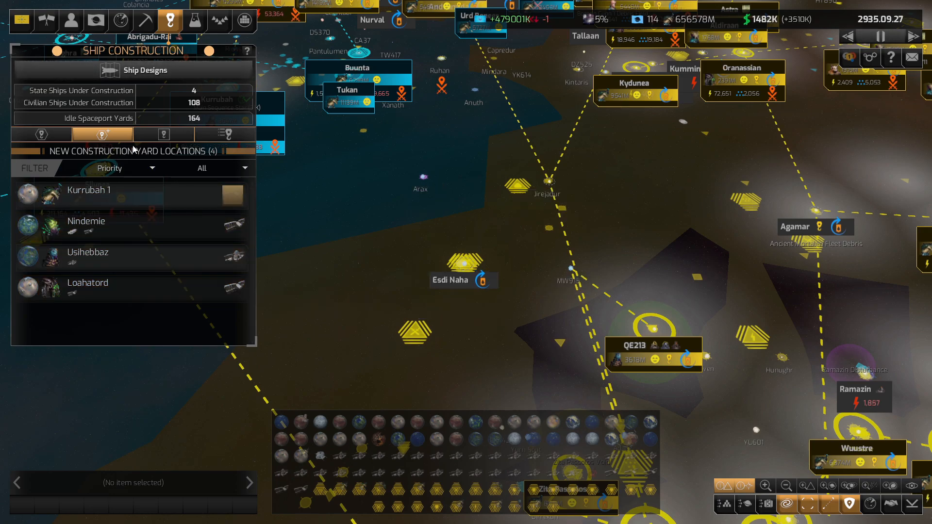
left_click(144, 70)
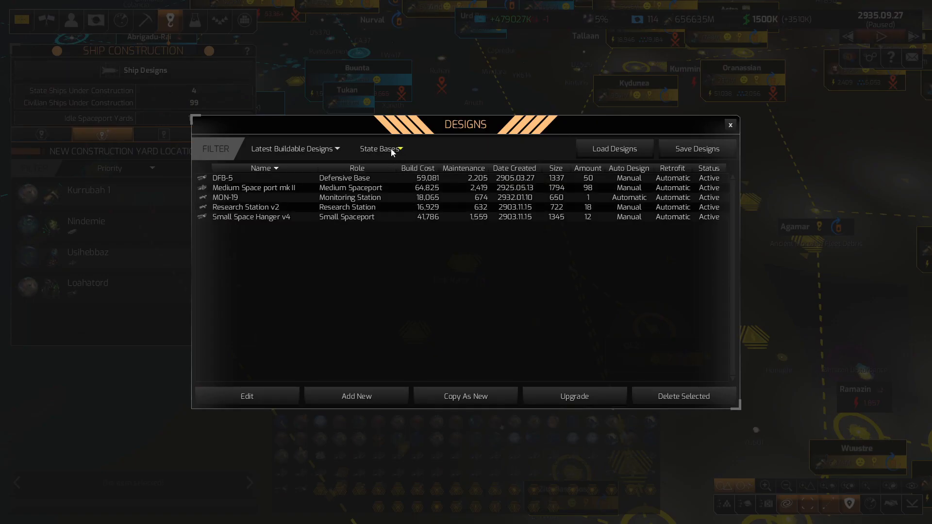
left_click(379, 149)
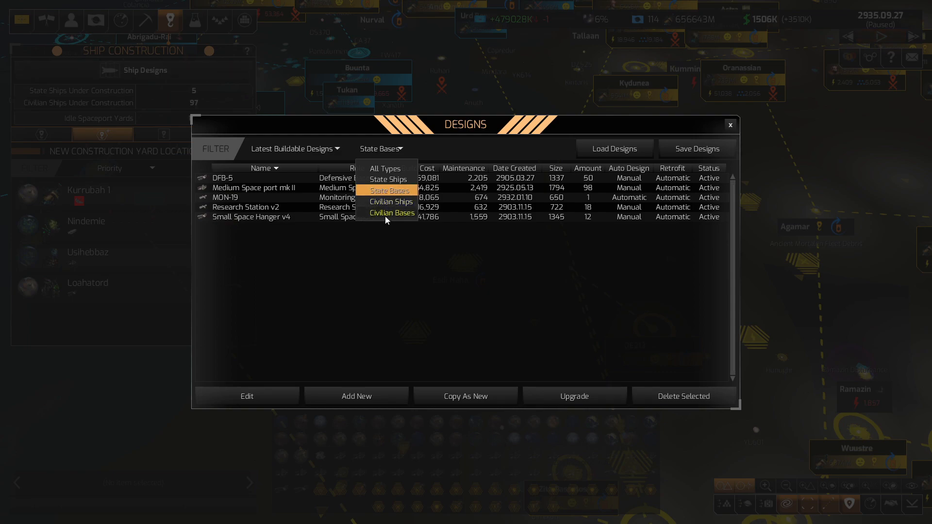
left_click(392, 213)
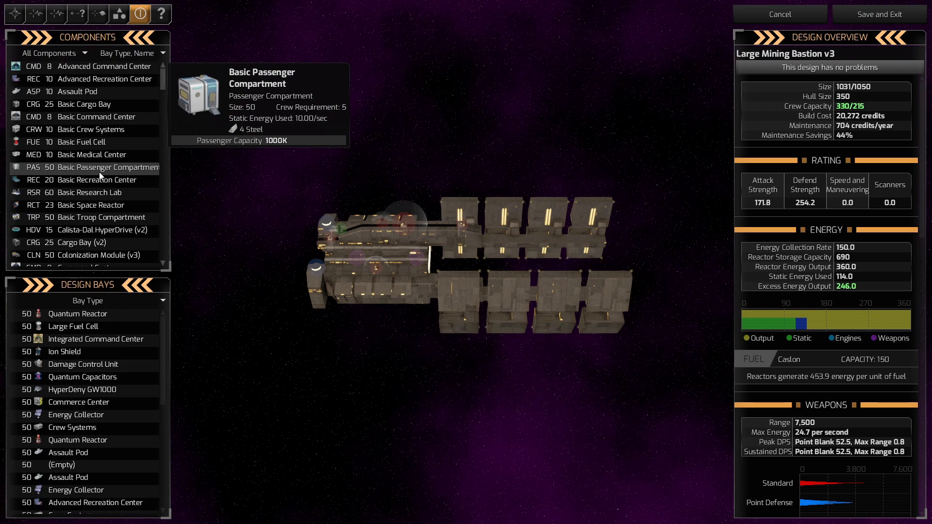
Add a Remote Fuel Transfer to Large Mining Bastion v3's empty bay and save the design
scroll("down", 3)
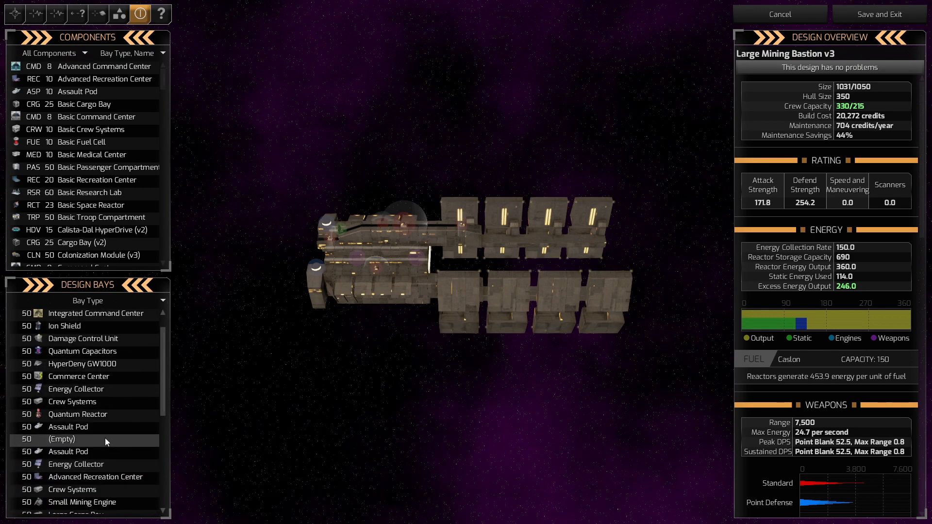
left_click(62, 439)
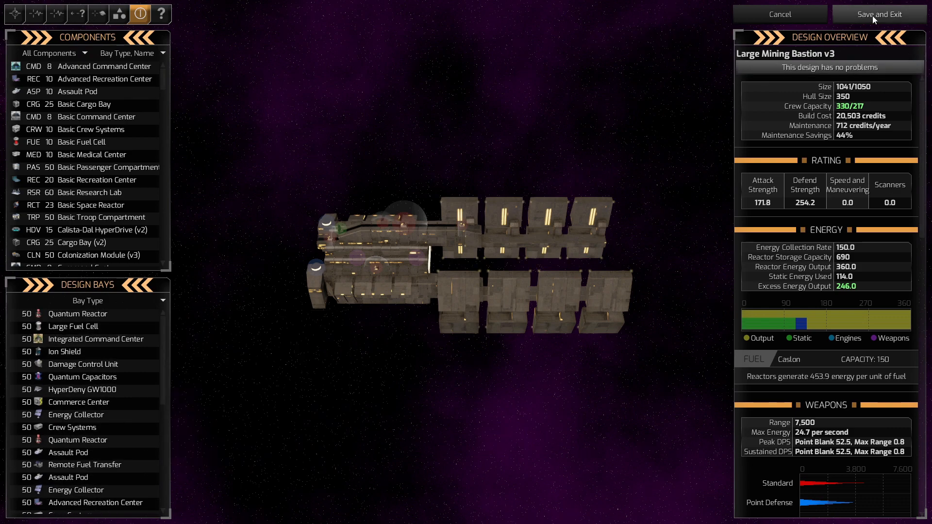
left_click(880, 14)
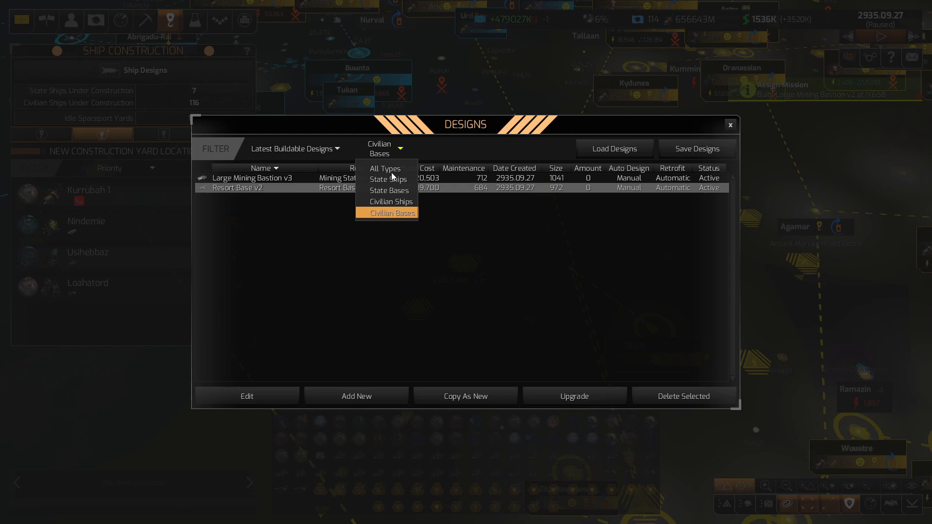
Switch to state base designs and review the DFB-5 bays for the DFB-6 upgrade
left_click(389, 190)
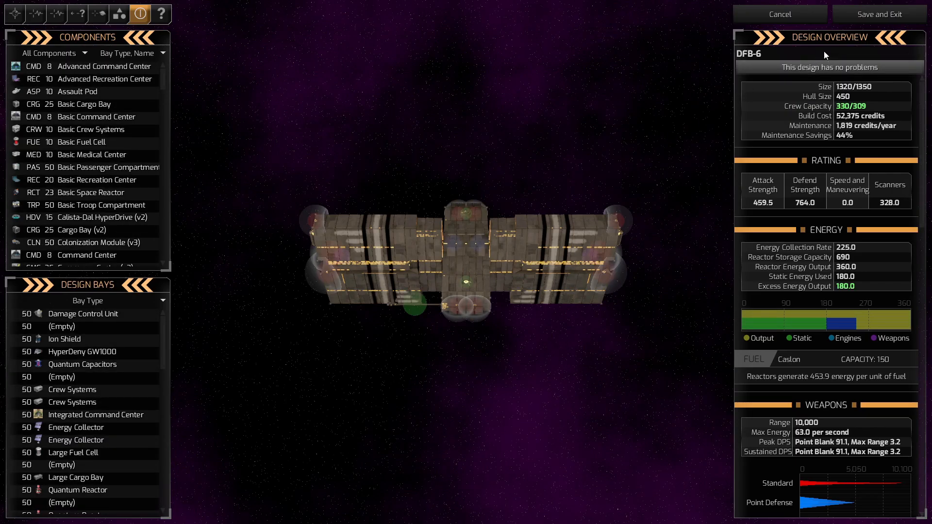
mouse_move(84, 338)
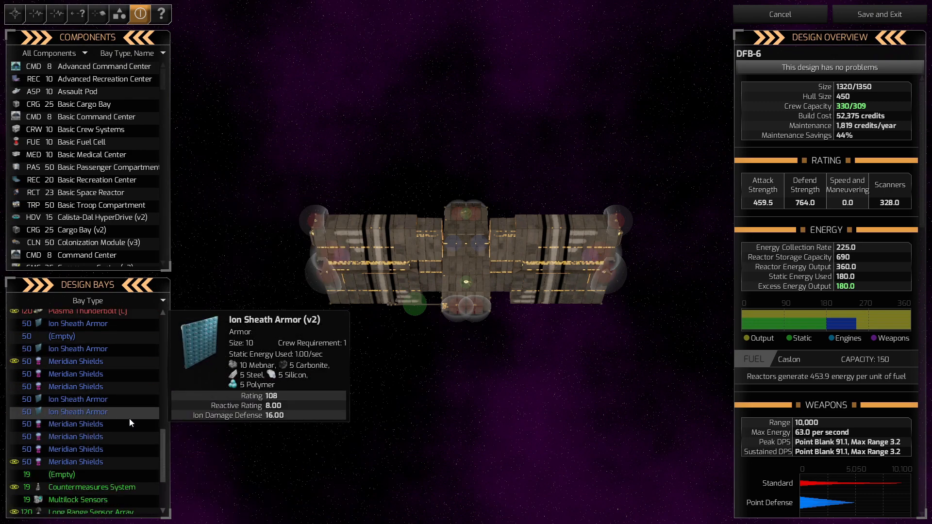
scroll("down", 3)
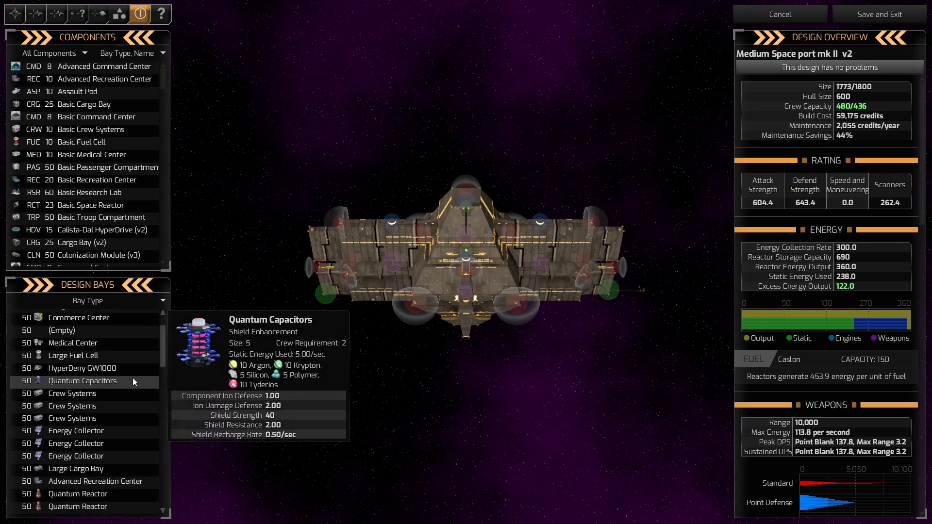
Scroll through Medium Space port mk II v2's design bays, inspecting components and weapons before saving
scroll("down", 3)
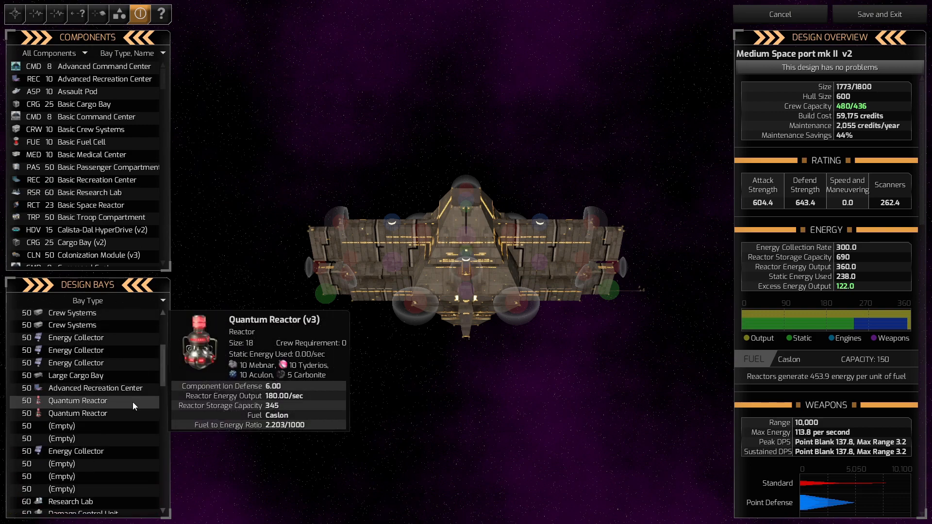
scroll("down", 3)
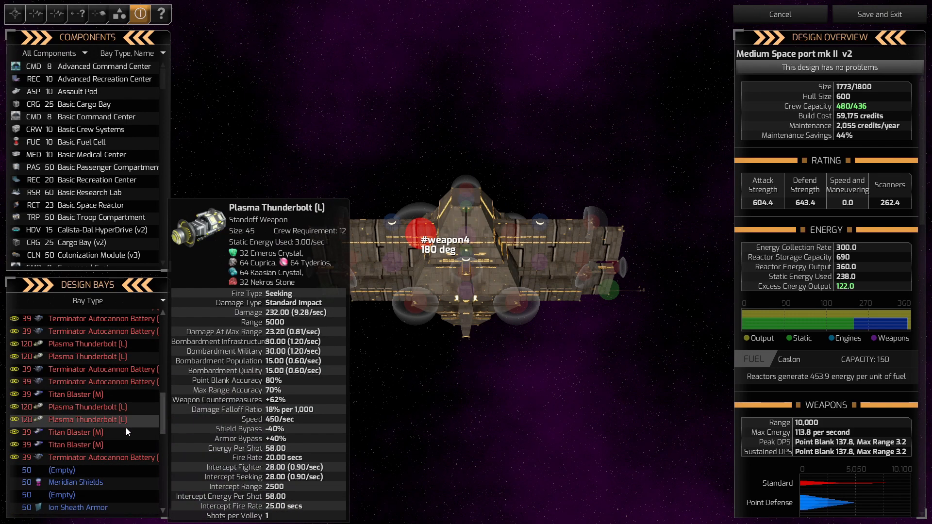
scroll("down", 3)
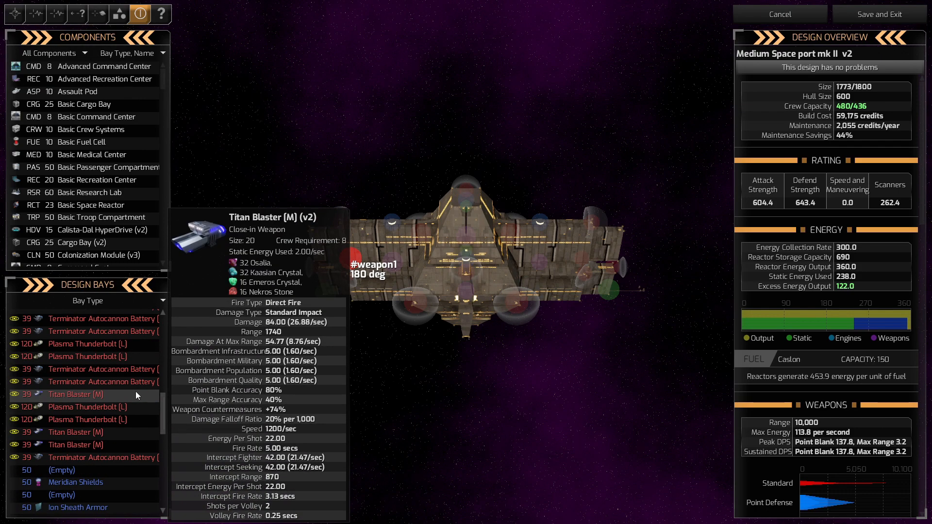
scroll("down", 3)
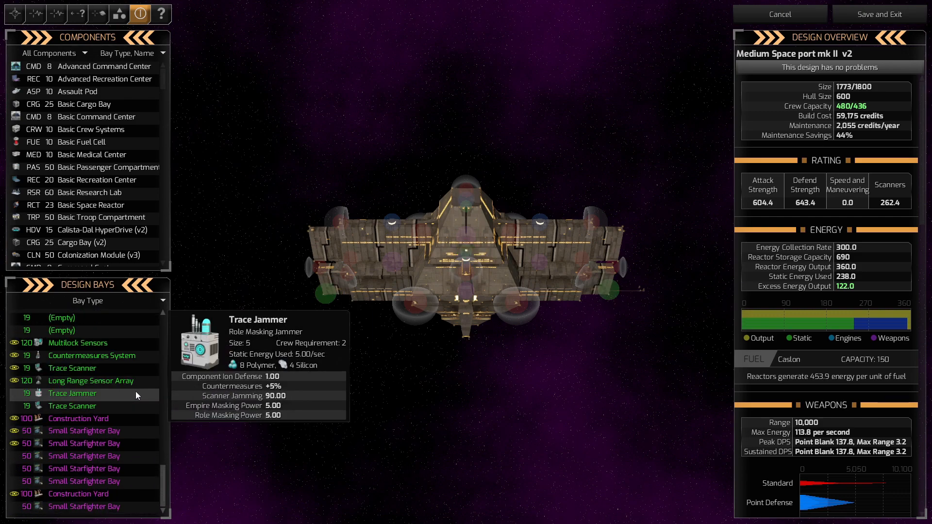
scroll("down", 3)
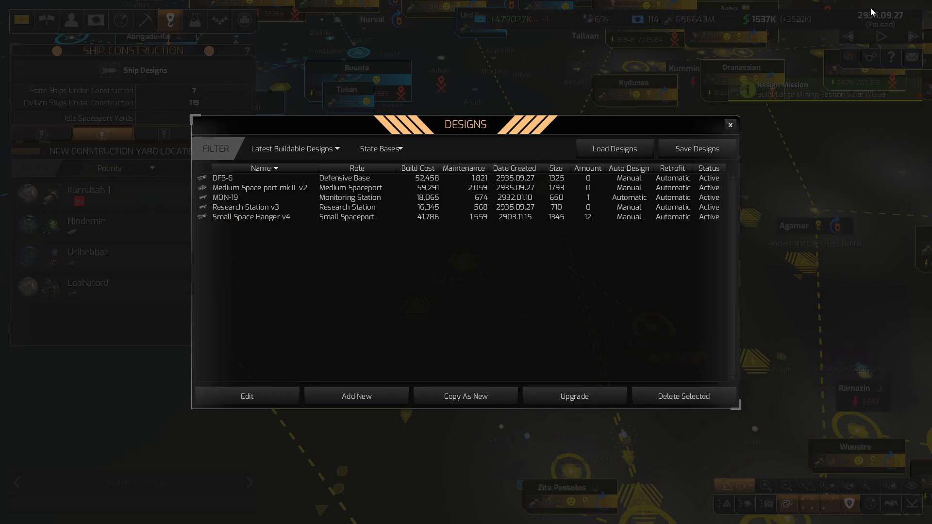
Upgrade Small Space Hanger v4 to v5, then begin upgrading Battleship III from the state ships list
left_click(246, 396)
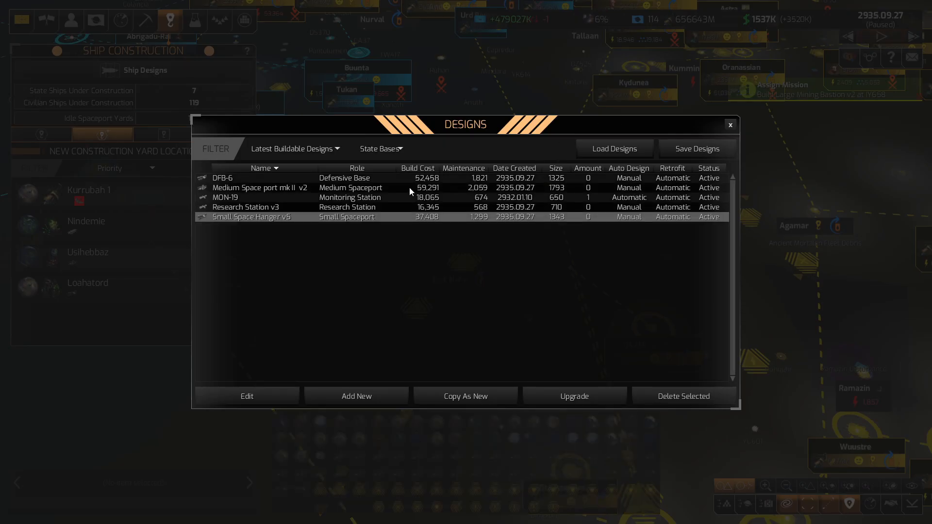
left_click(380, 149)
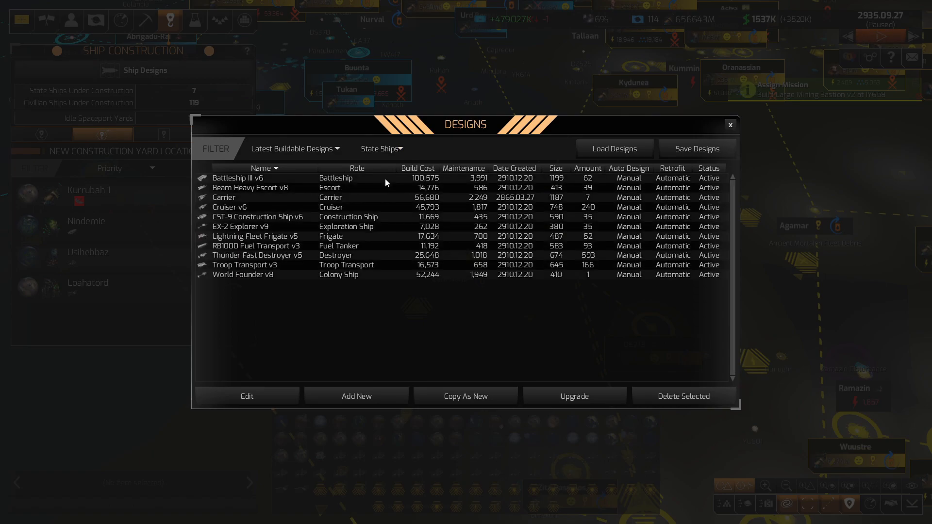
left_click(574, 396)
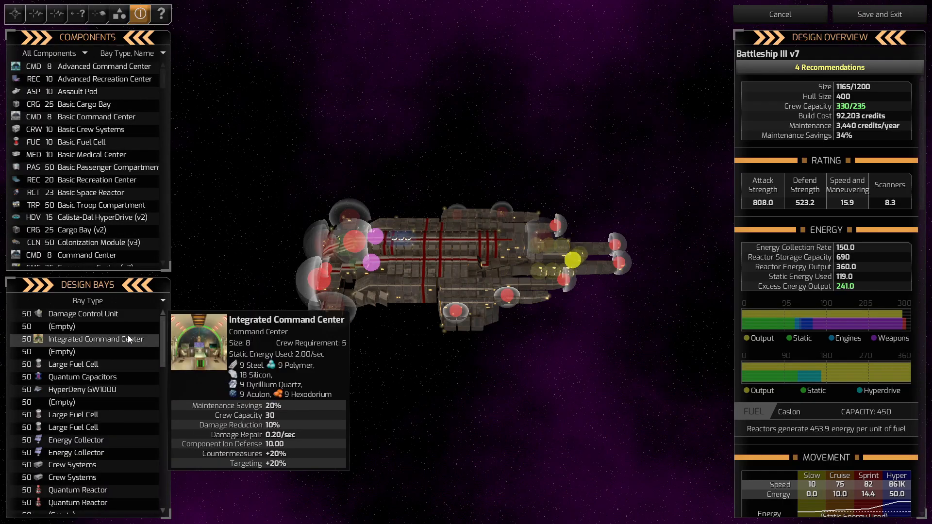
mouse_move(126, 410)
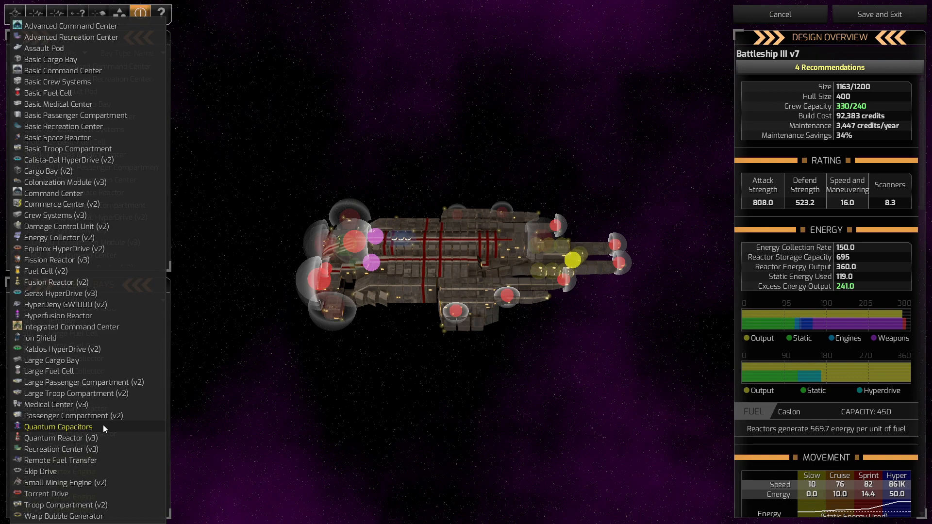
mouse_move(95, 328)
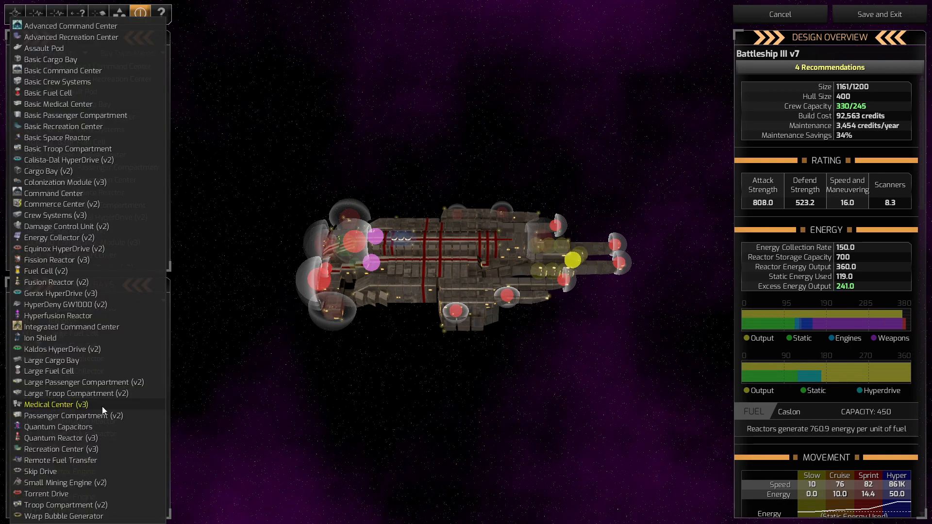
mouse_move(93, 326)
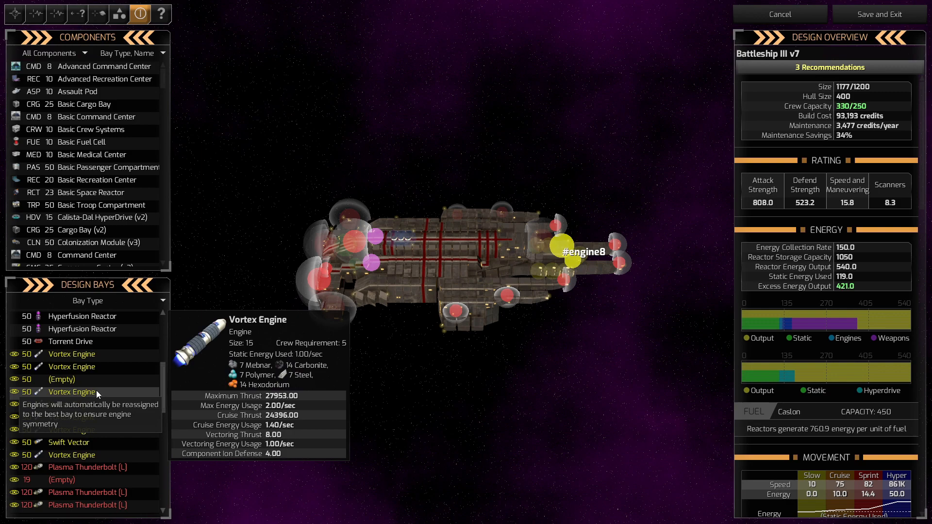
Fill Battleship III v7's bays with Vortex Engines, Hyperfusion Reactors and Large Fuel Cells to 1,197/1,200 size
scroll("down", 3)
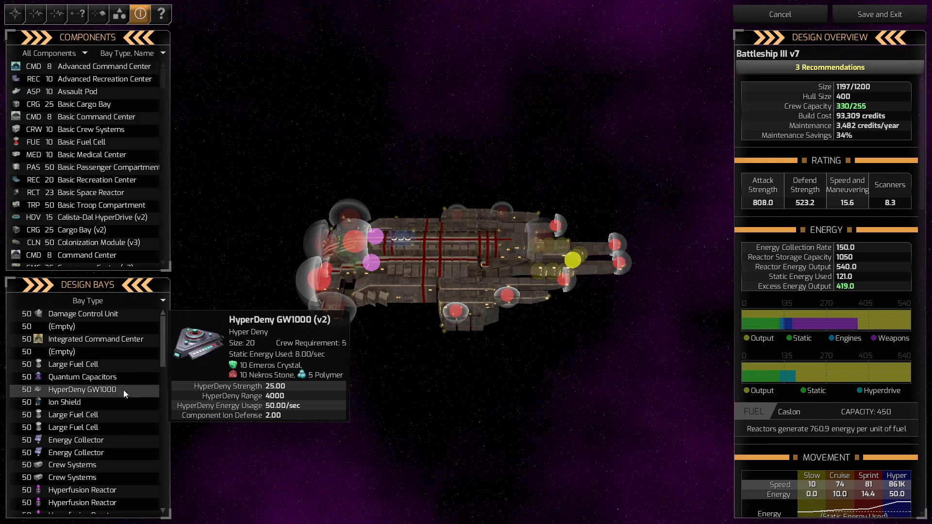
mouse_move(129, 327)
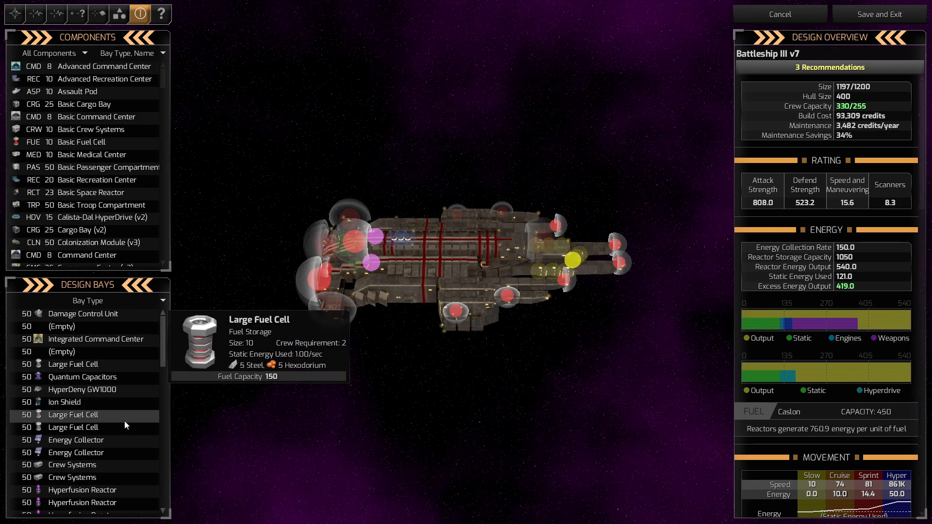
scroll("down", 3)
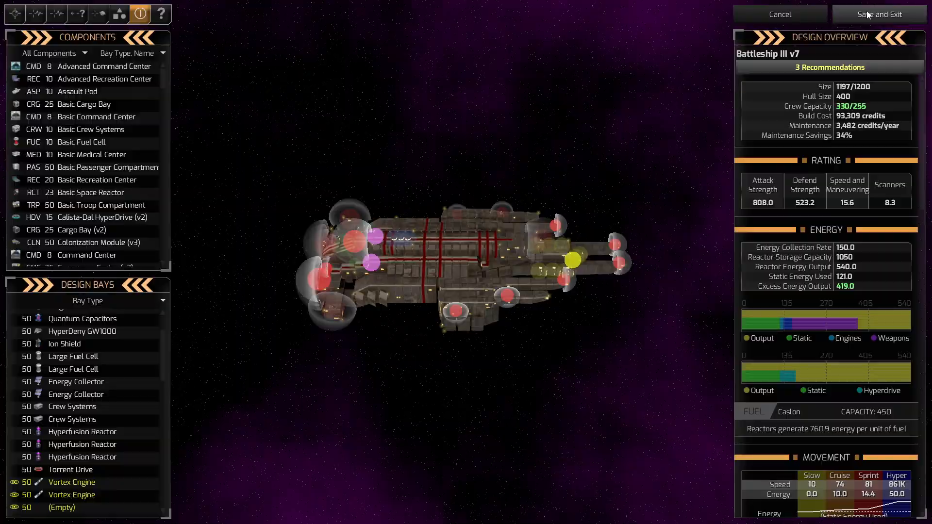
Save Battleship III v7, then start Carrier v2 and refit its weapons and Meridian Shields
left_click(880, 13)
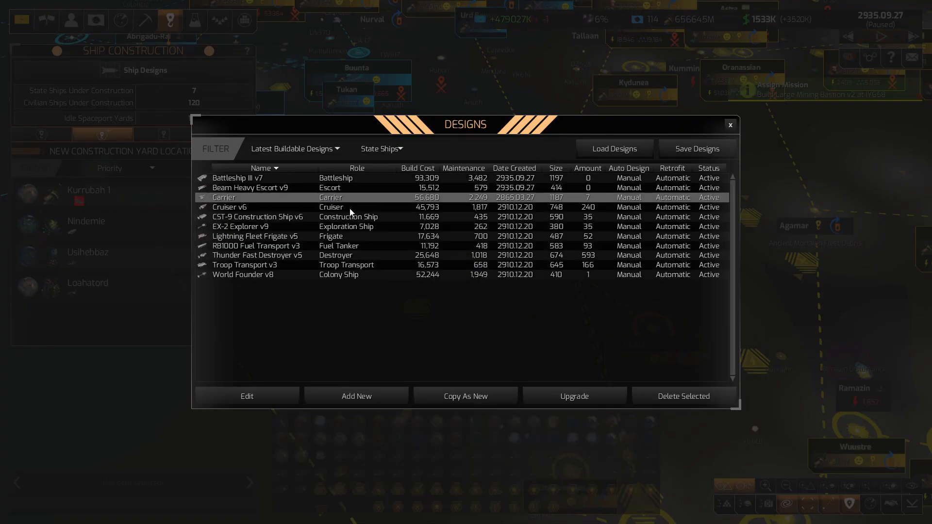
left_click(245, 396)
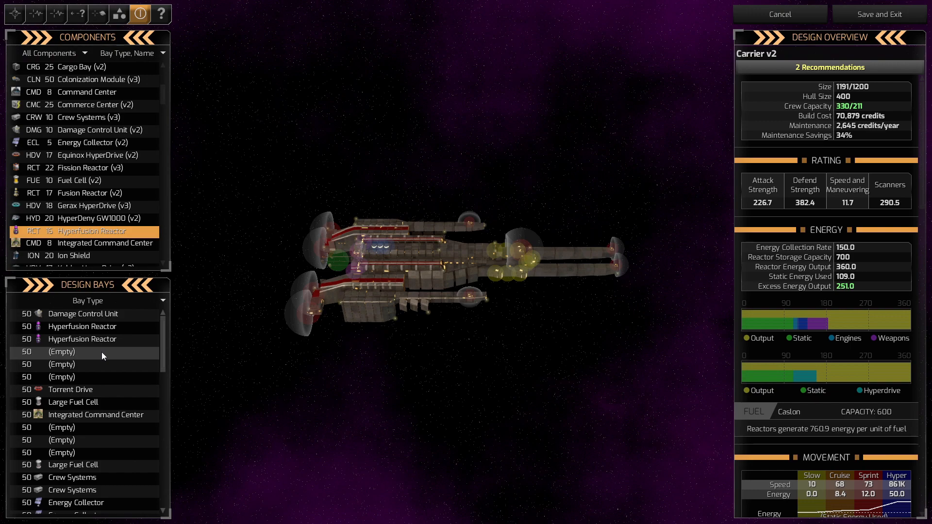
mouse_move(95, 414)
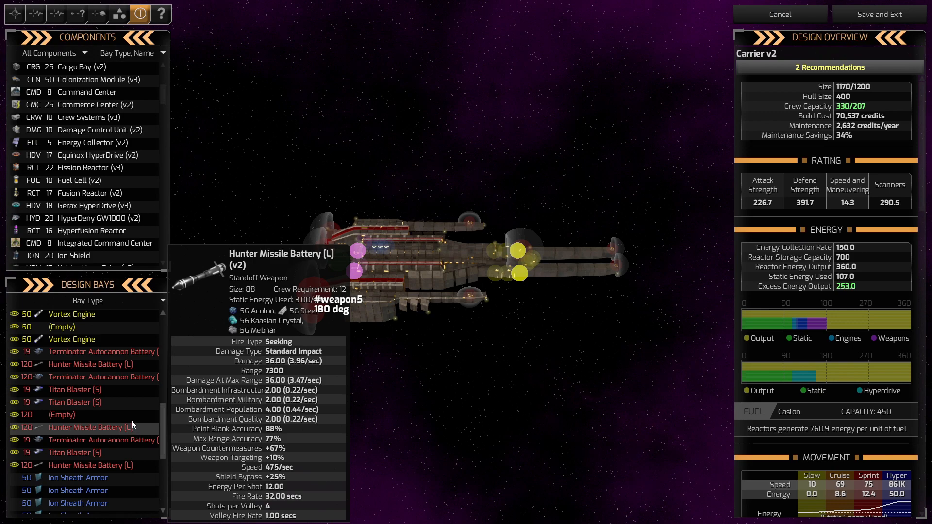
scroll("down", 3)
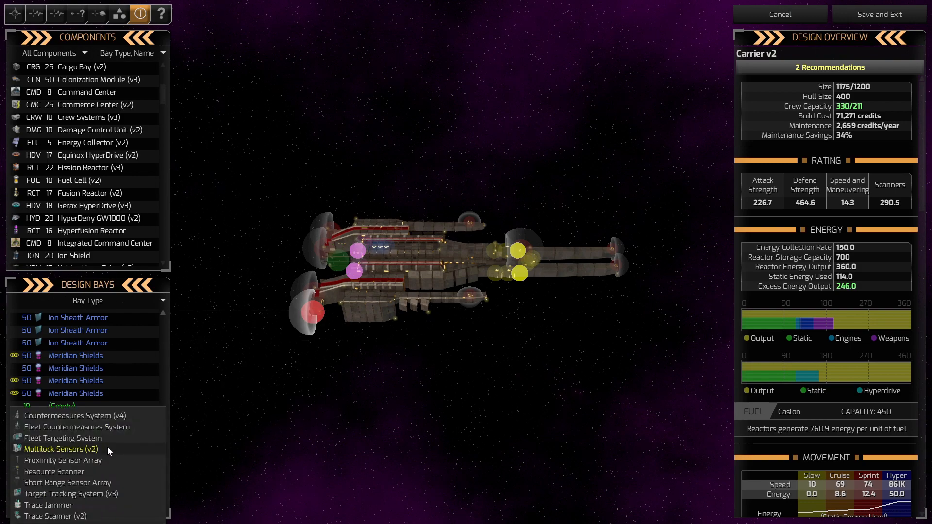
Fit Multilock Sensors (v2), two Plasma Thunderbolt (L) weapons and Vortex Engines into Carrier v2's empty bays
left_click(67, 438)
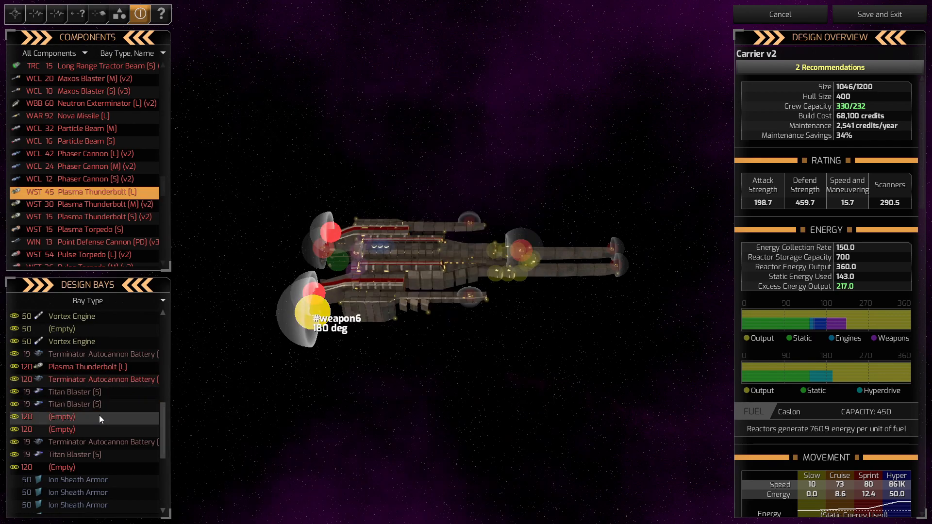
left_click(62, 416)
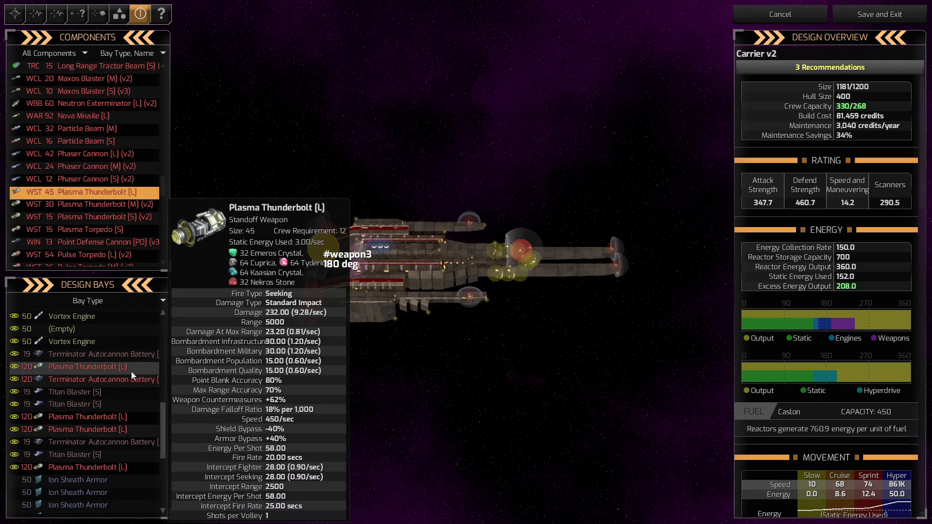
left_click(101, 443)
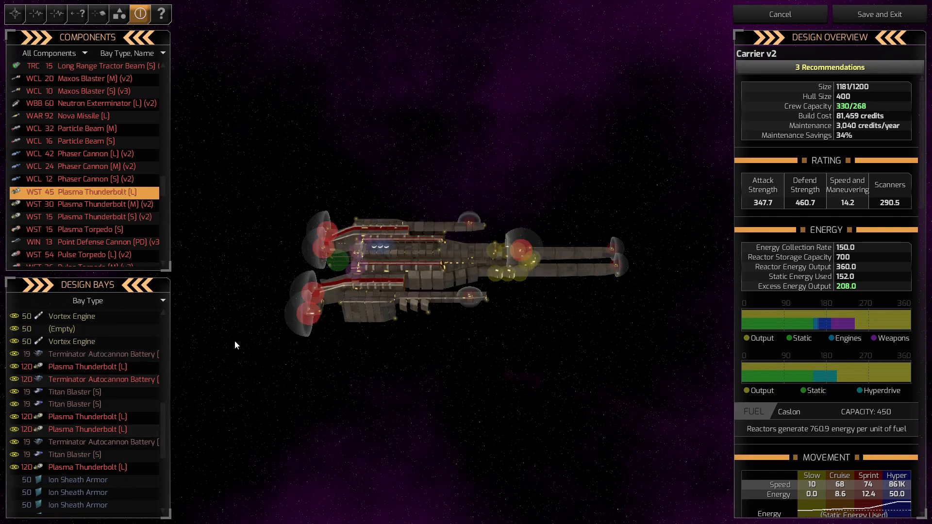
mouse_move(83, 363)
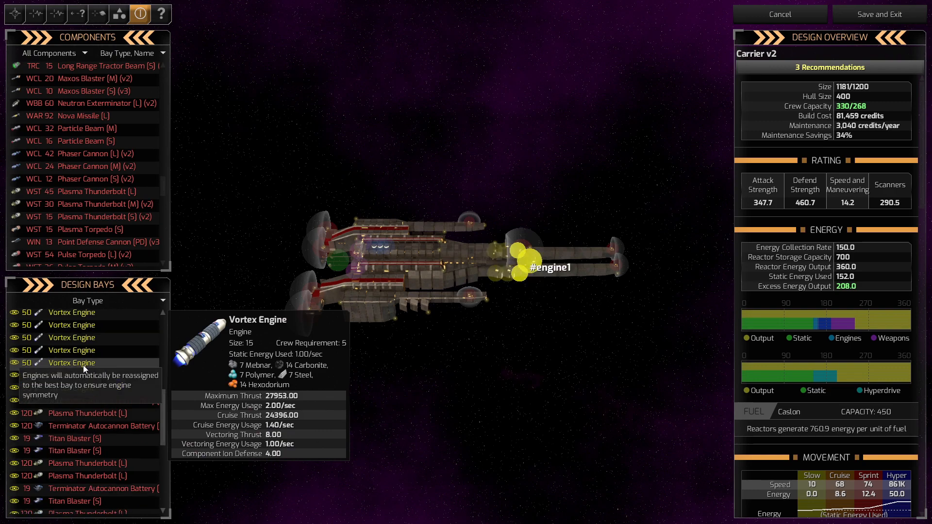
left_click(71, 362)
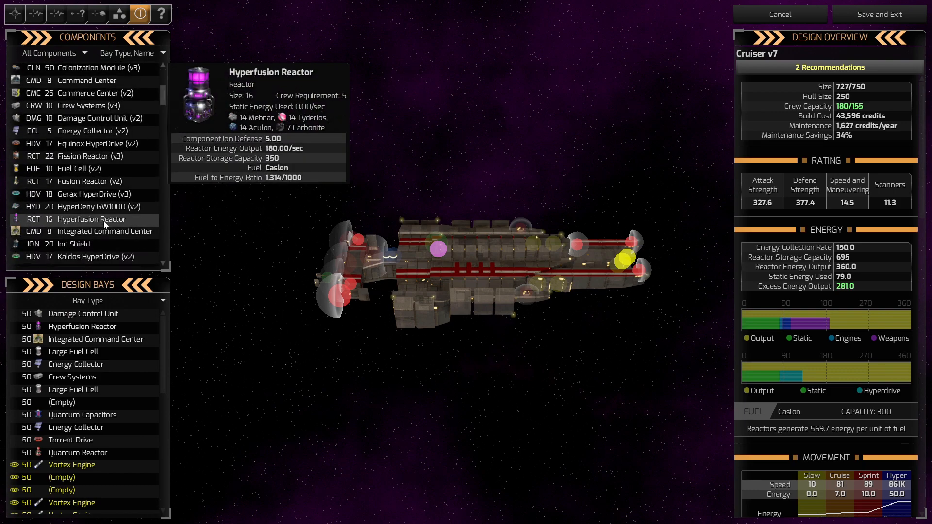
Give Cruiser v7 a Hyperfusion Reactor and an extra Large Fuel Cell, reaching 745 size
left_click(77, 453)
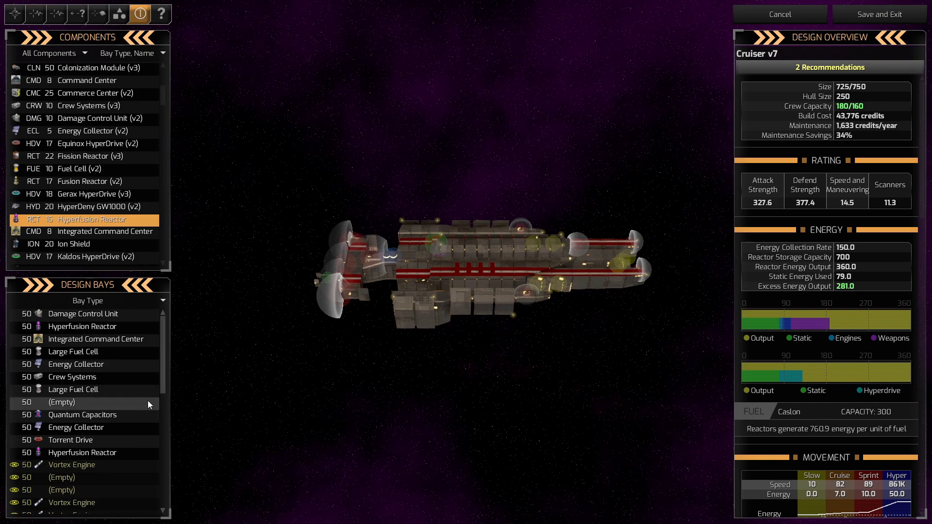
mouse_move(129, 405)
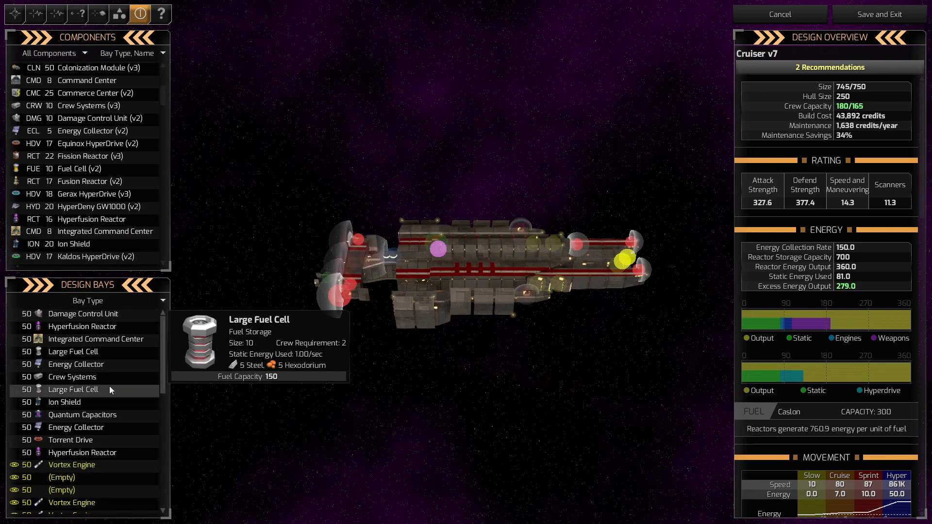
scroll("down", 3)
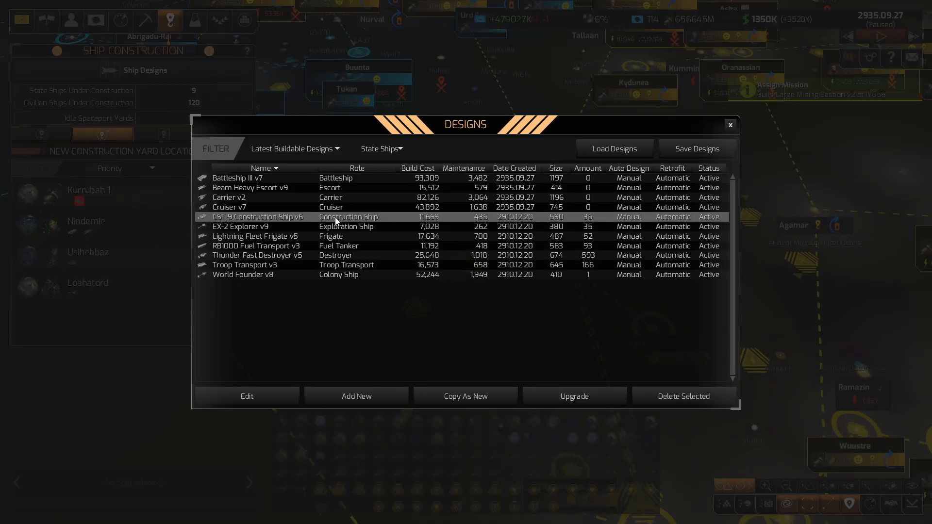
Upgrade CST-9, EX-2 Explorer, Lightning Fleet Frigate and RB1000 Fuel Transport to new versions
left_click(246, 396)
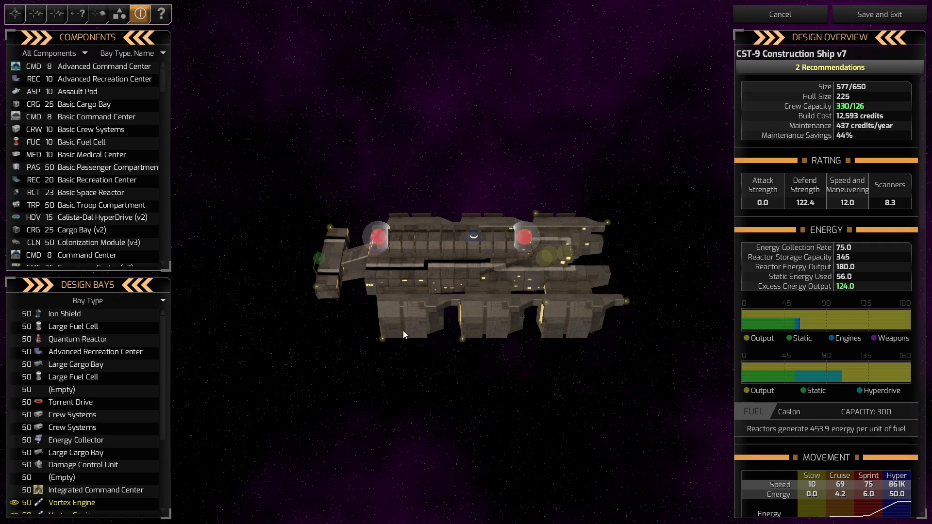
mouse_move(844, 33)
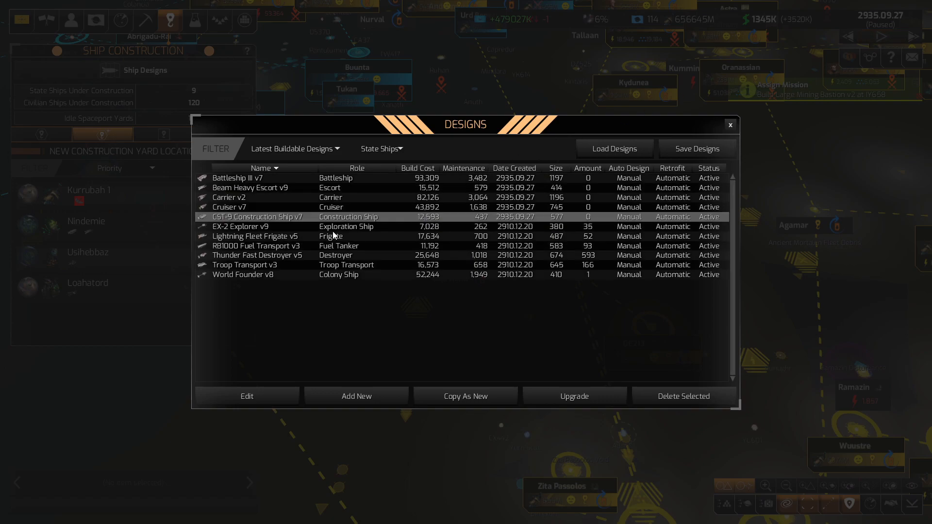
left_click(268, 226)
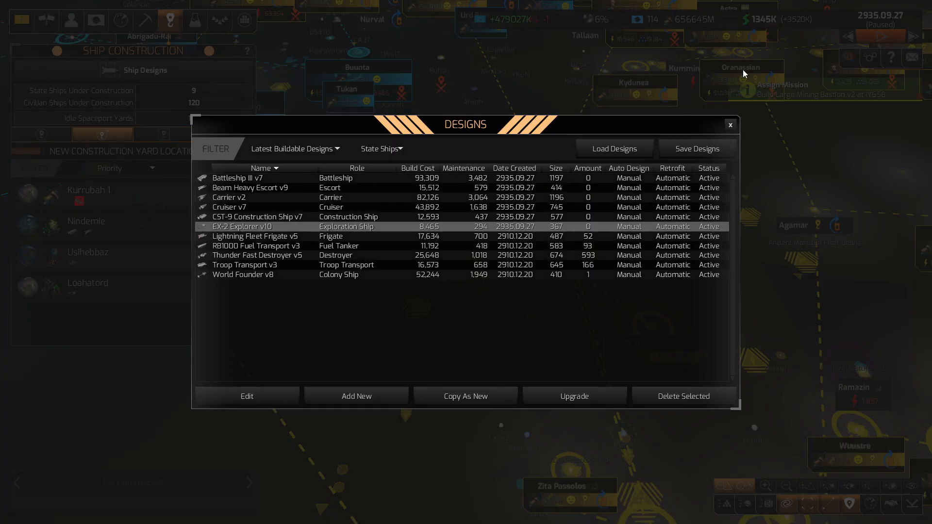
left_click(246, 397)
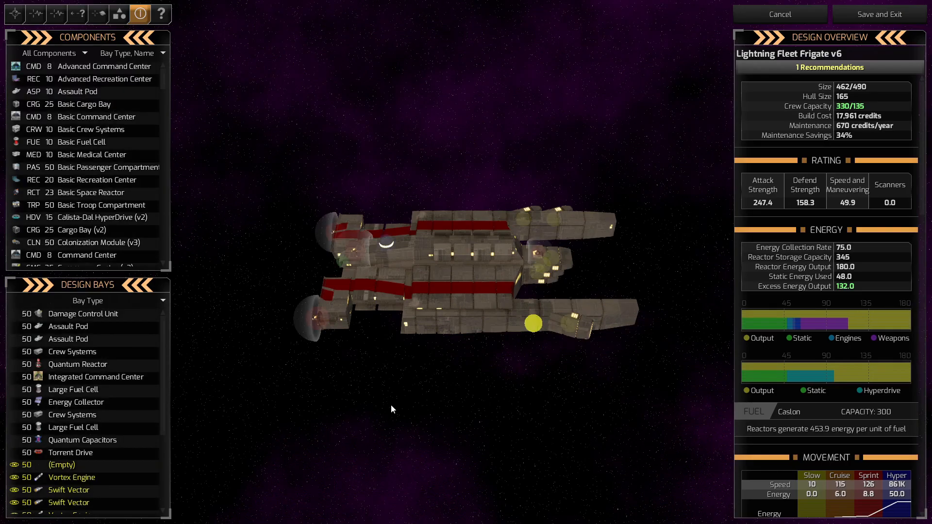
mouse_move(292, 408)
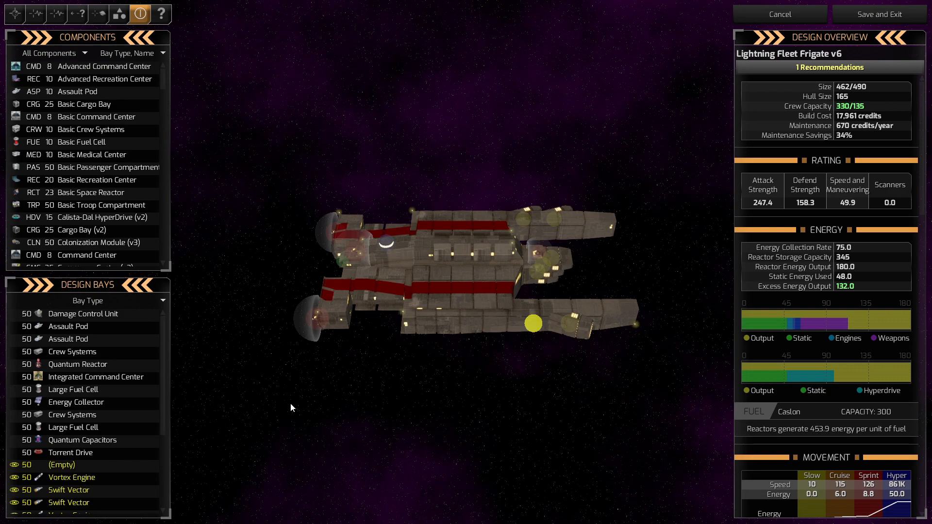
mouse_move(68, 326)
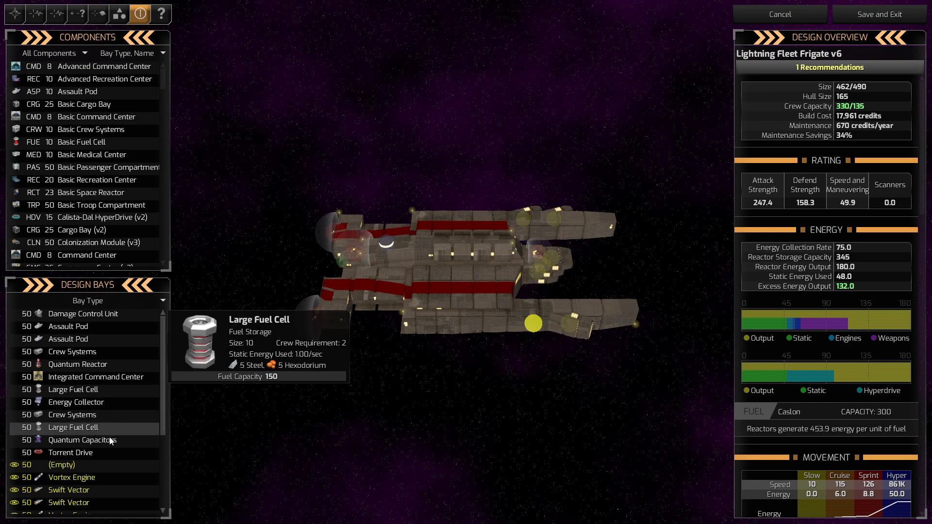
mouse_move(77, 364)
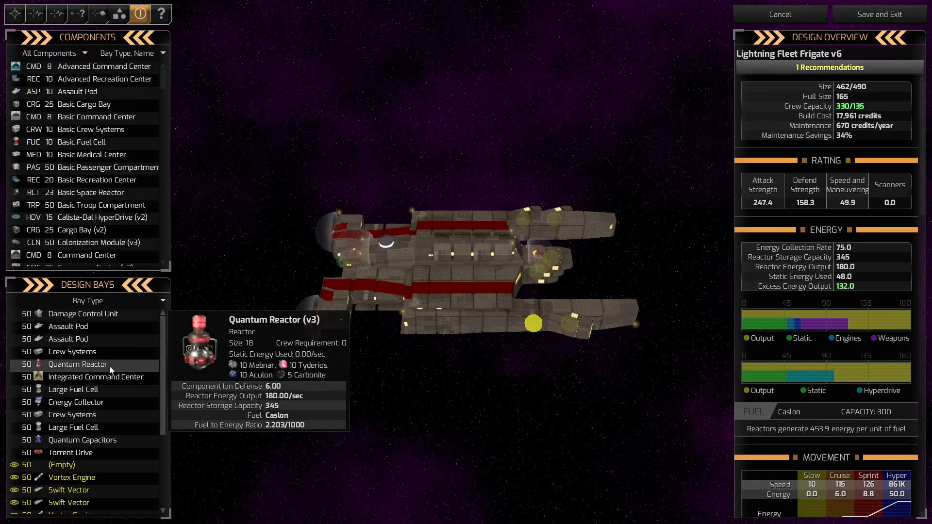
left_click(77, 364)
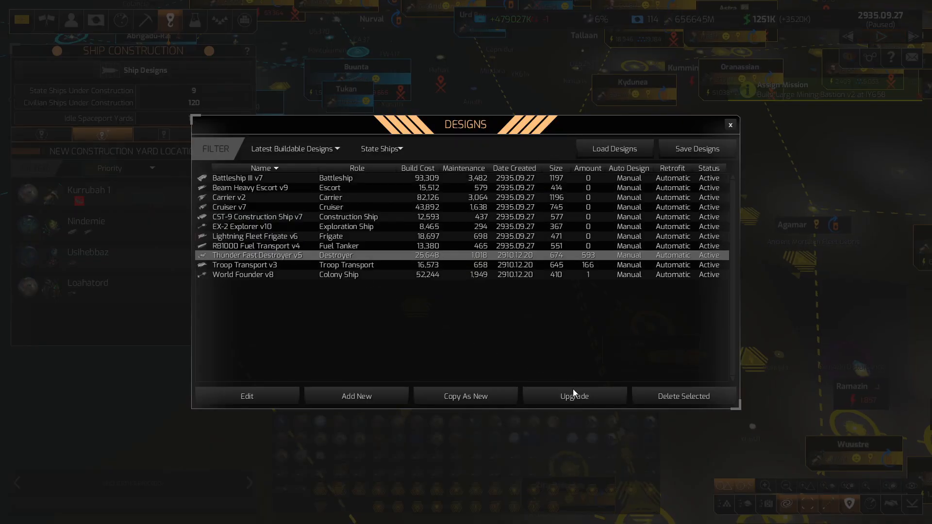
Upgrade Thunder Fast Destroyer and Troop Transport, then save World Founder v9
left_click(573, 396)
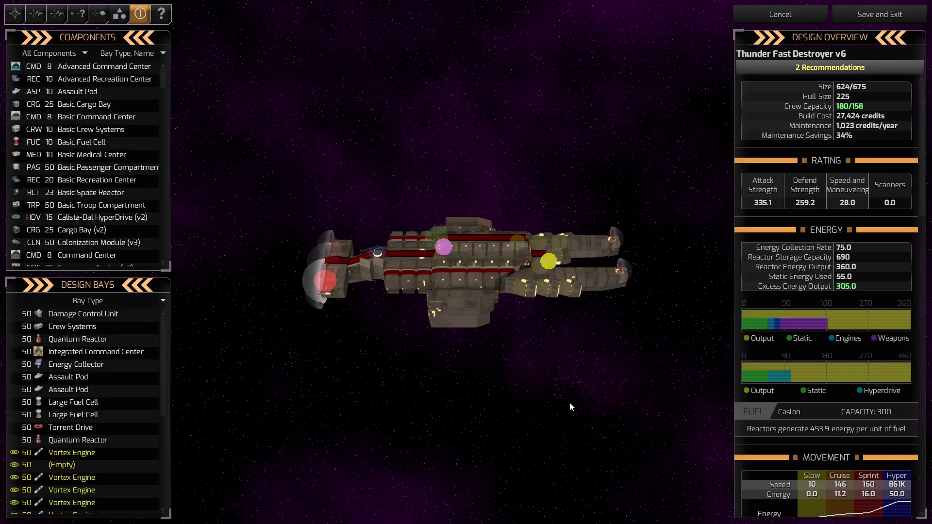
mouse_move(297, 382)
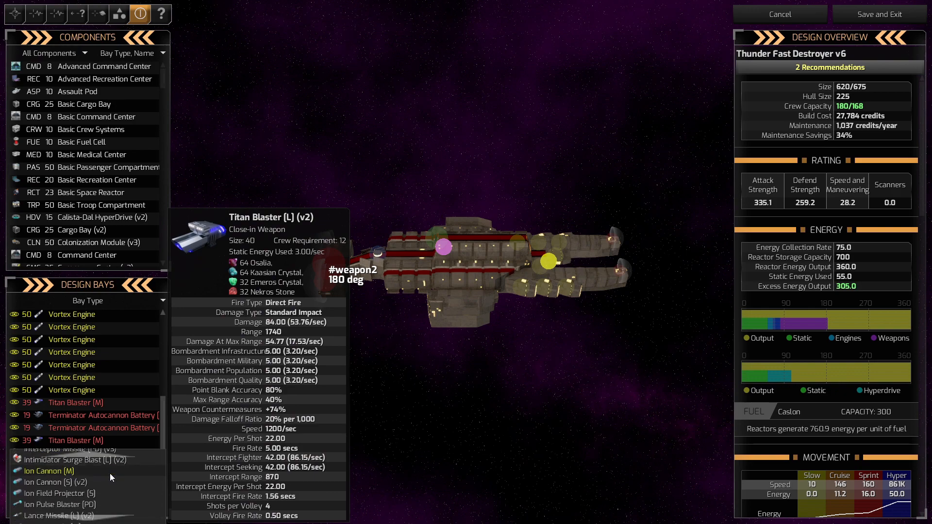
scroll("down", 3)
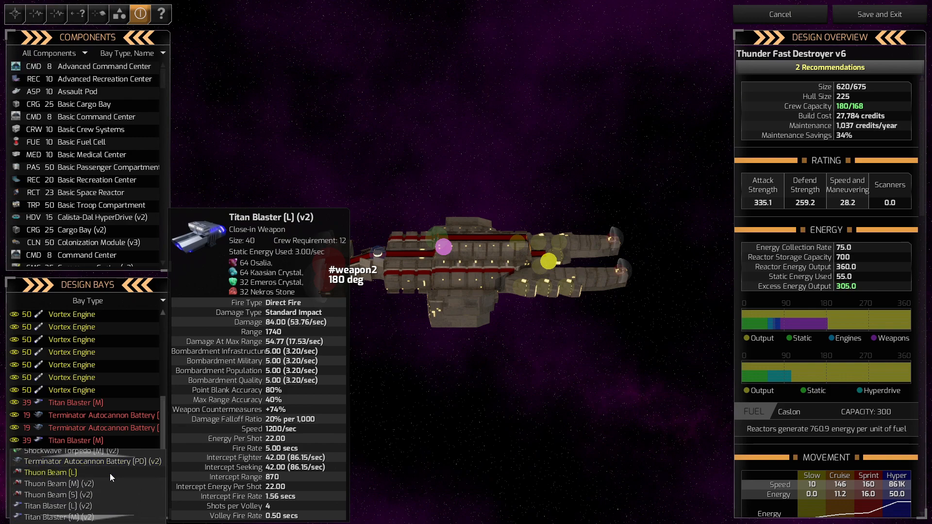
scroll("down", 3)
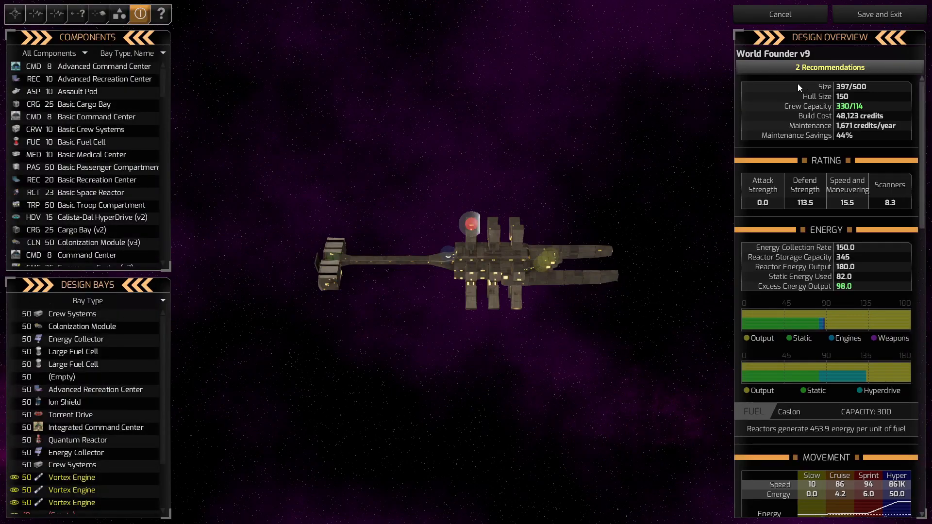
left_click(780, 13)
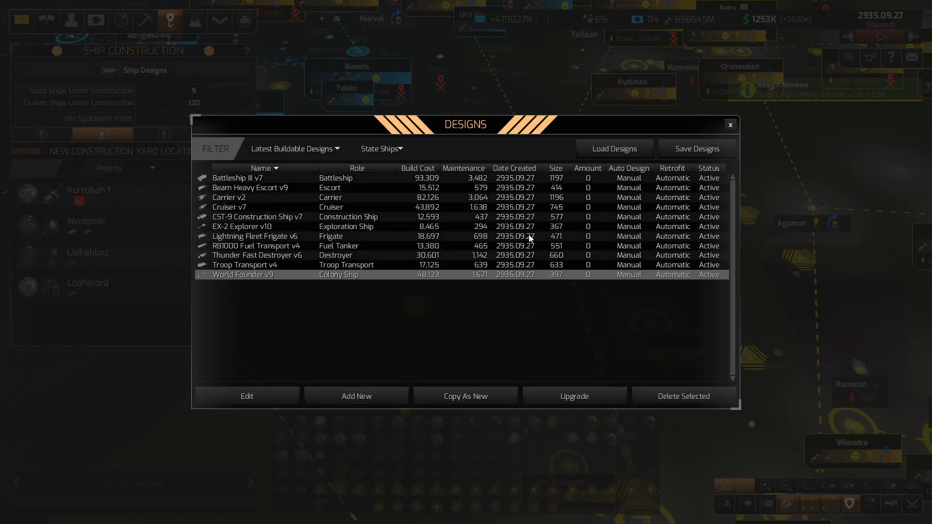
Compare the Civilian Ships design list against the State Ships list
left_click(380, 148)
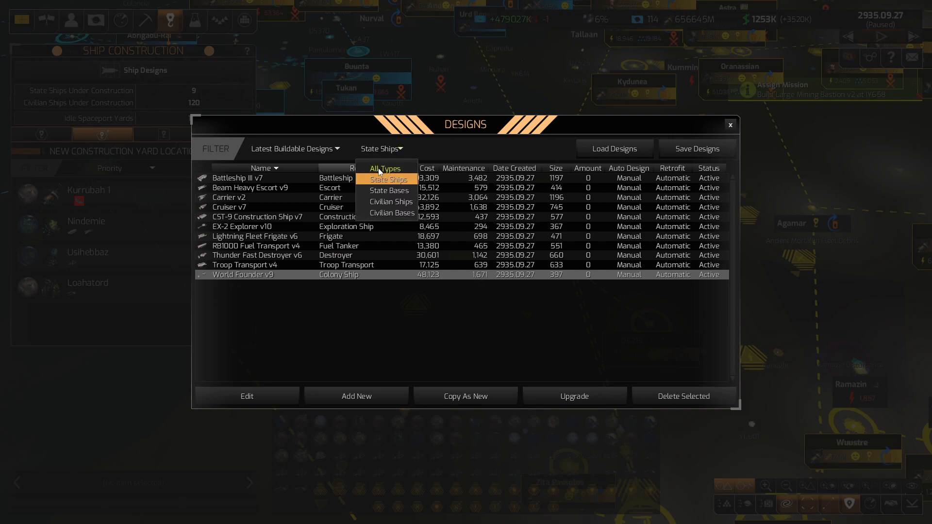
left_click(391, 202)
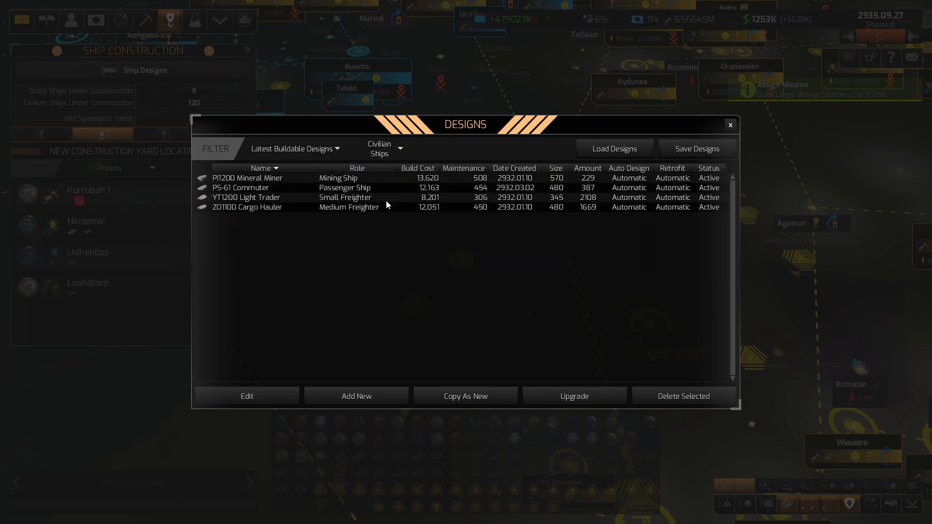
left_click(384, 148)
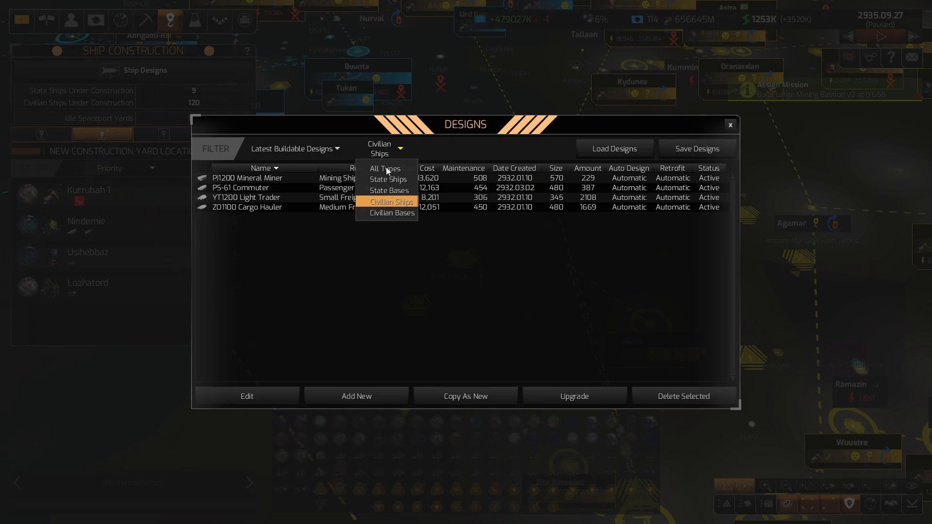
left_click(387, 179)
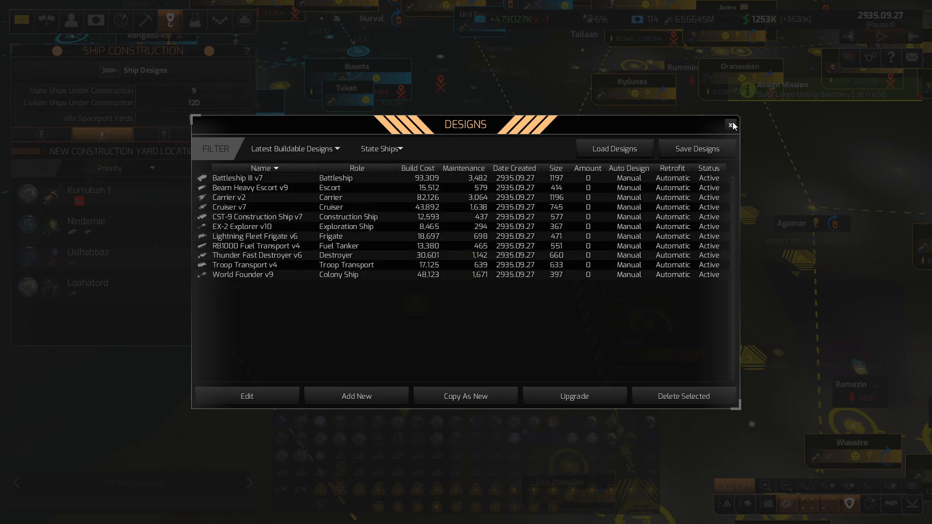
Close the Designs window and bring up the military fleets overview
left_click(732, 125)
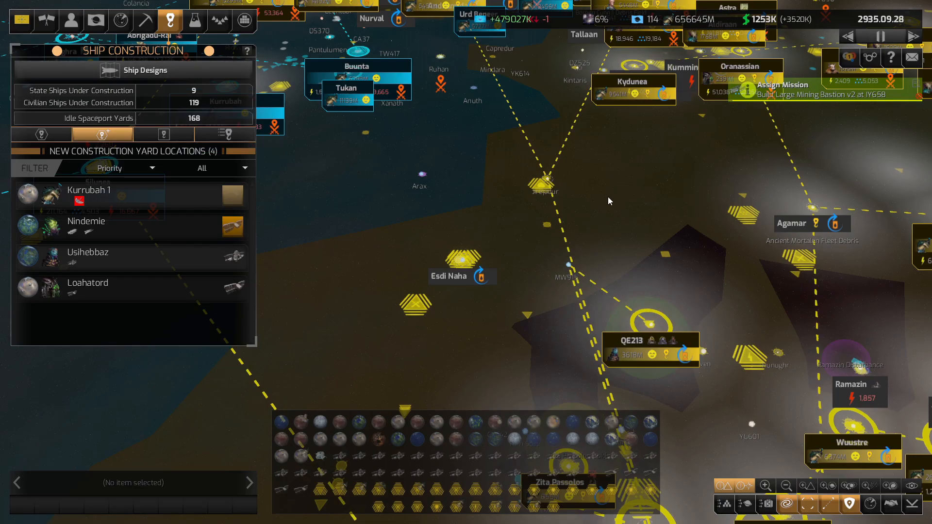
left_click(783, 89)
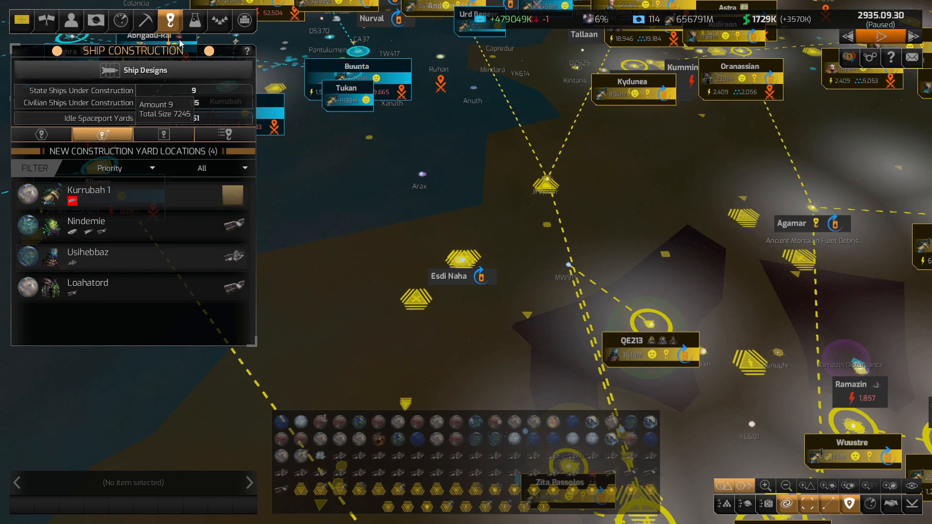
left_click(218, 21)
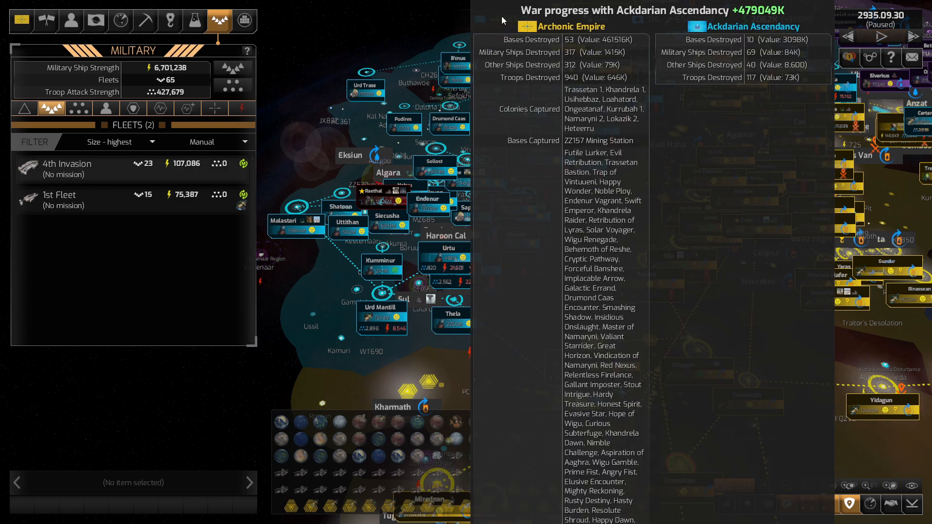
left_click(883, 36)
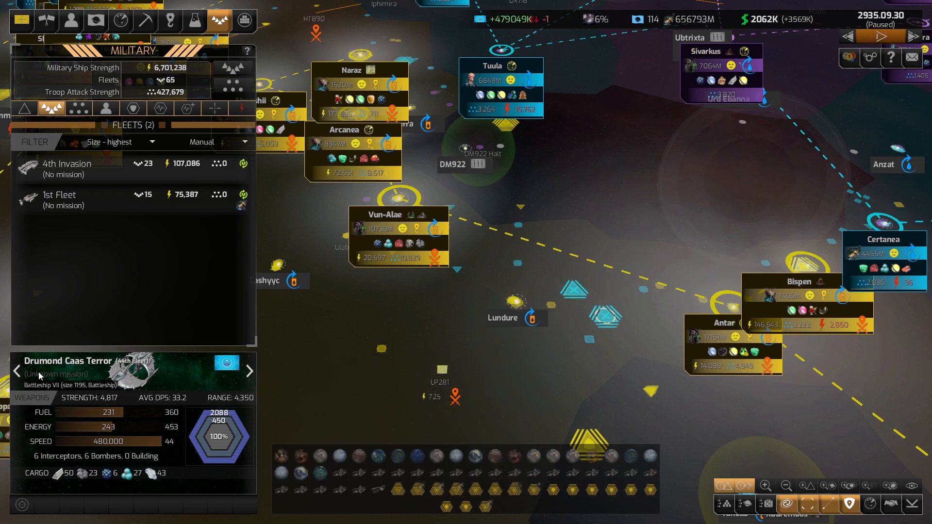
left_click(250, 370)
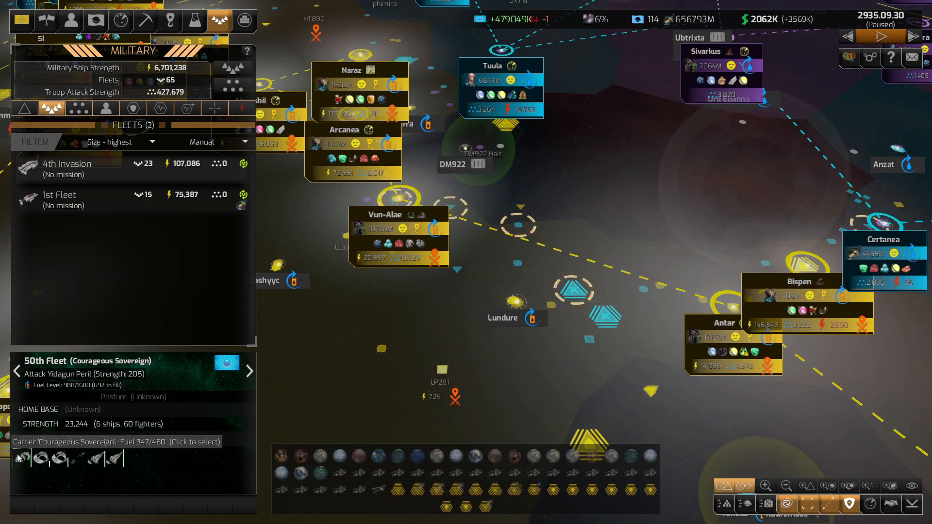
left_click(20, 458)
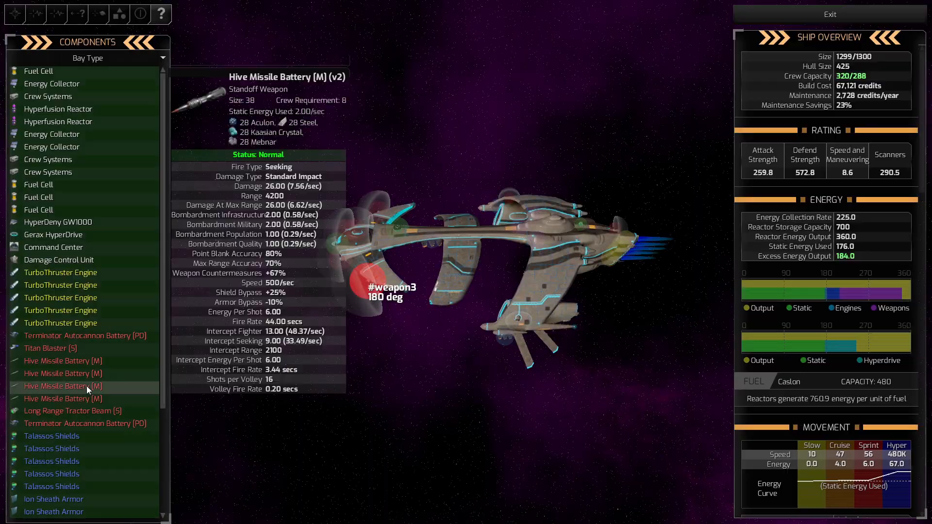
left_click(829, 14)
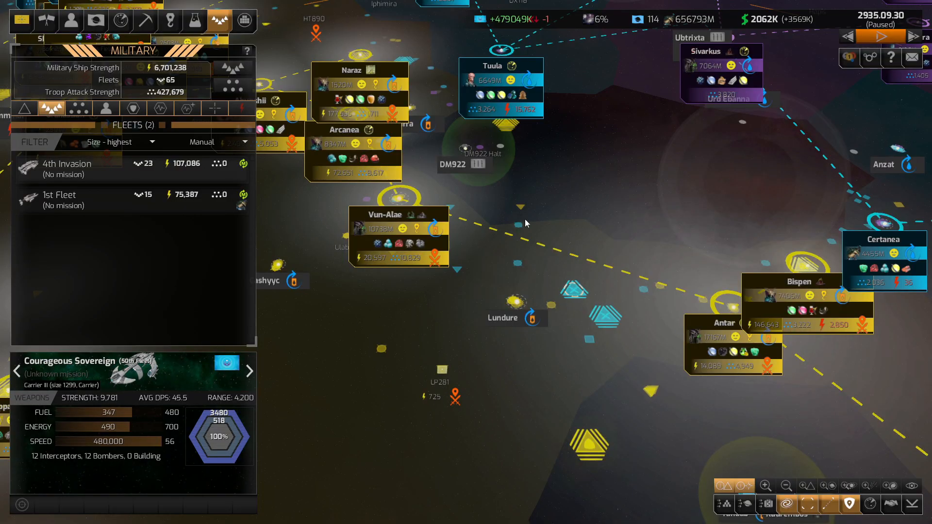
mouse_move(595, 20)
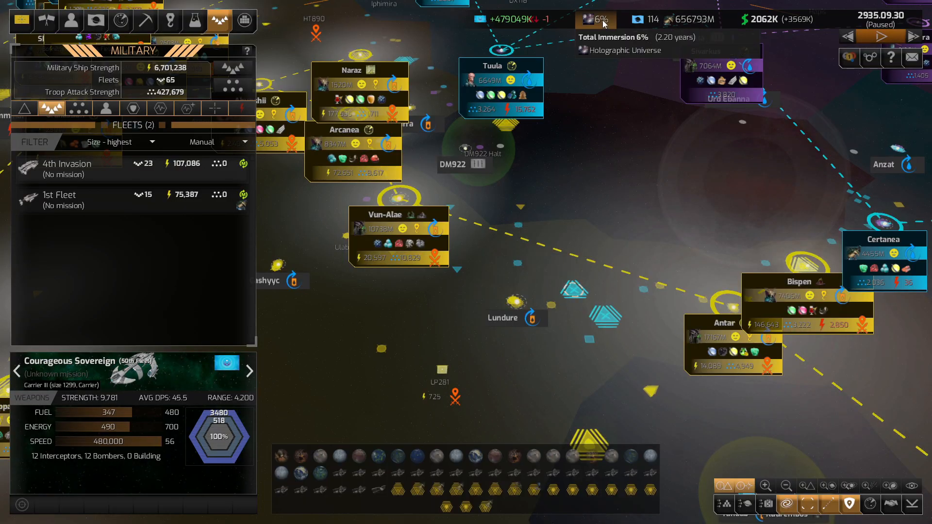
left_click(594, 20)
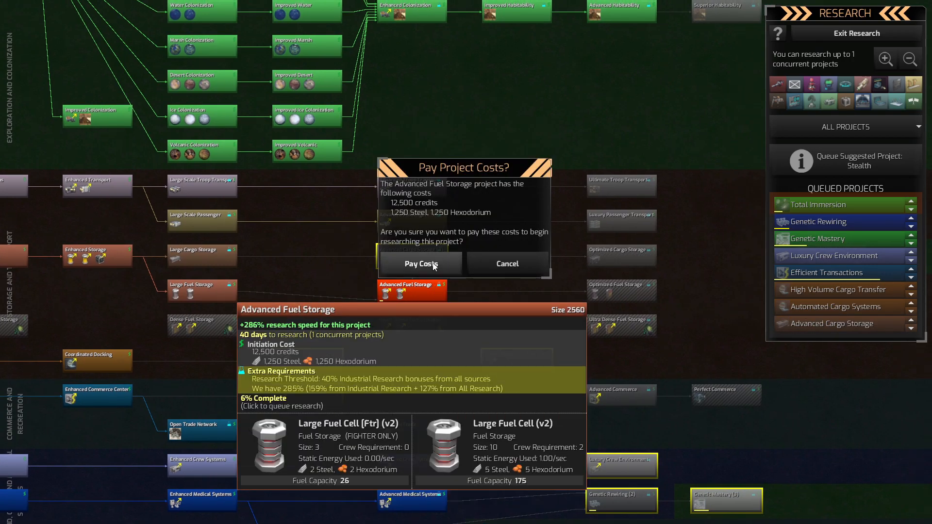
Pay costs to start Advanced Fuel Storage and Enhanced Sensors research projects
left_click(421, 263)
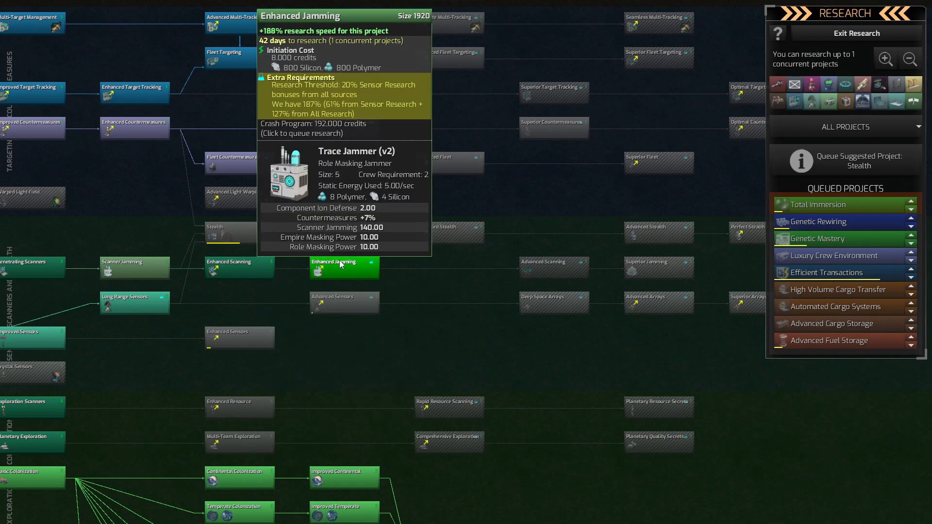
mouse_move(343, 302)
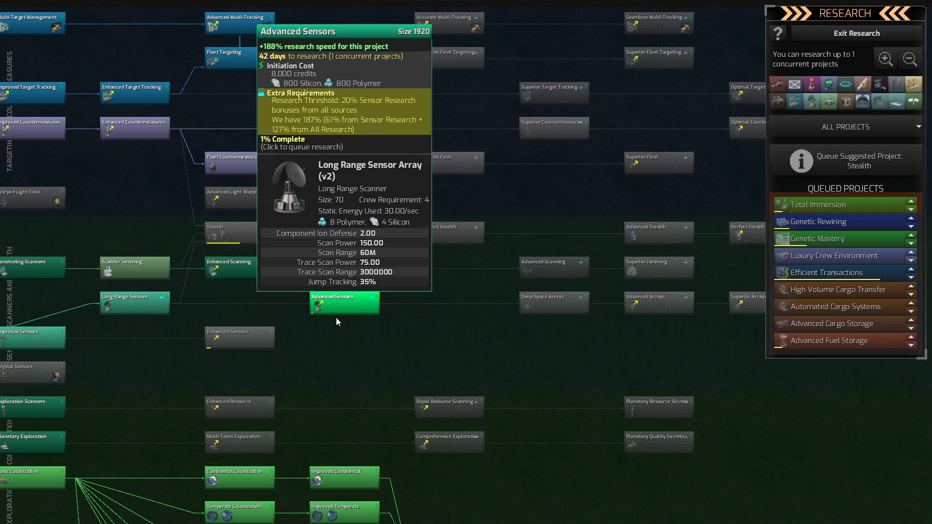
mouse_move(314, 338)
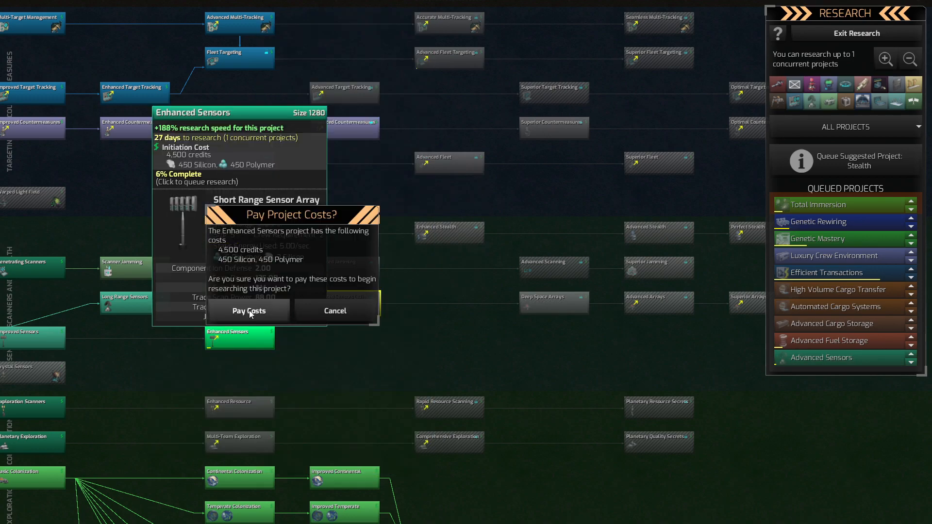
left_click(248, 311)
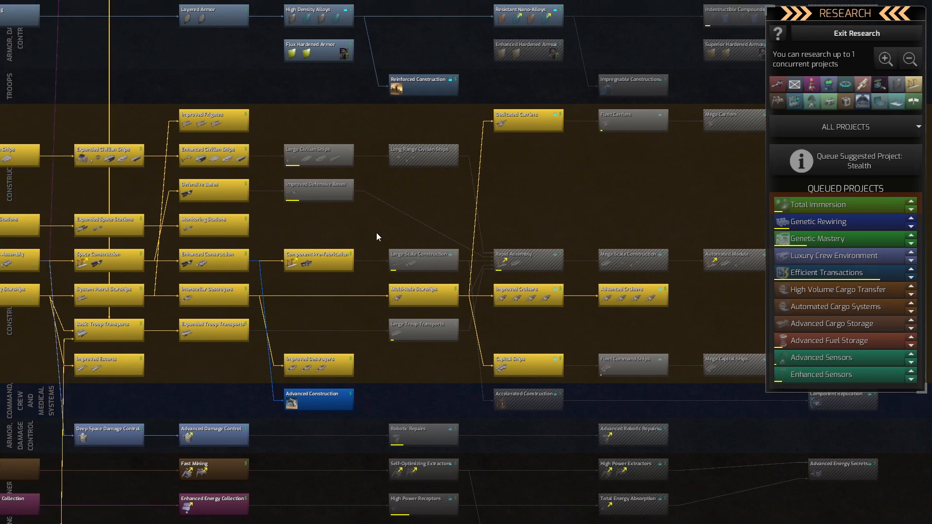
Queue Large Civilian Ships research and pay its costs
left_click(319, 155)
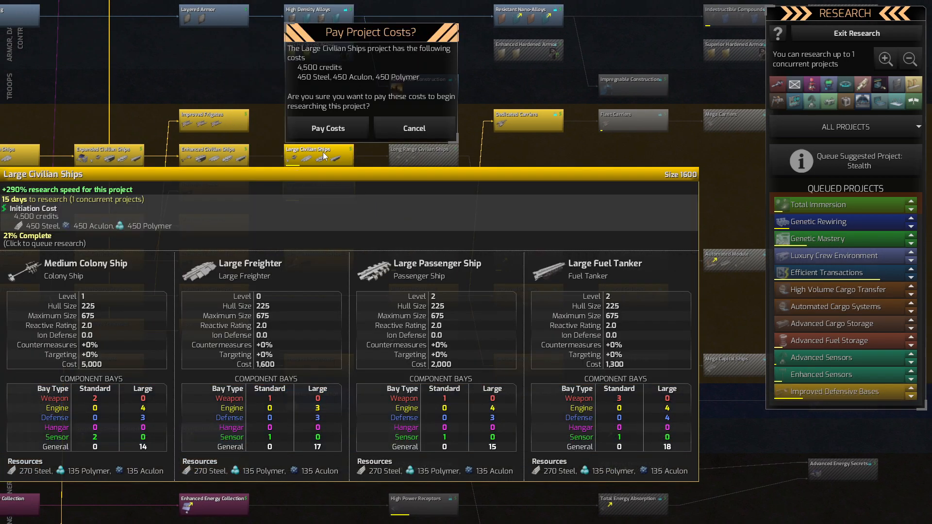
left_click(327, 128)
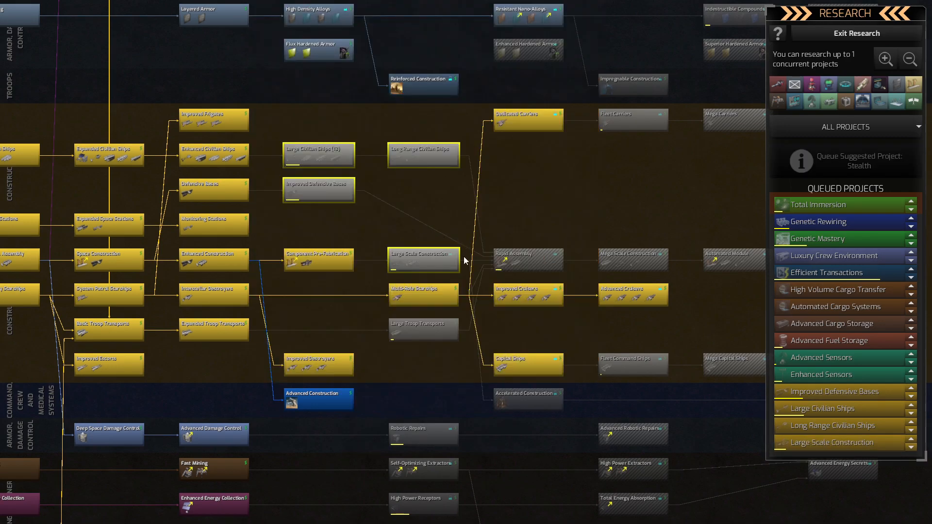
mouse_move(449, 373)
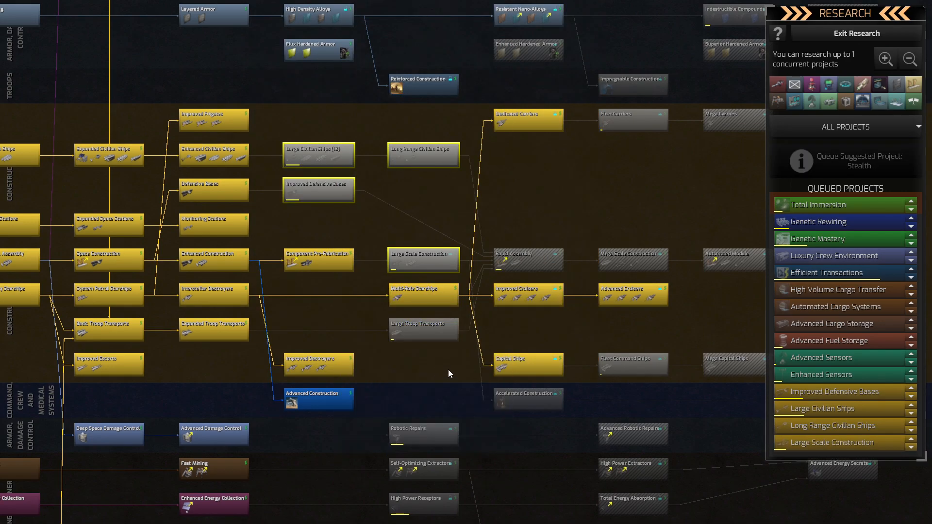